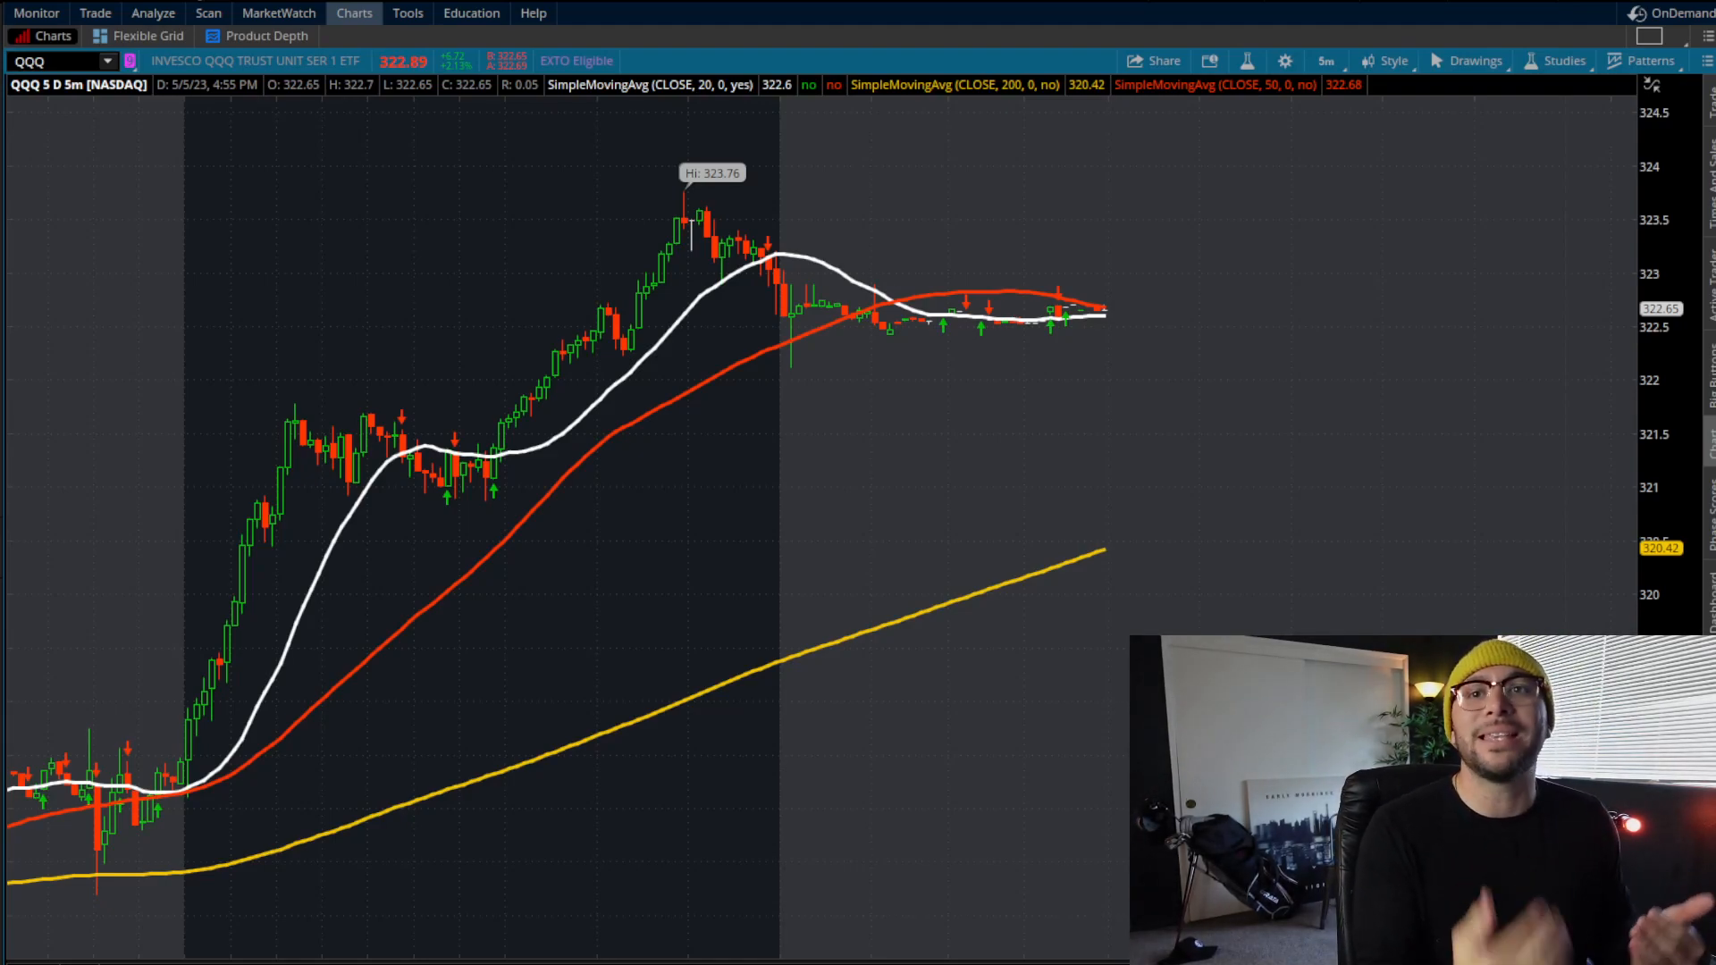
{"action": "mouse_move", "coordinate": [131, 781]}
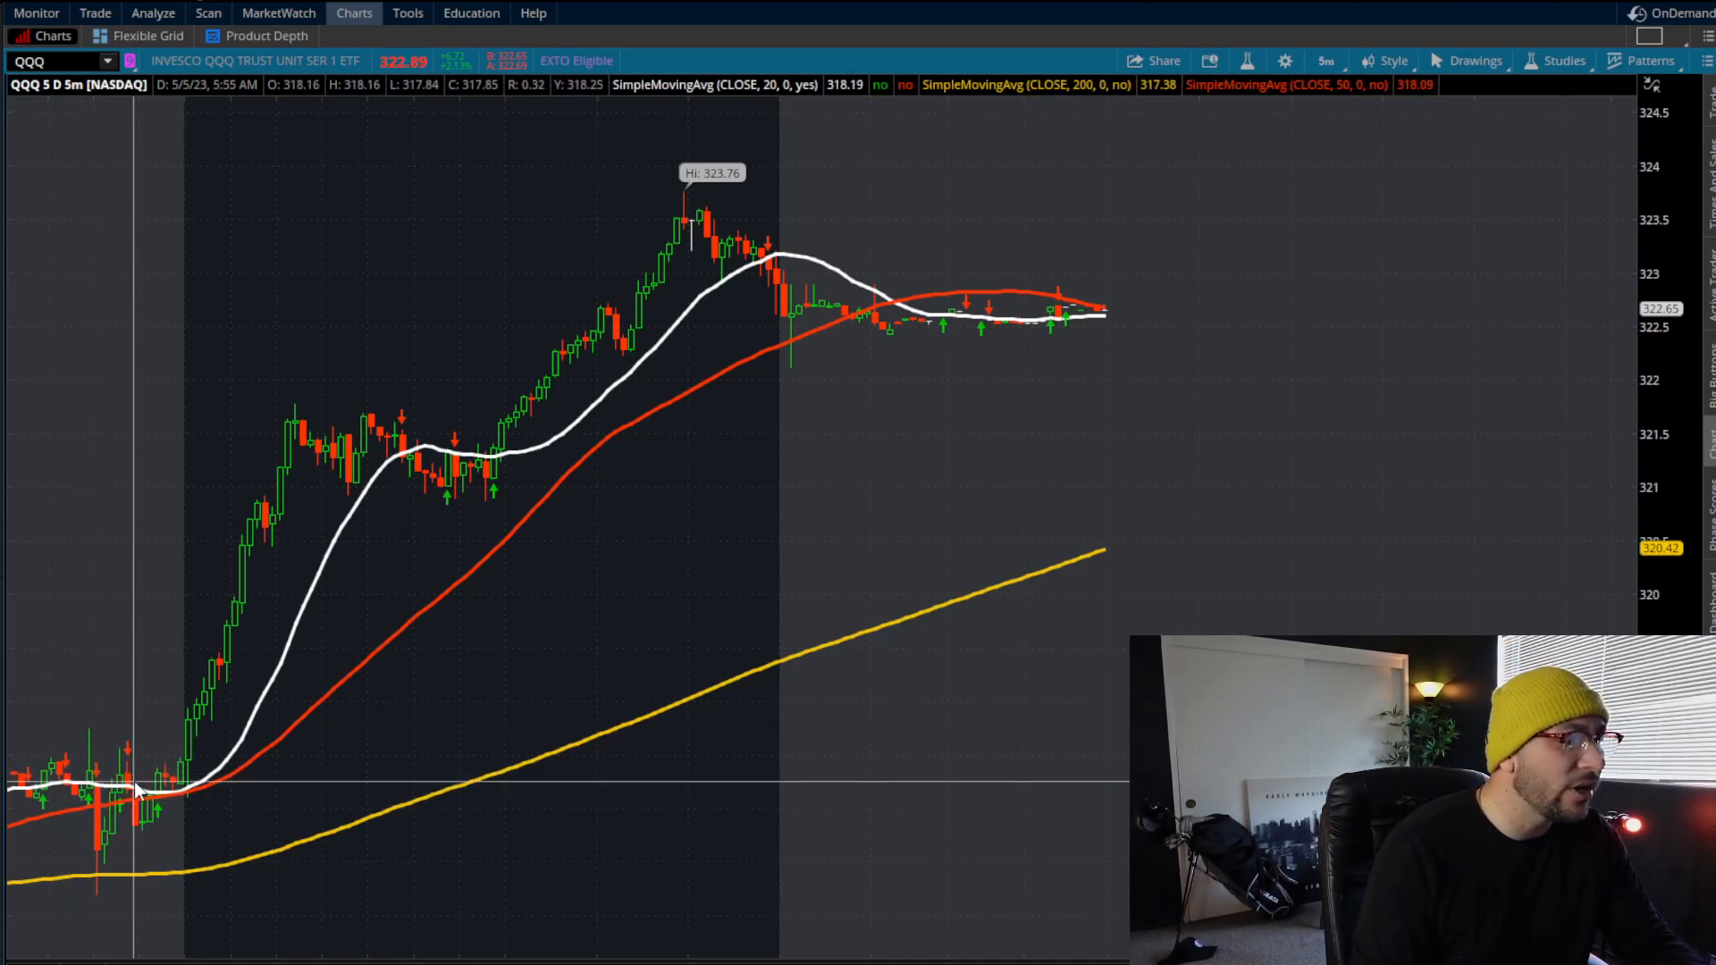
{"action": "mouse_move", "coordinate": [218, 761]}
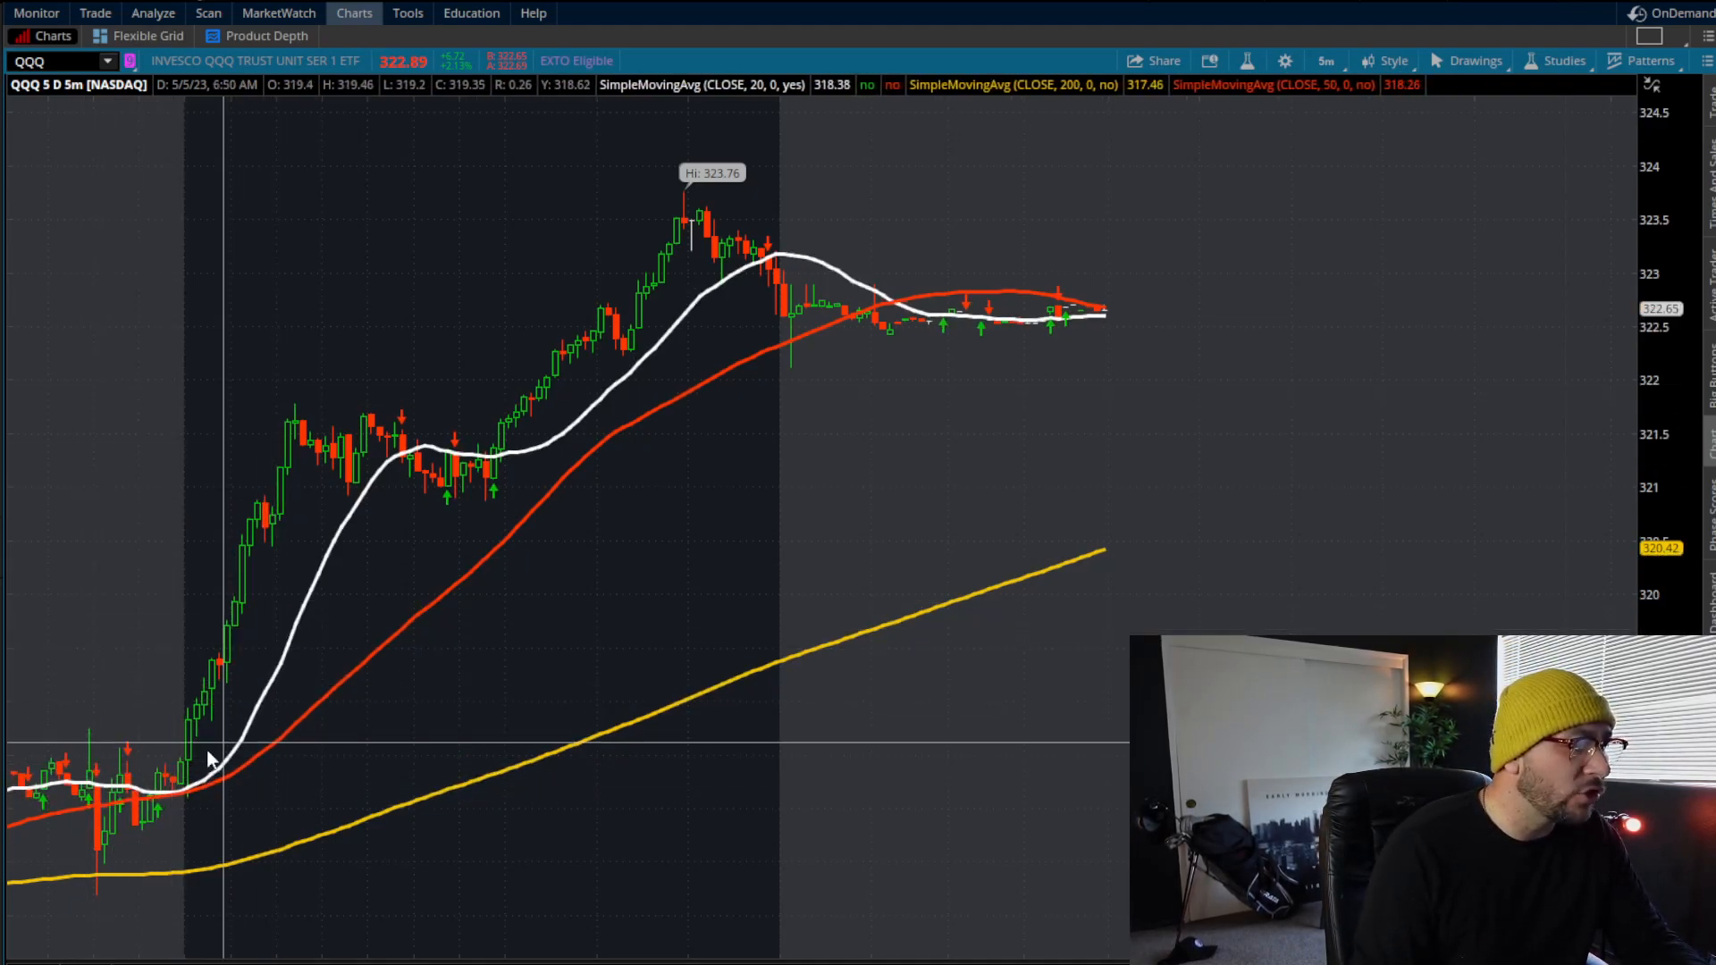
{"action": "mouse_move", "coordinate": [191, 793]}
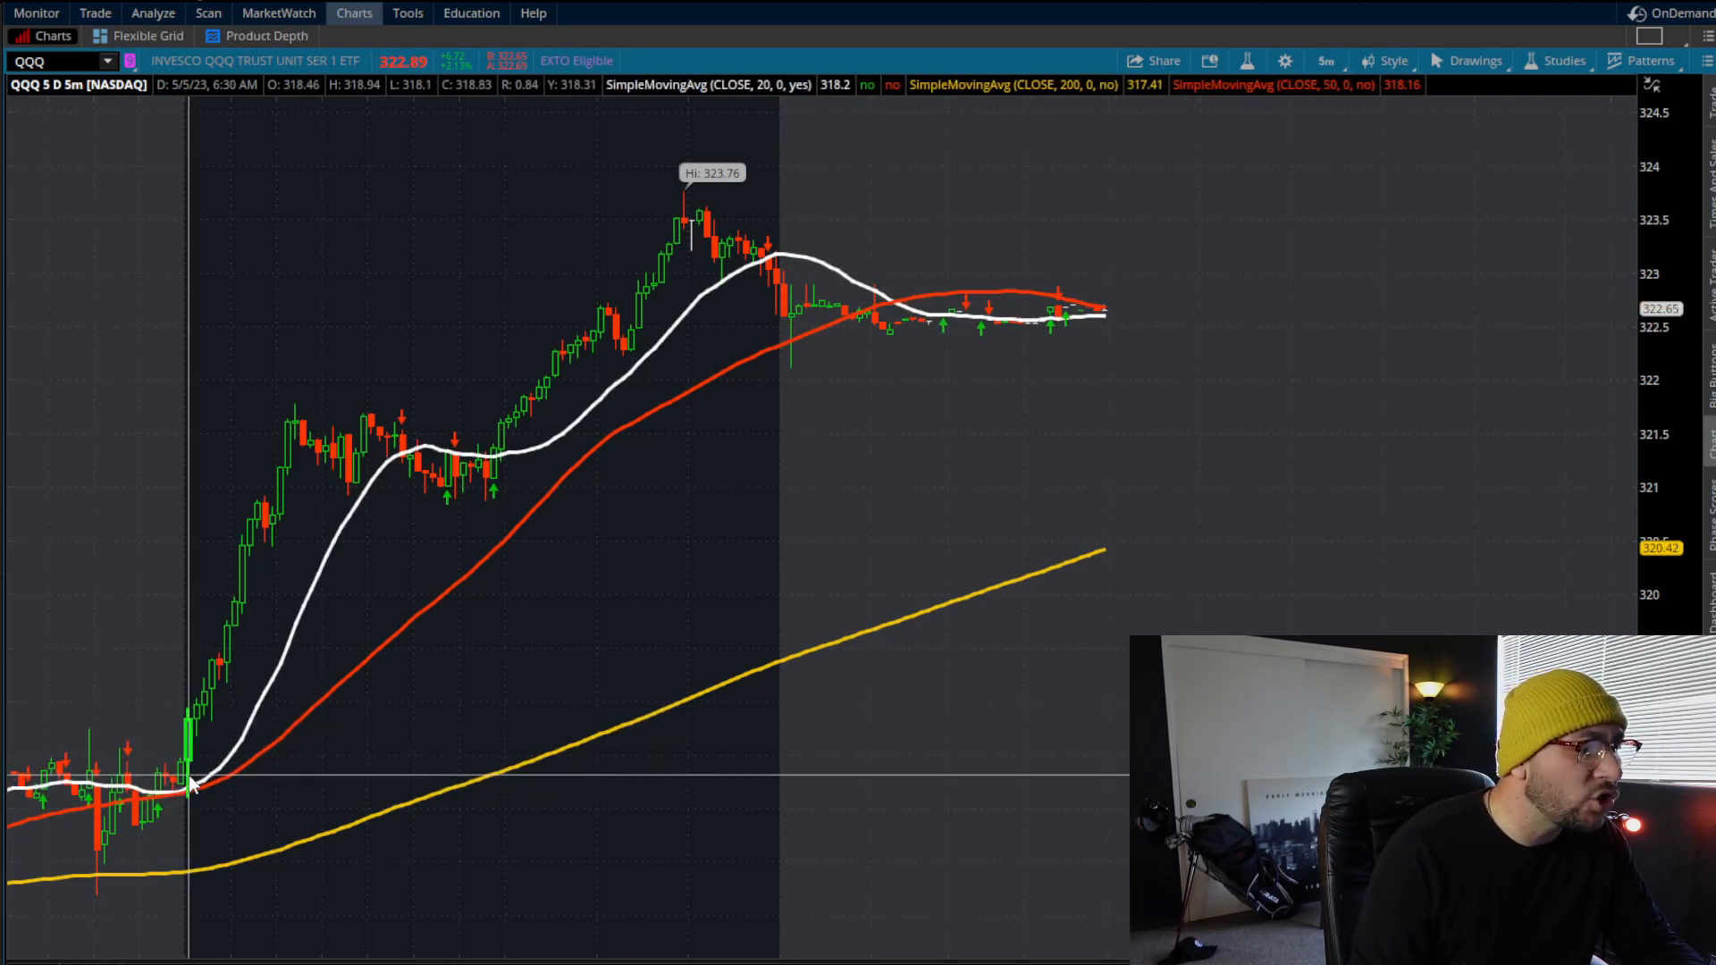
{"action": "mouse_move", "coordinate": [193, 735]}
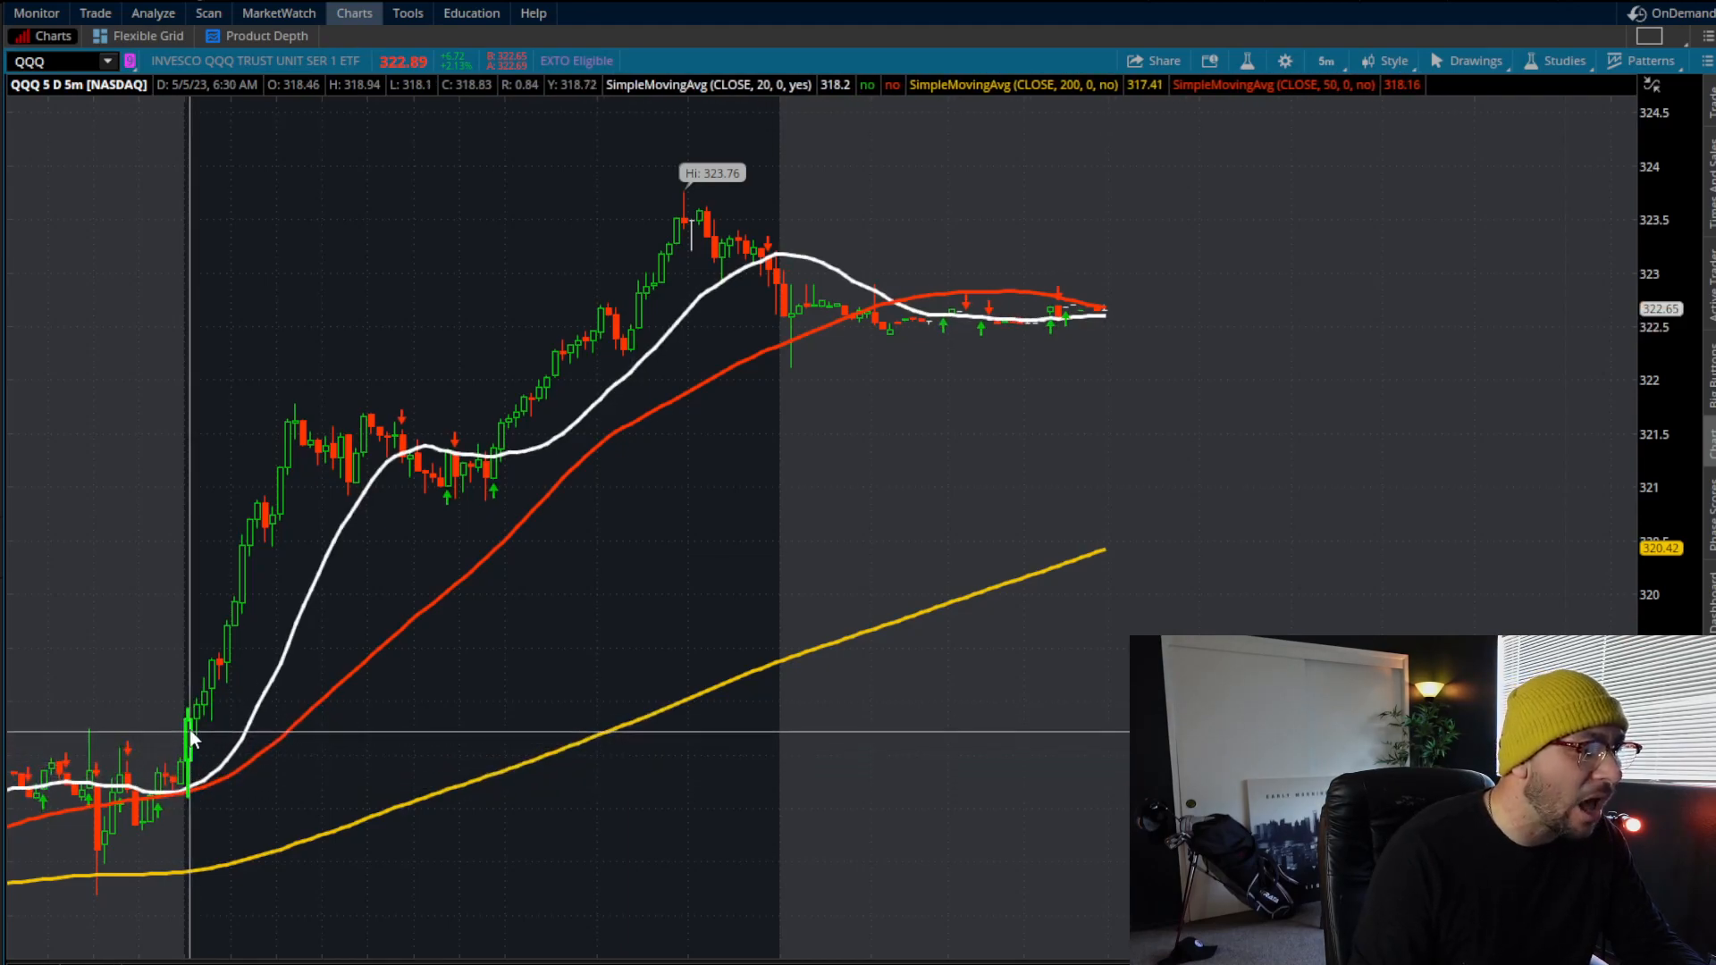
{"action": "mouse_move", "coordinate": [191, 712]}
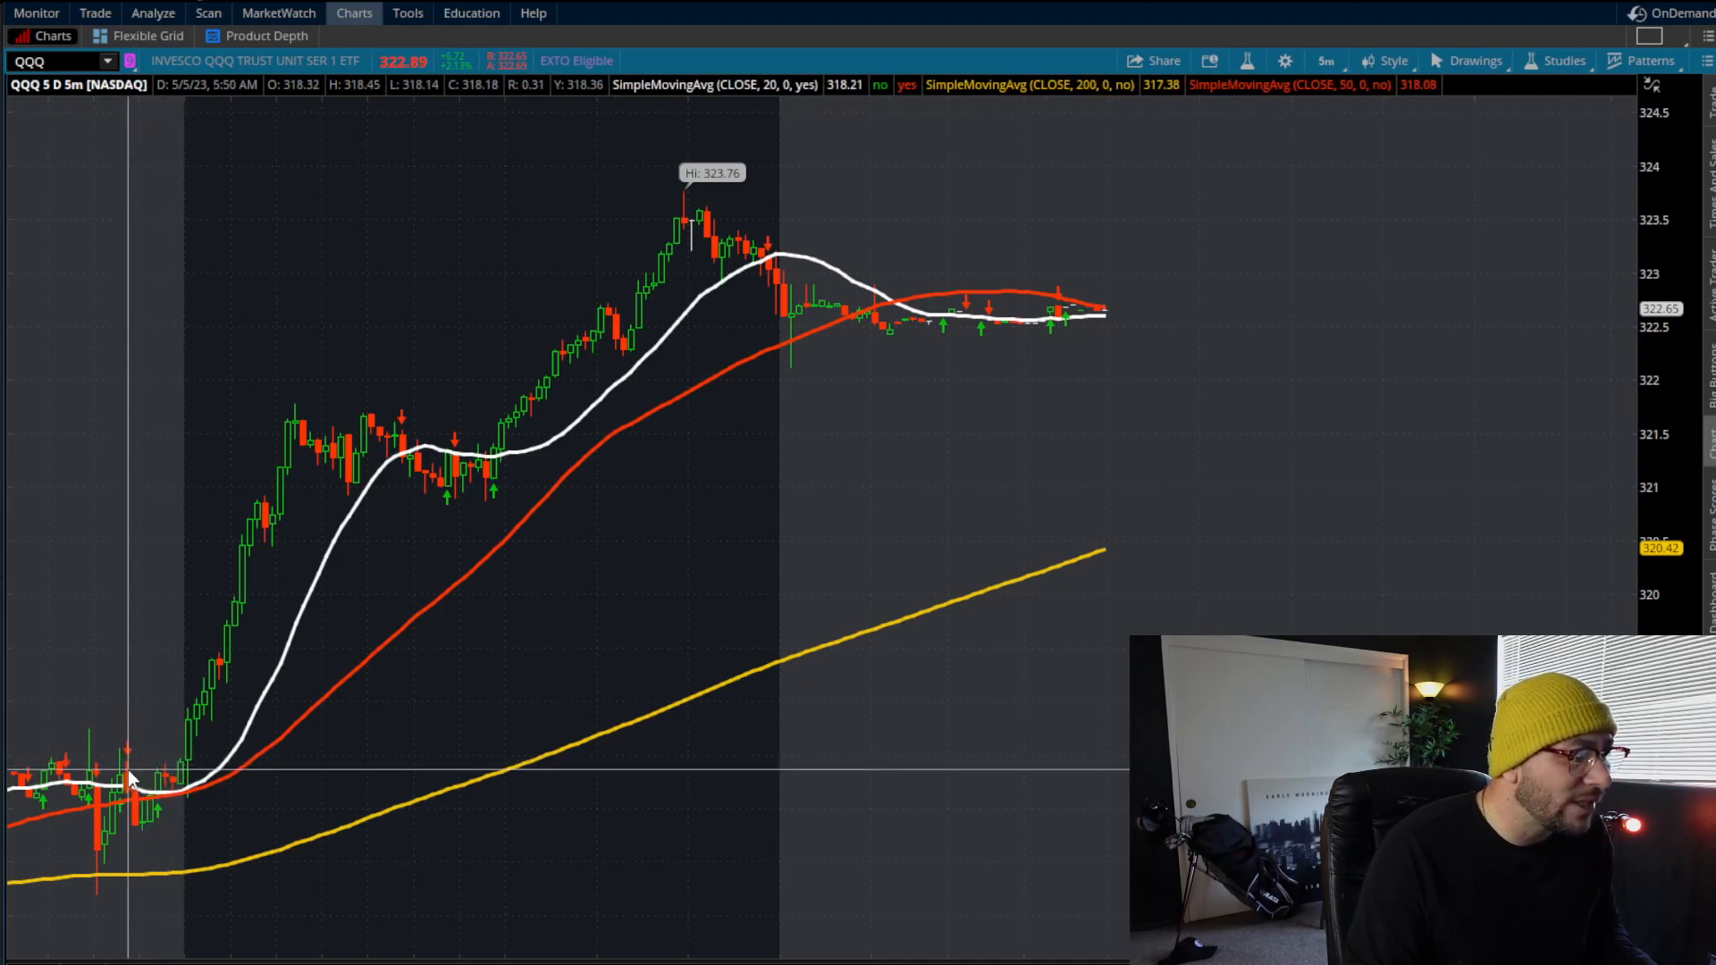
{"action": "mouse_move", "coordinate": [202, 767]}
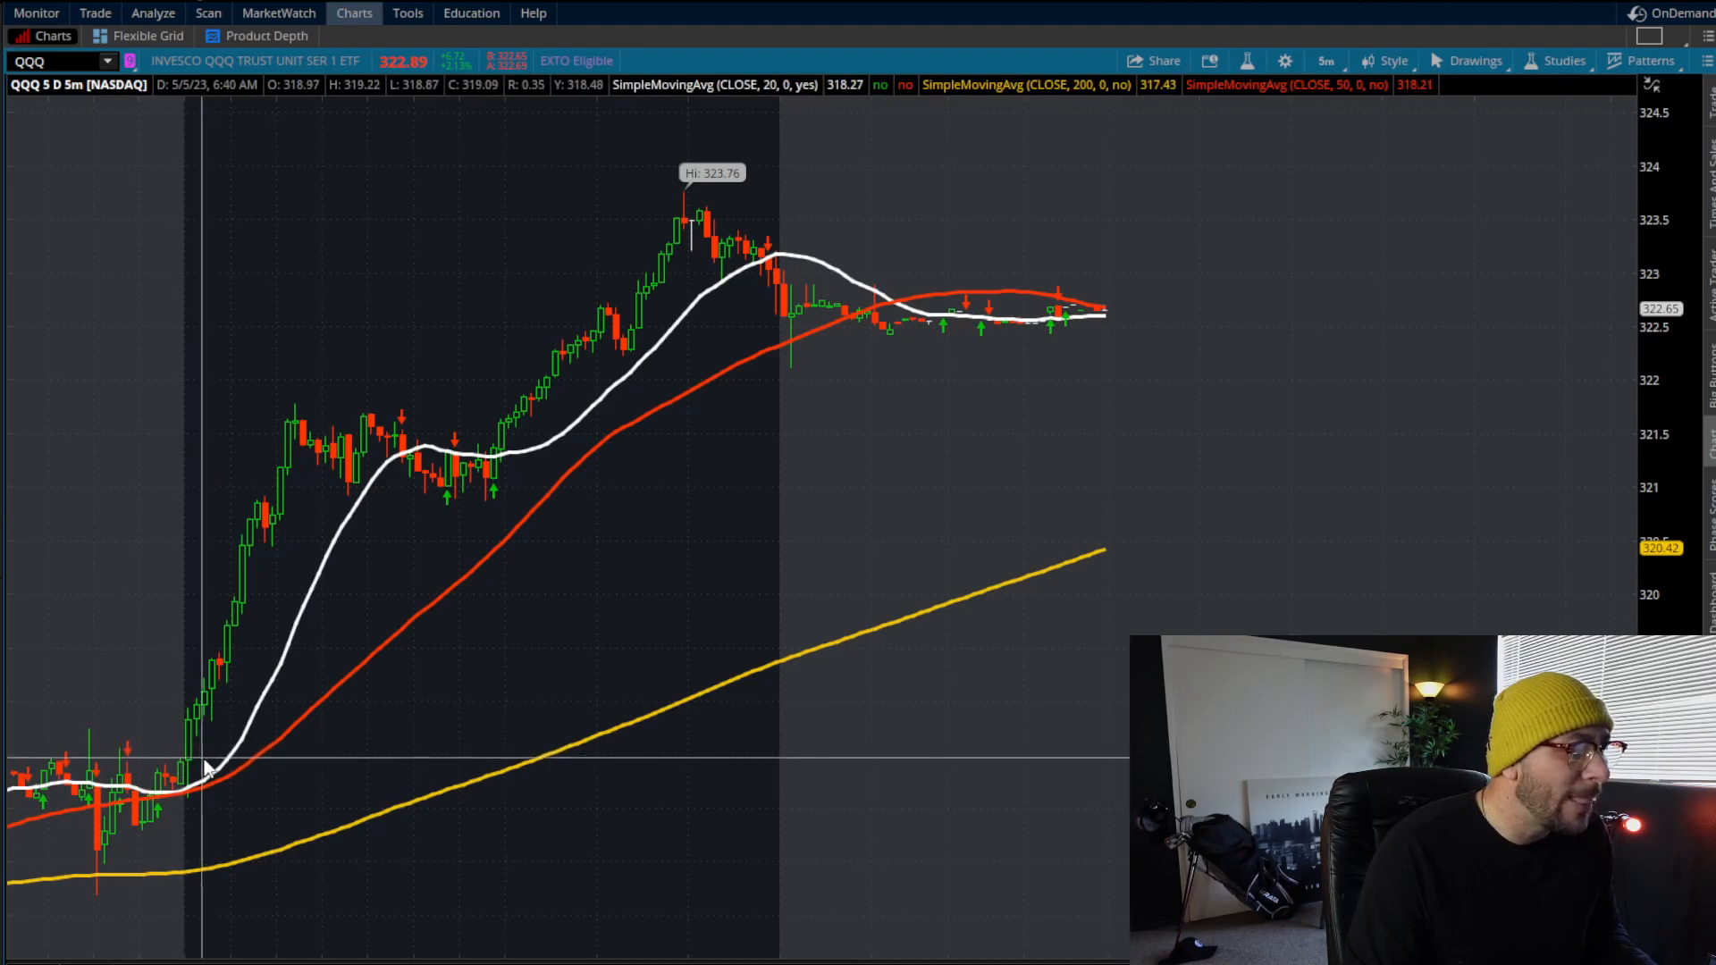
{"action": "mouse_move", "coordinate": [191, 744]}
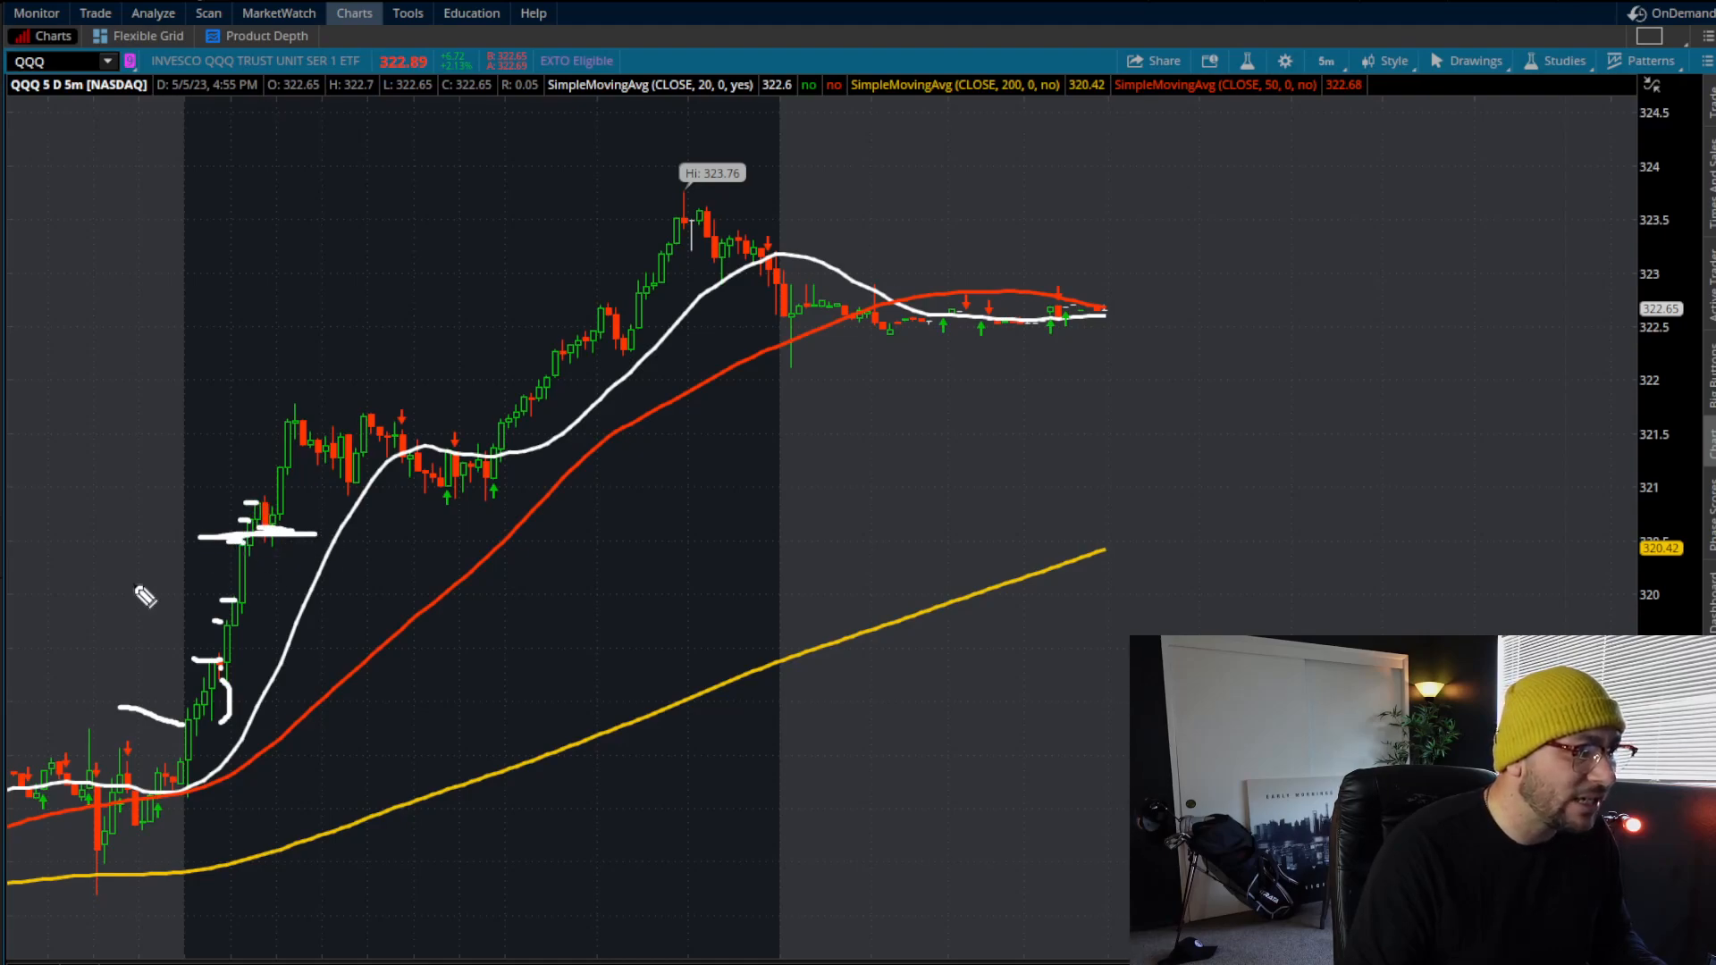
{"action": "mouse_move", "coordinate": [313, 805]}
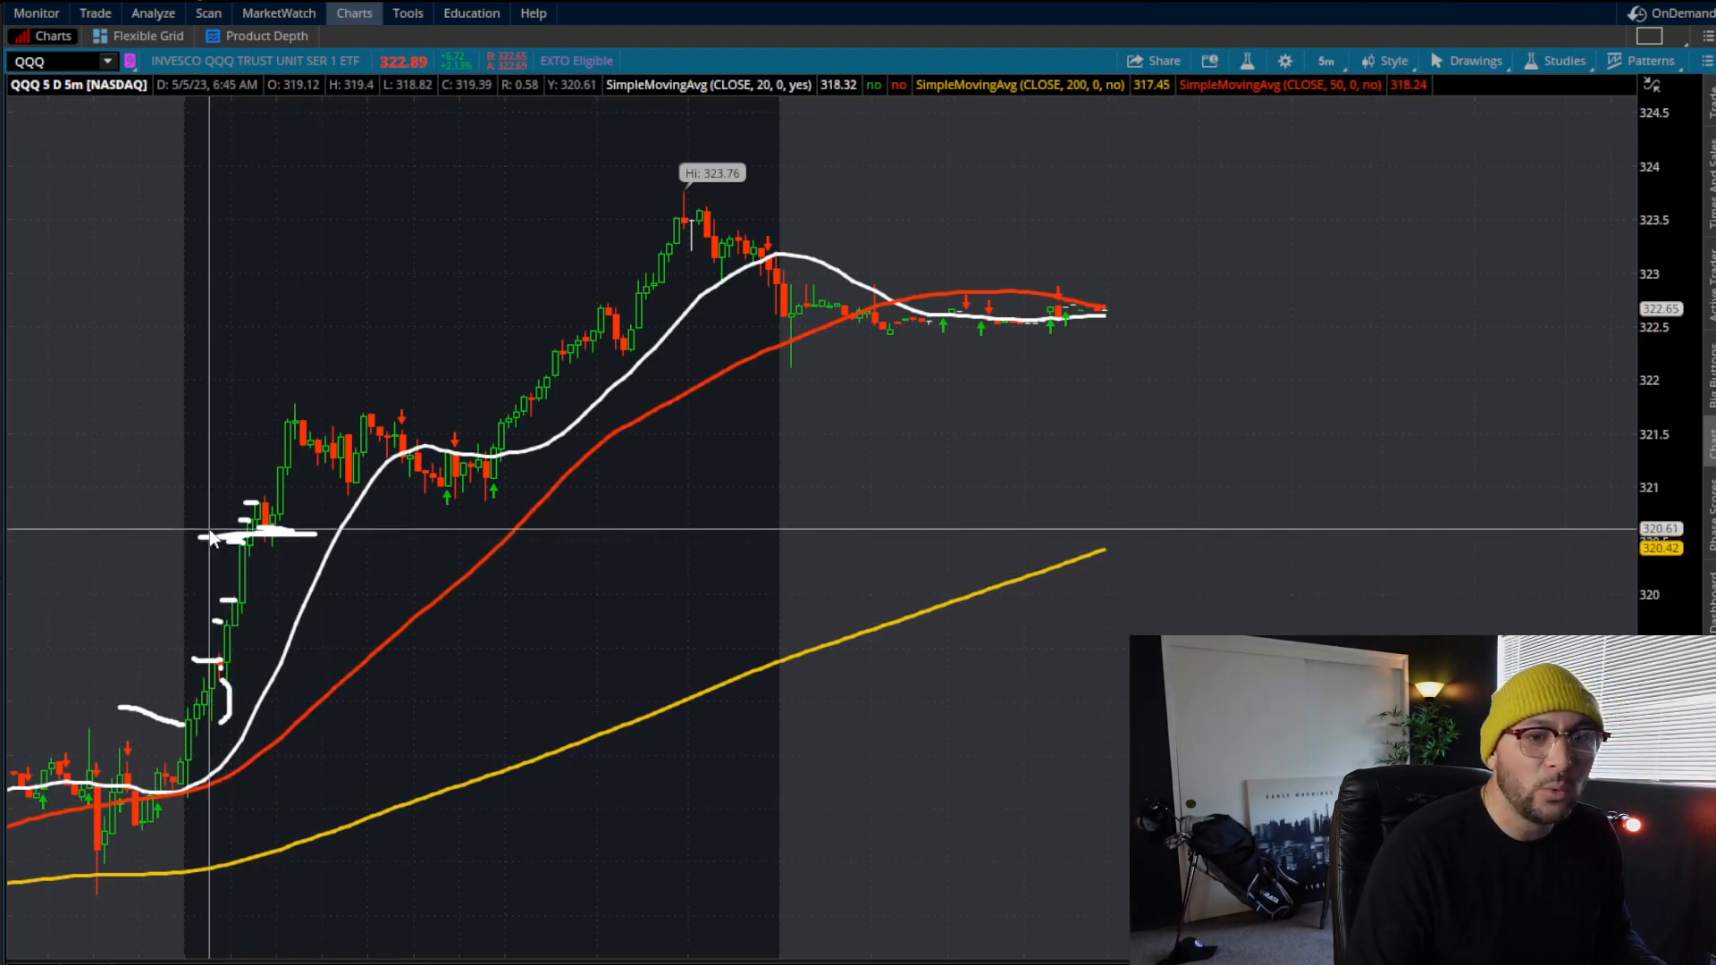
{"action": "mouse_move", "coordinate": [213, 651]}
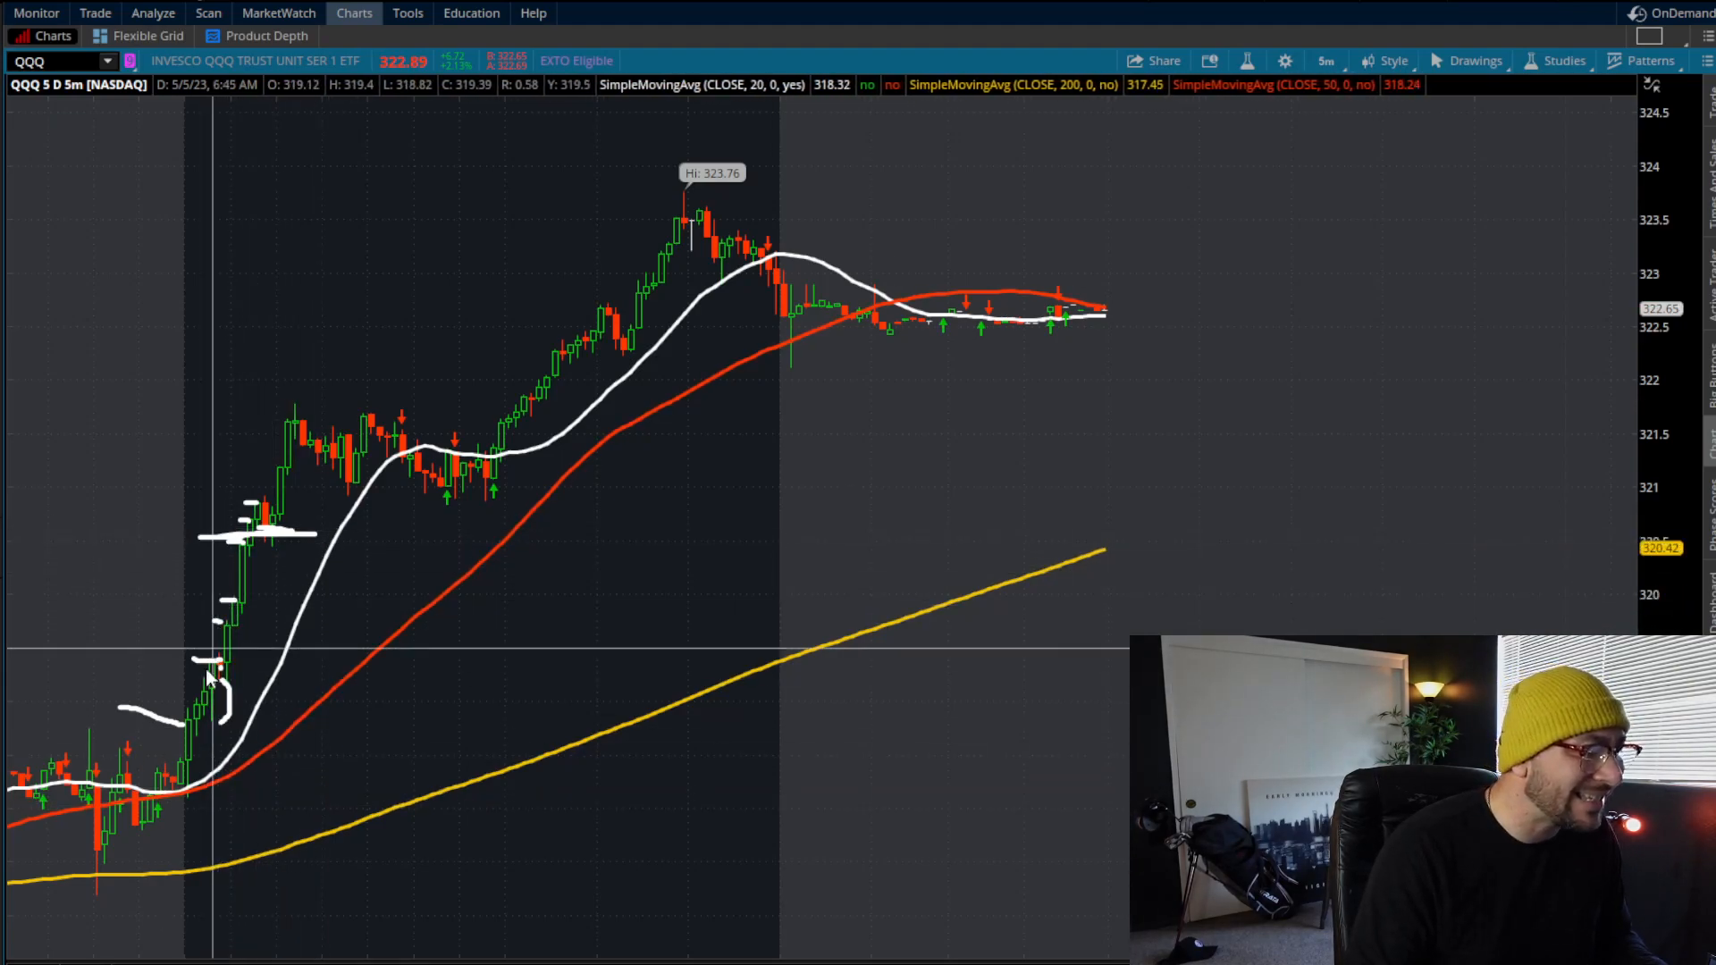
{"action": "mouse_move", "coordinate": [191, 733]}
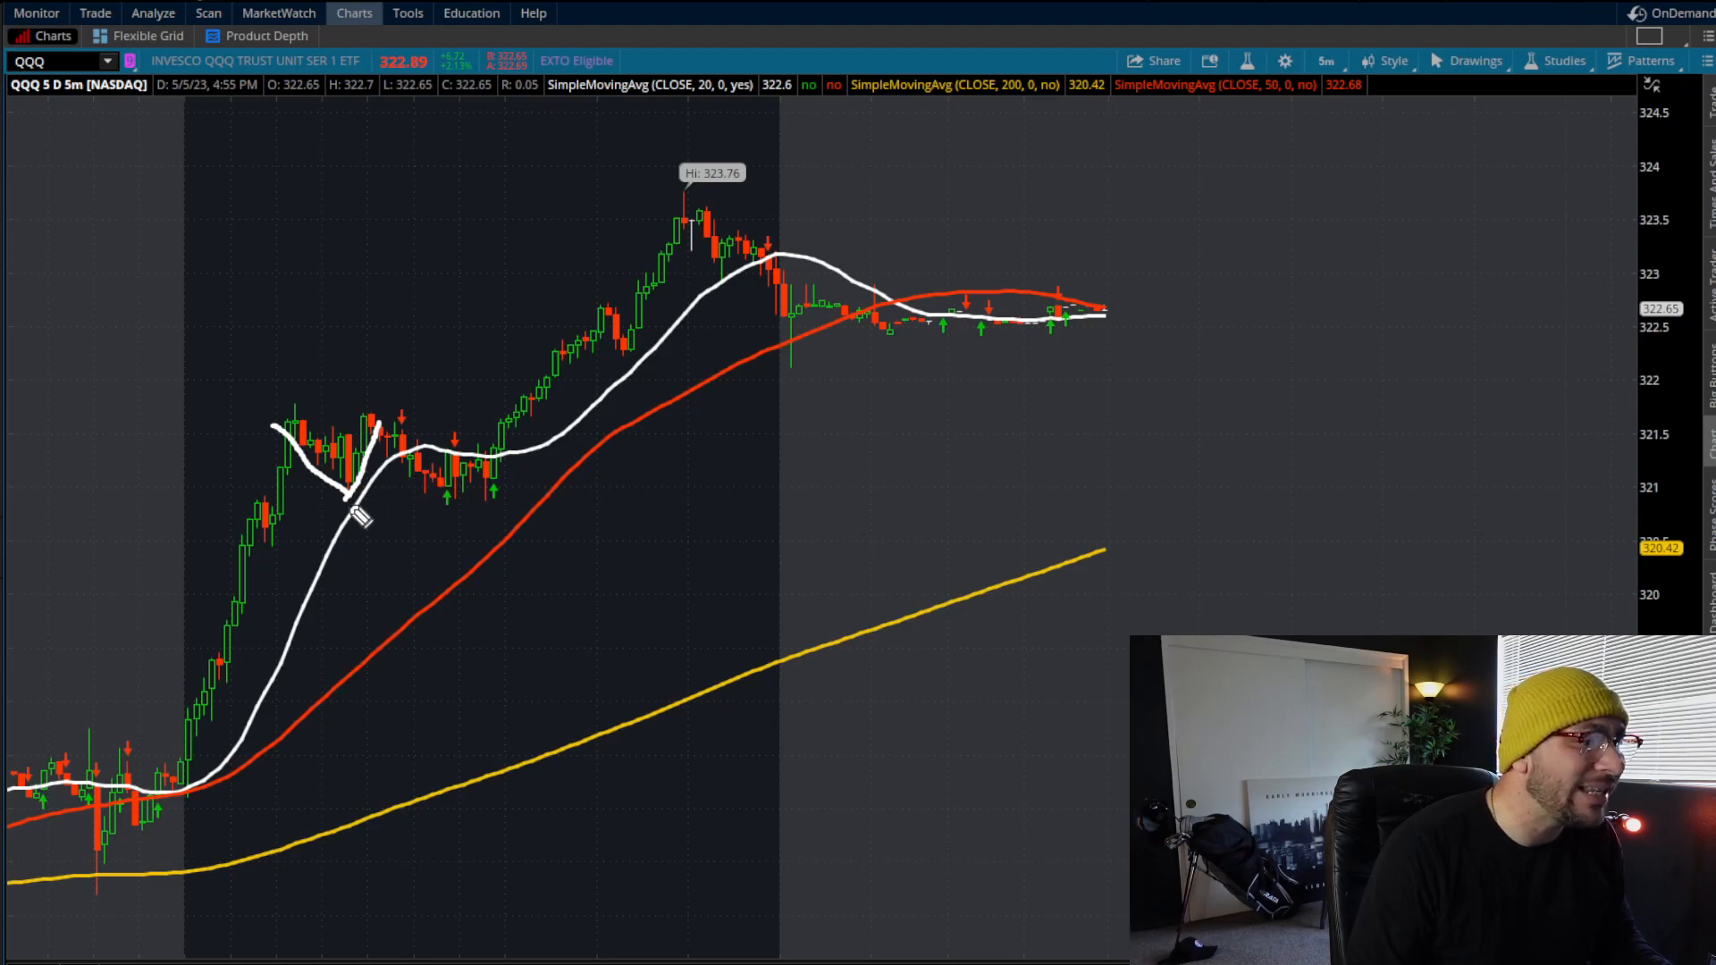
{"action": "mouse_move", "coordinate": [236, 438]}
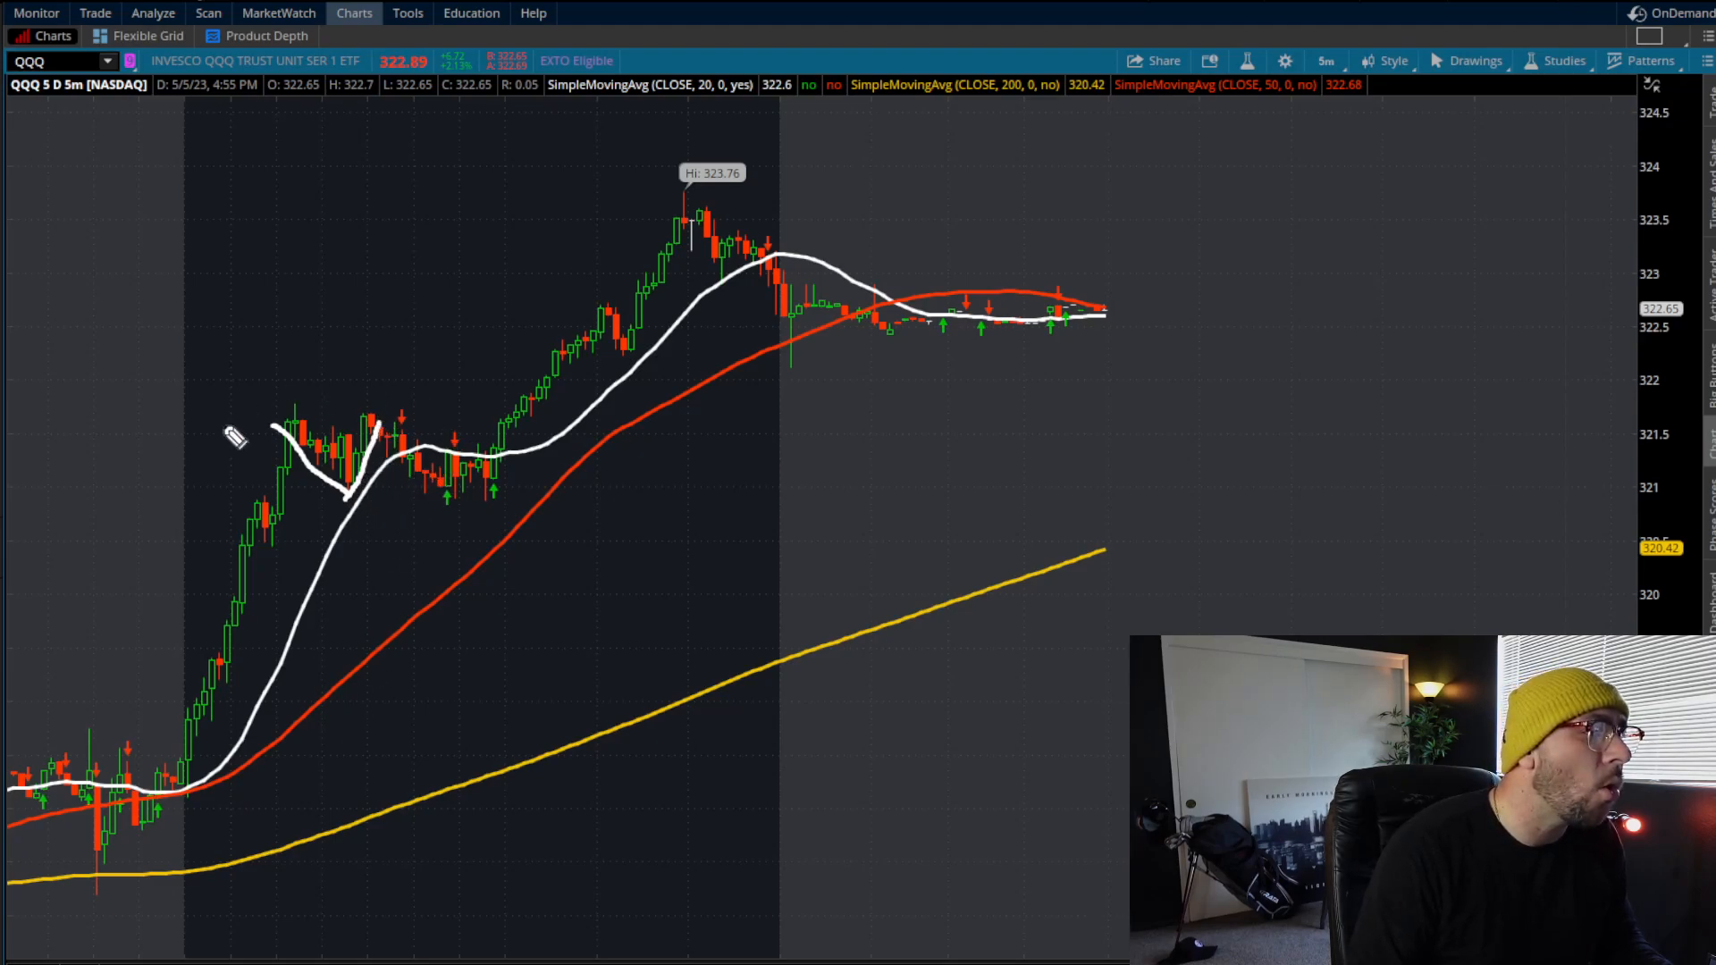
{"action": "left_click_drag", "start_coordinate": [250, 408], "coordinate": [438, 413]}
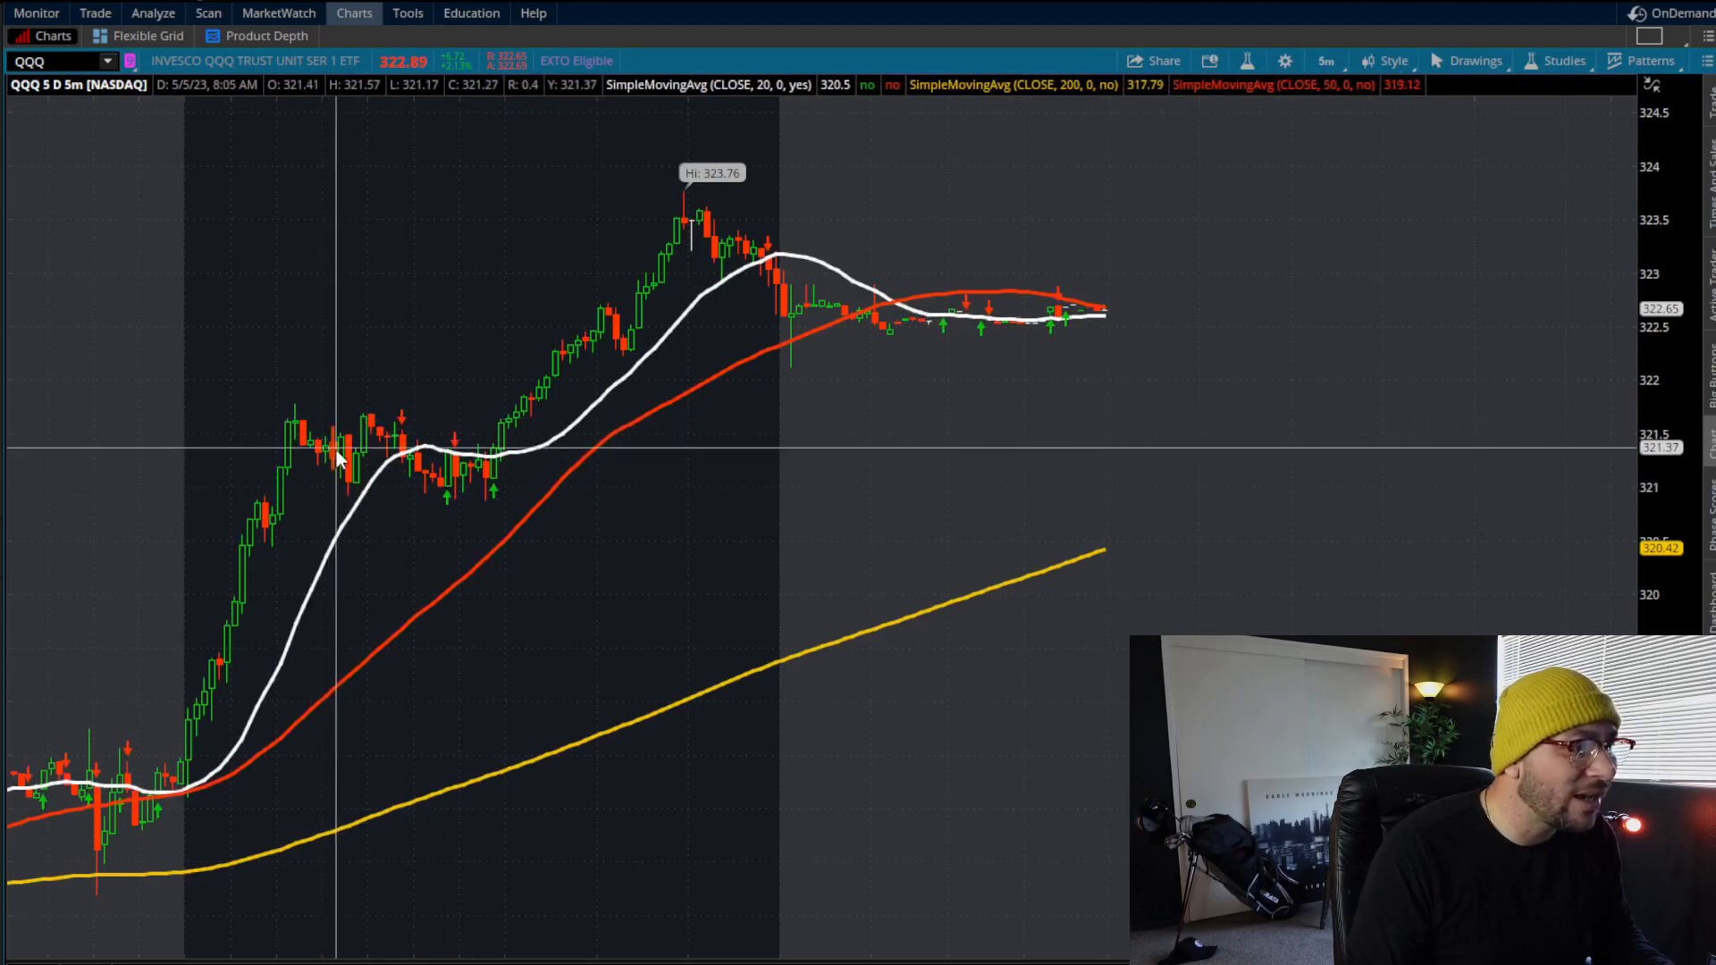
{"action": "mouse_move", "coordinate": [350, 506]}
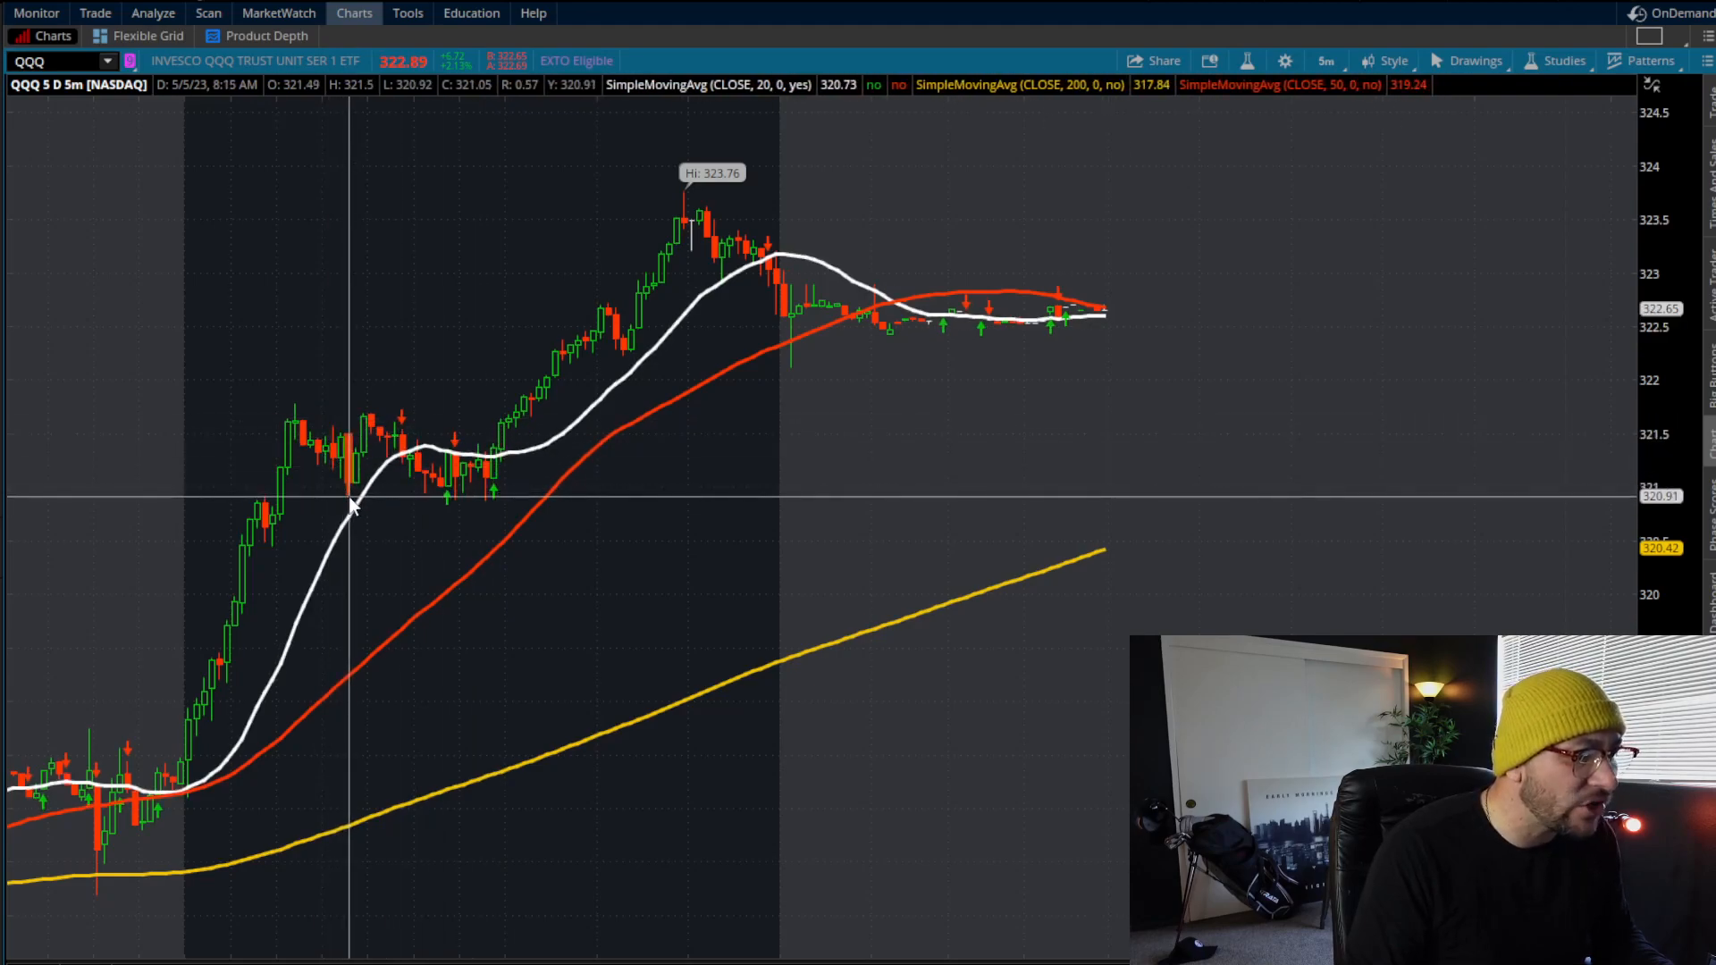
{"action": "mouse_move", "coordinate": [366, 460]}
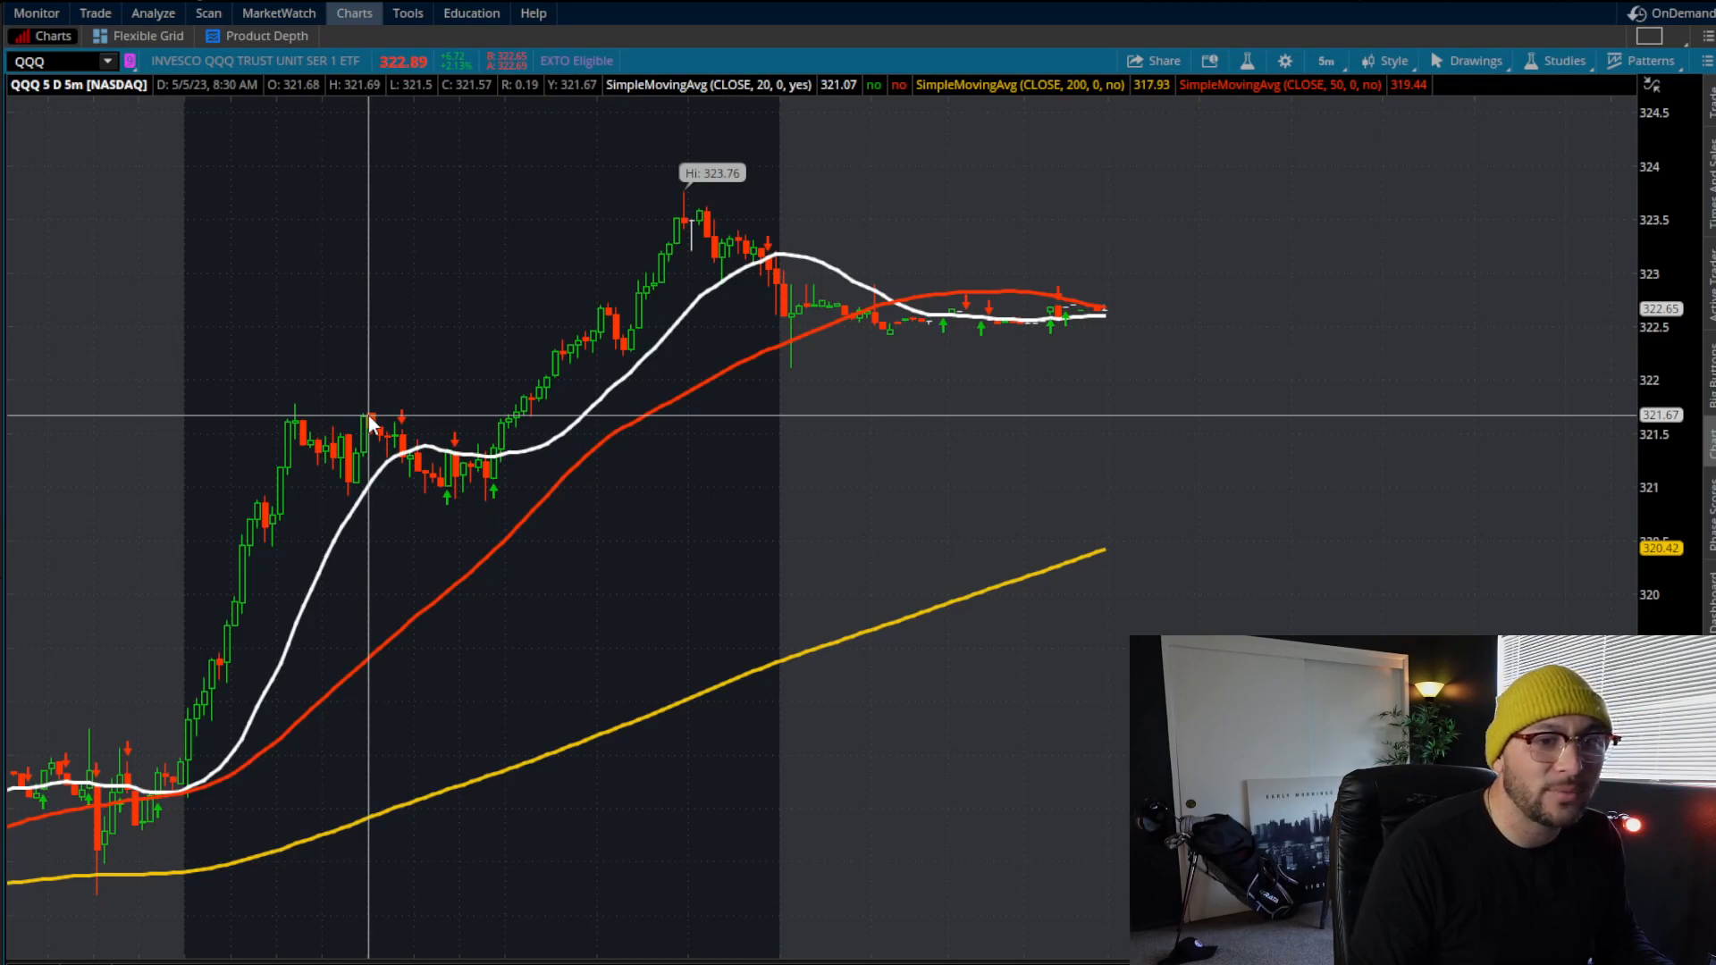
{"action": "mouse_move", "coordinate": [371, 479]}
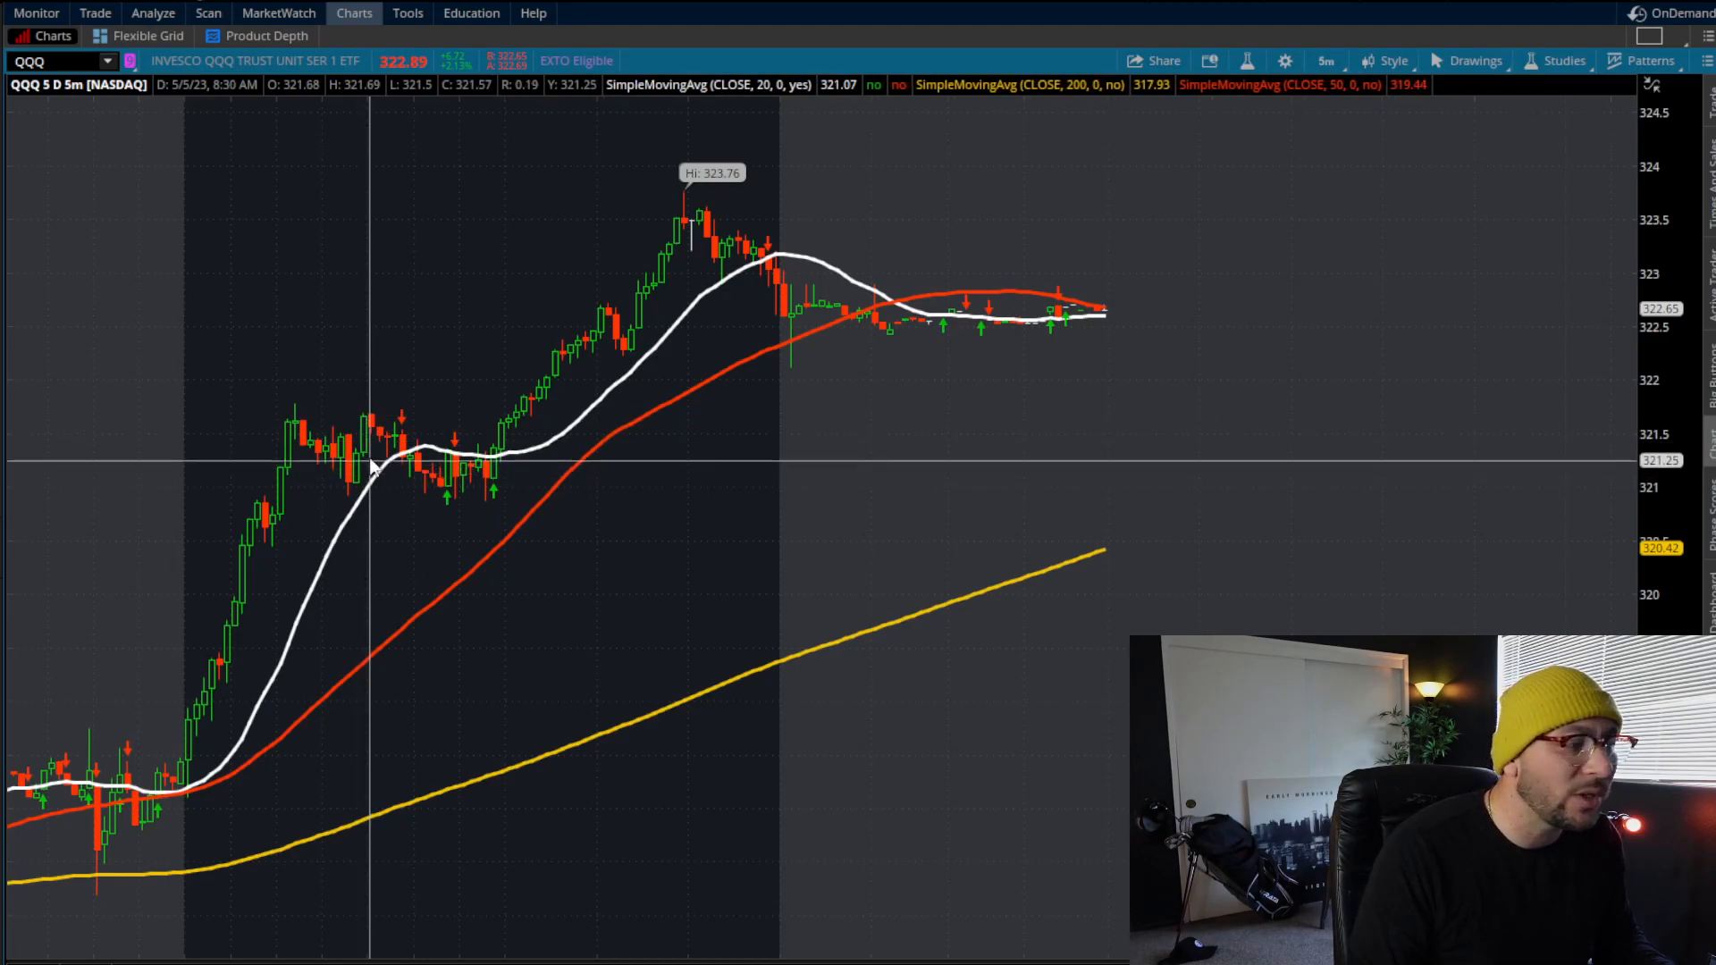
{"action": "mouse_move", "coordinate": [377, 428]}
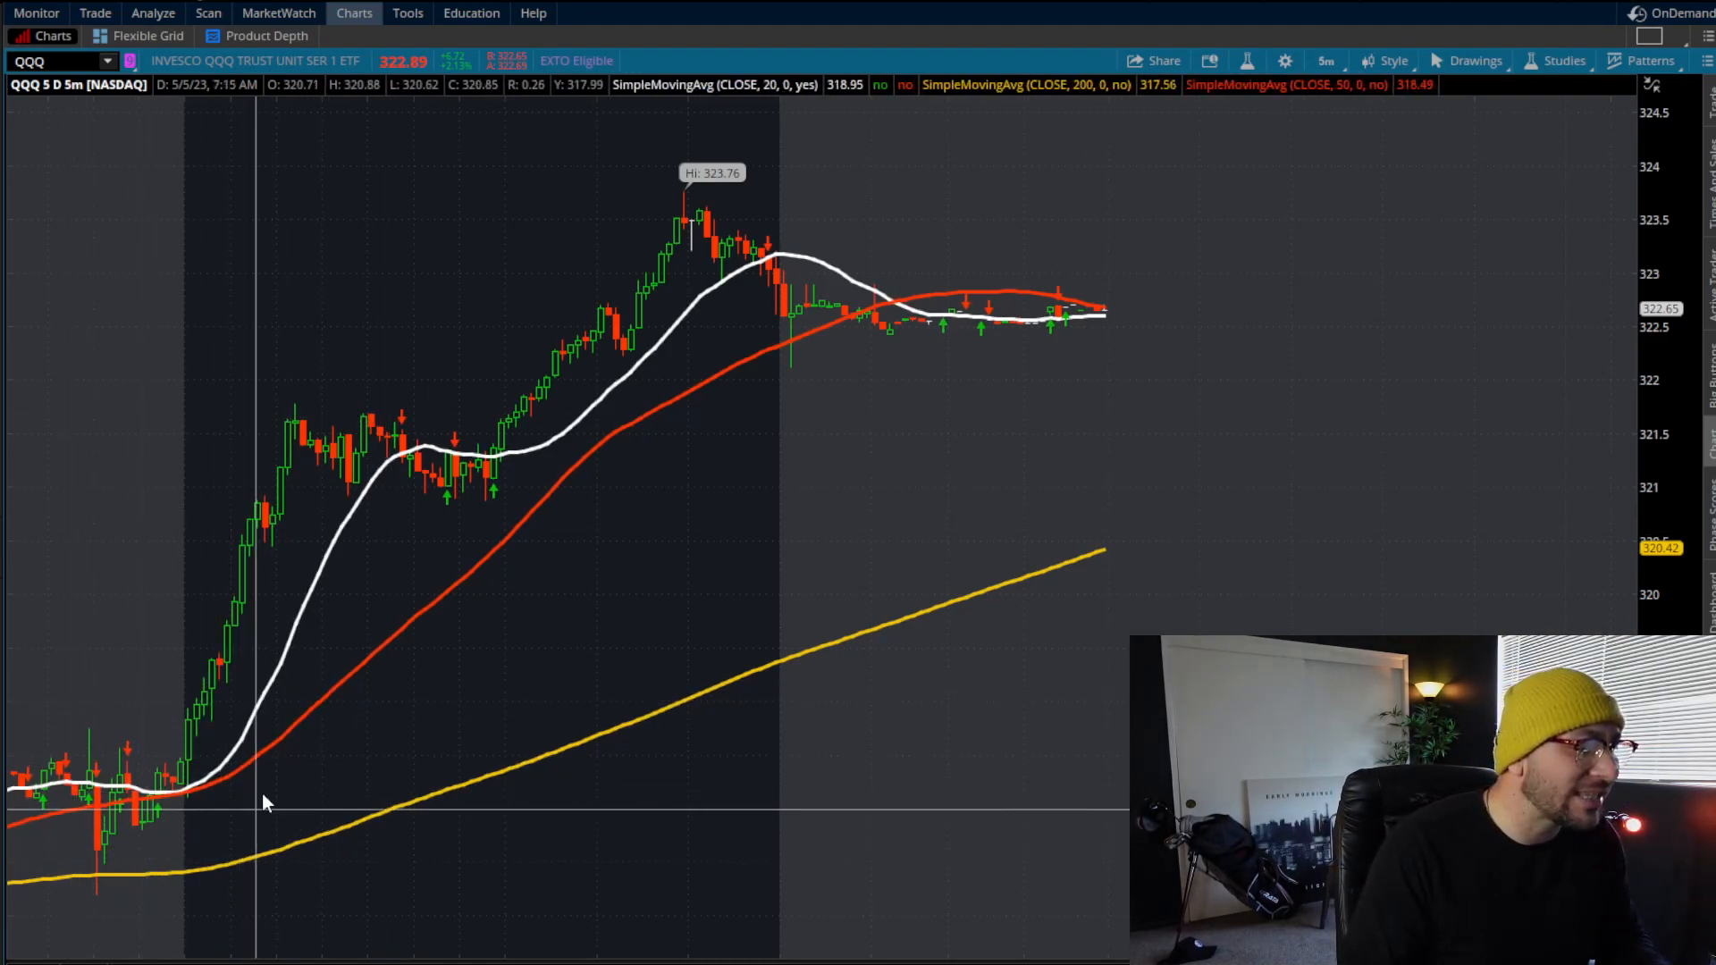
{"action": "mouse_move", "coordinate": [218, 887]}
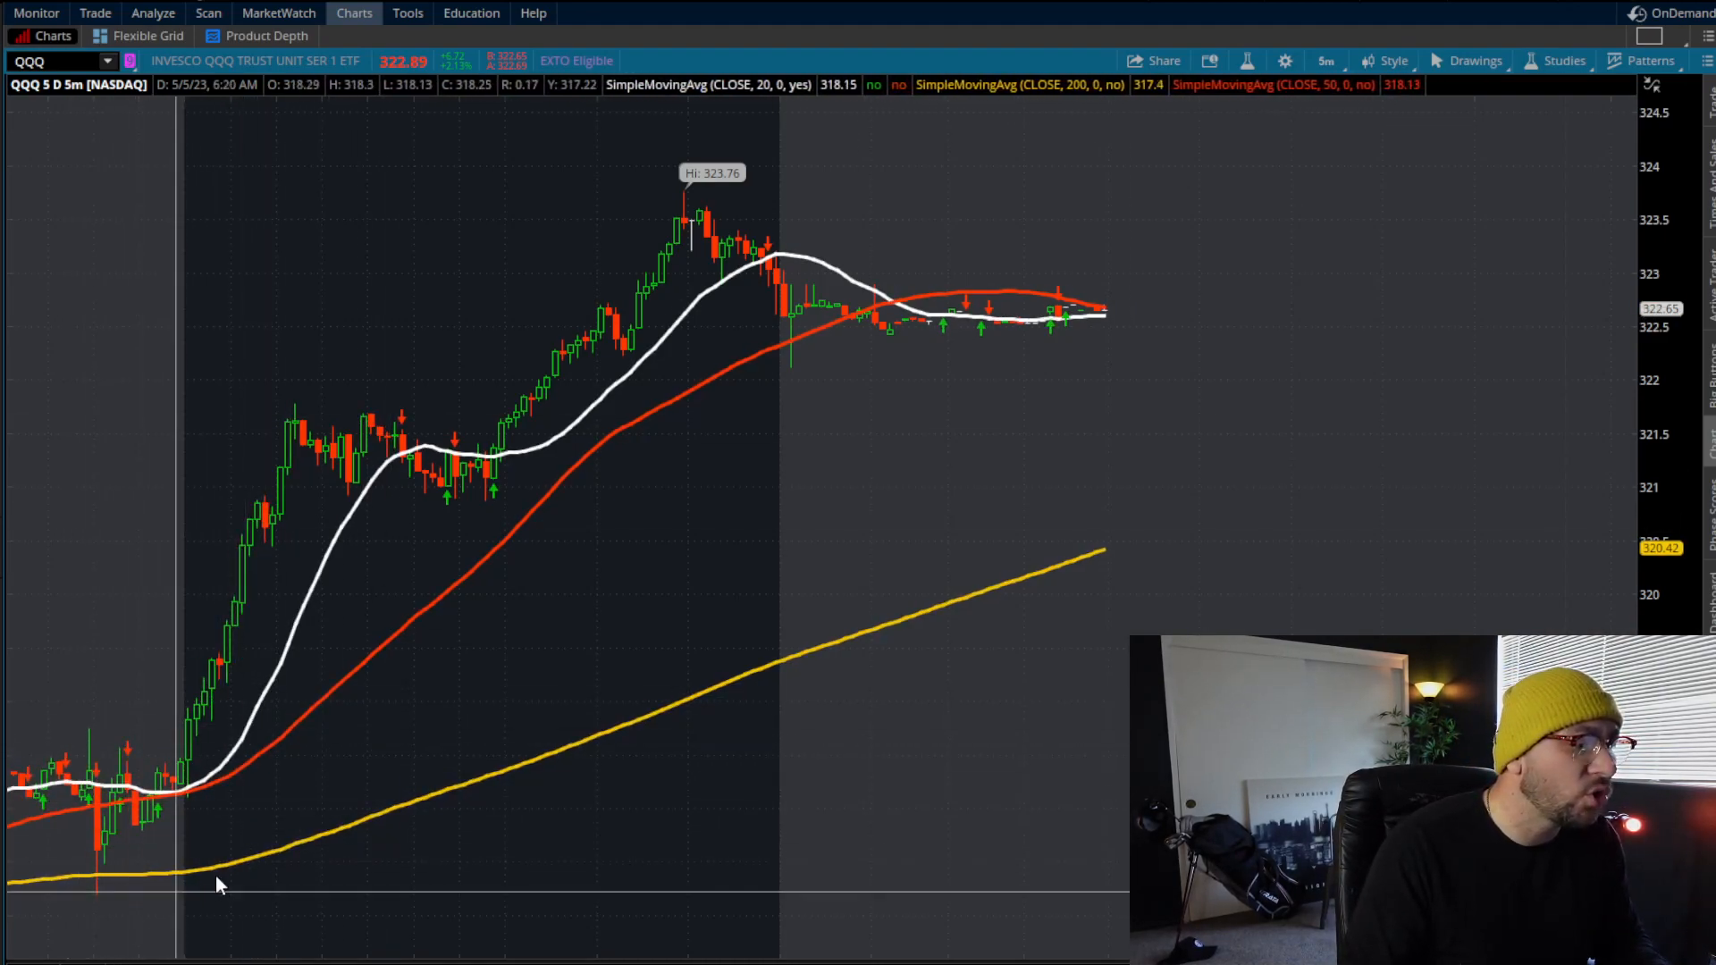
{"action": "mouse_move", "coordinate": [259, 712]}
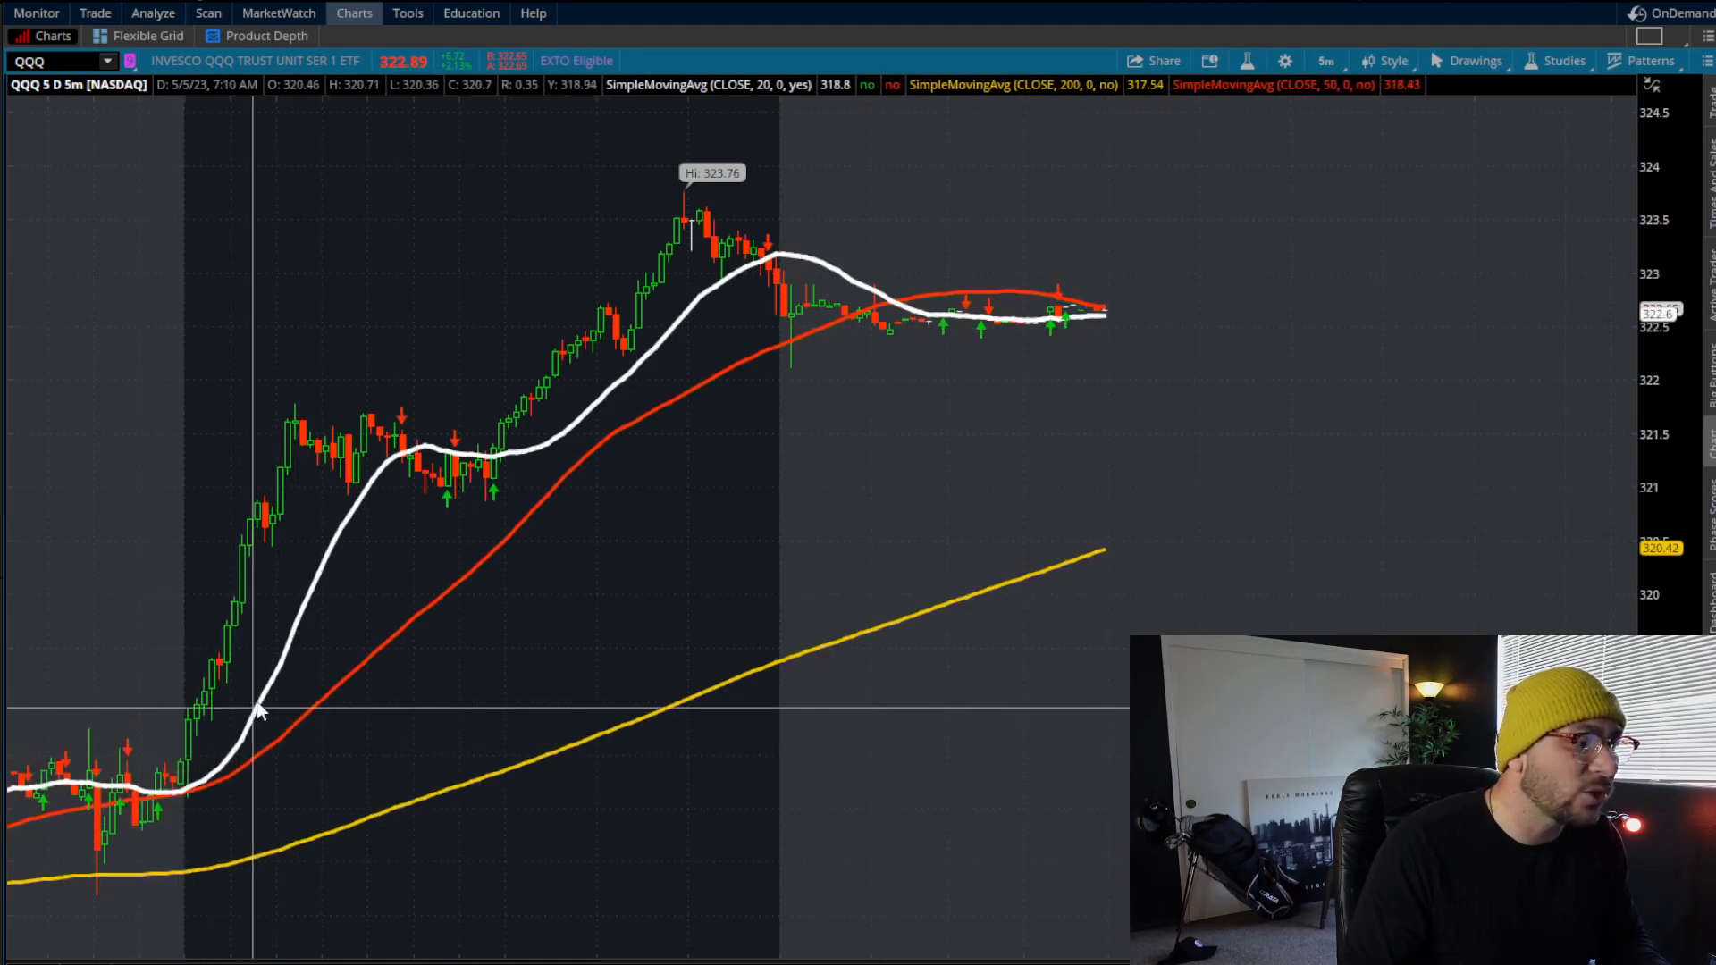
{"action": "mouse_move", "coordinate": [495, 780]}
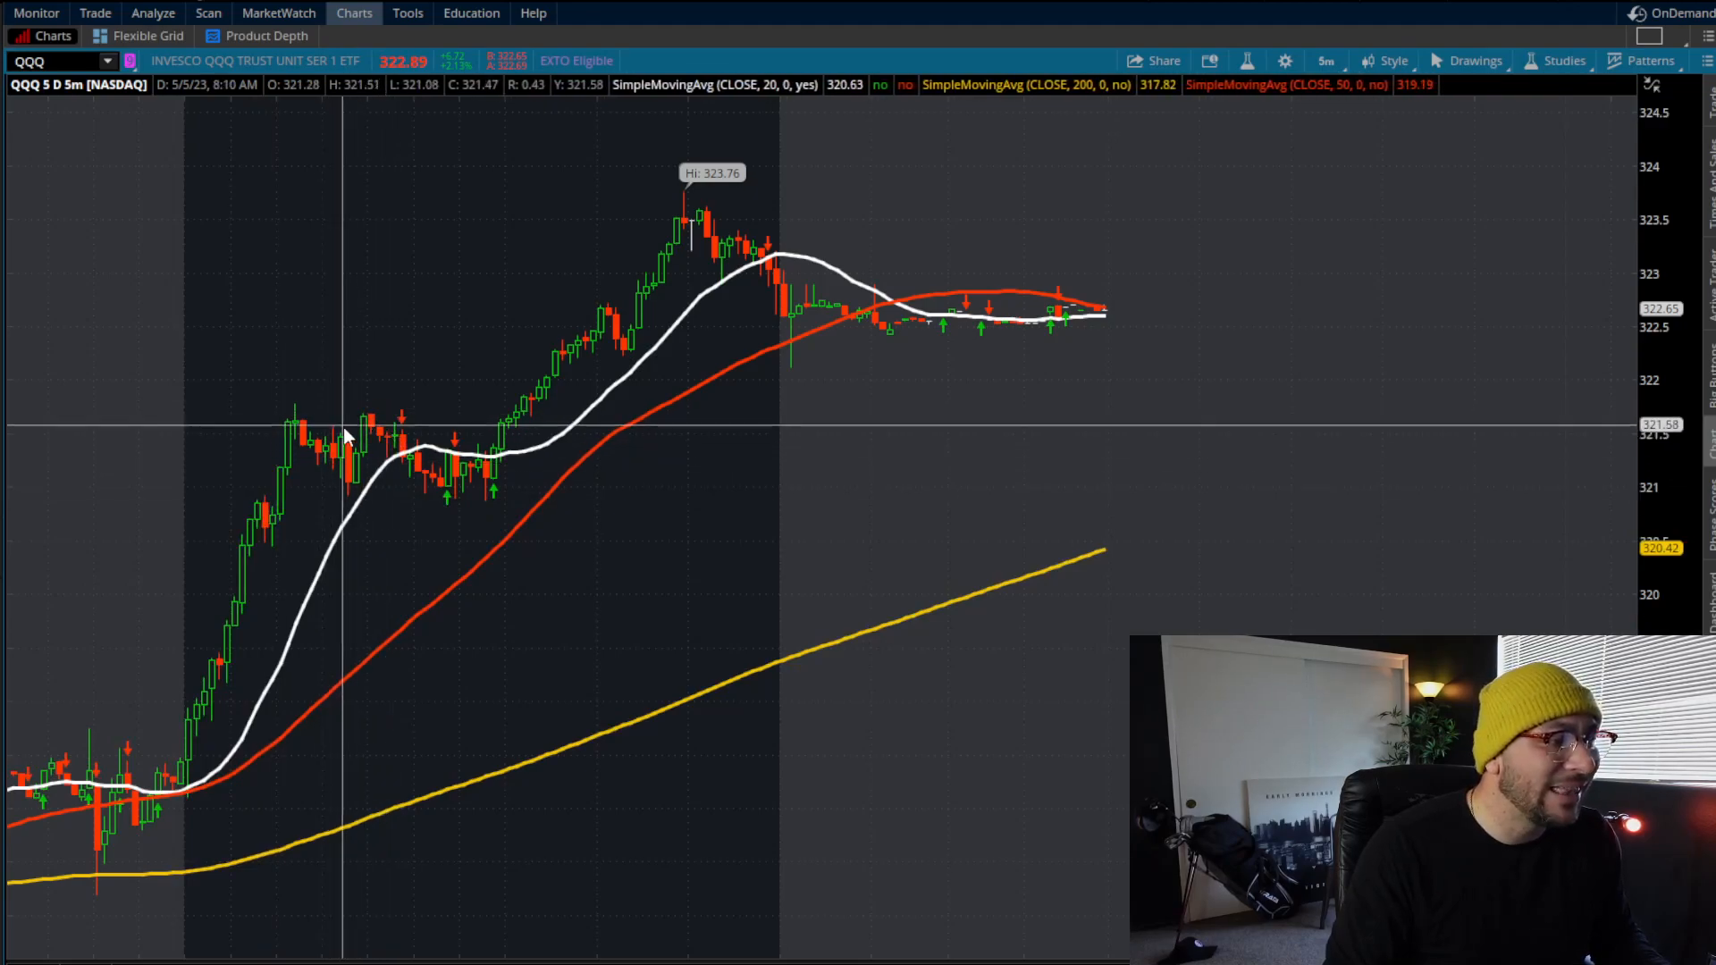
{"action": "mouse_move", "coordinate": [392, 392]}
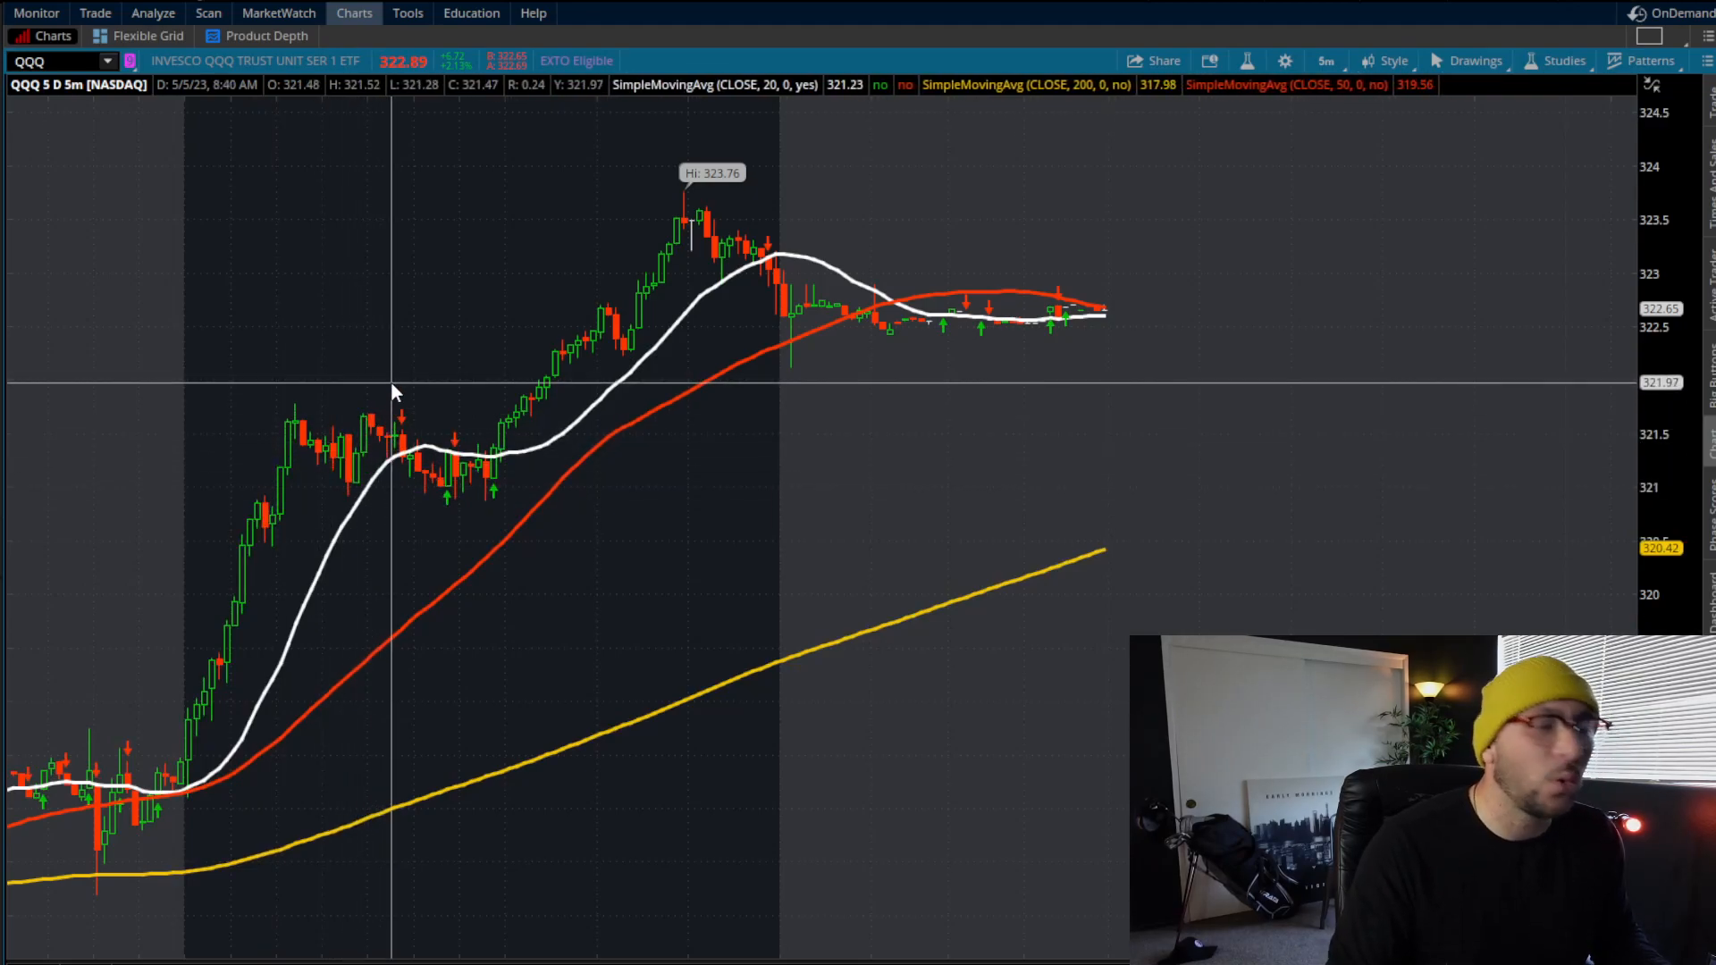
{"action": "mouse_move", "coordinate": [340, 476]}
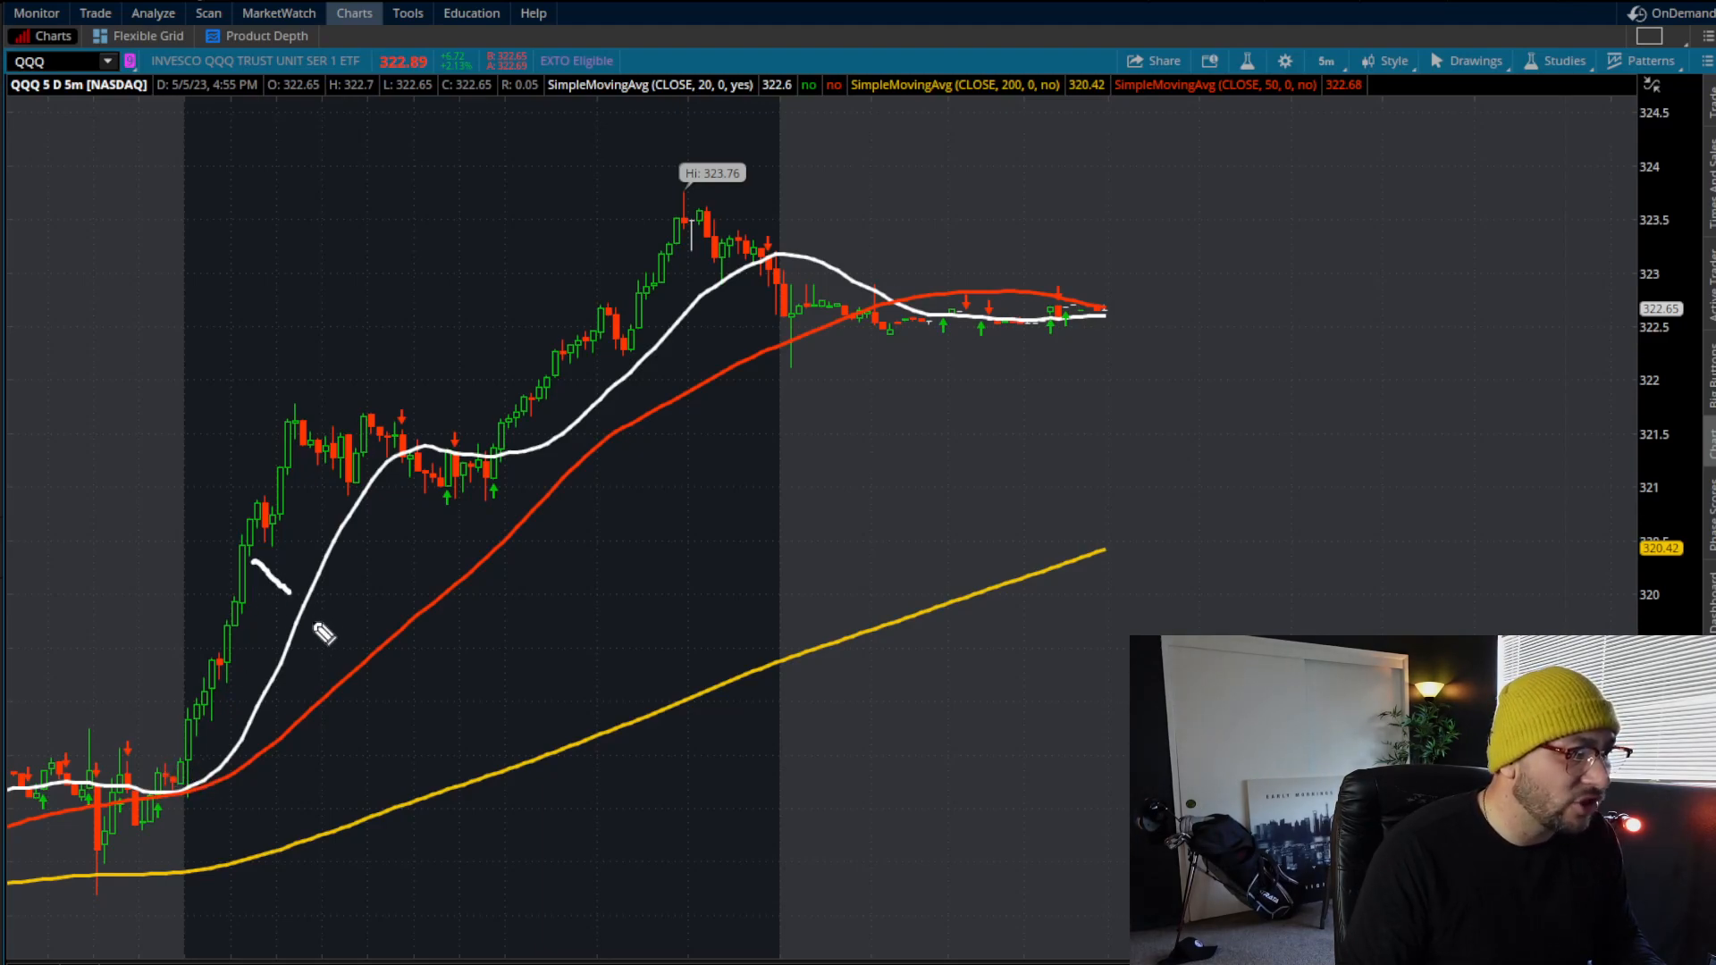
{"action": "left_click_drag", "start_coordinate": [355, 695], "coordinate": [438, 794]}
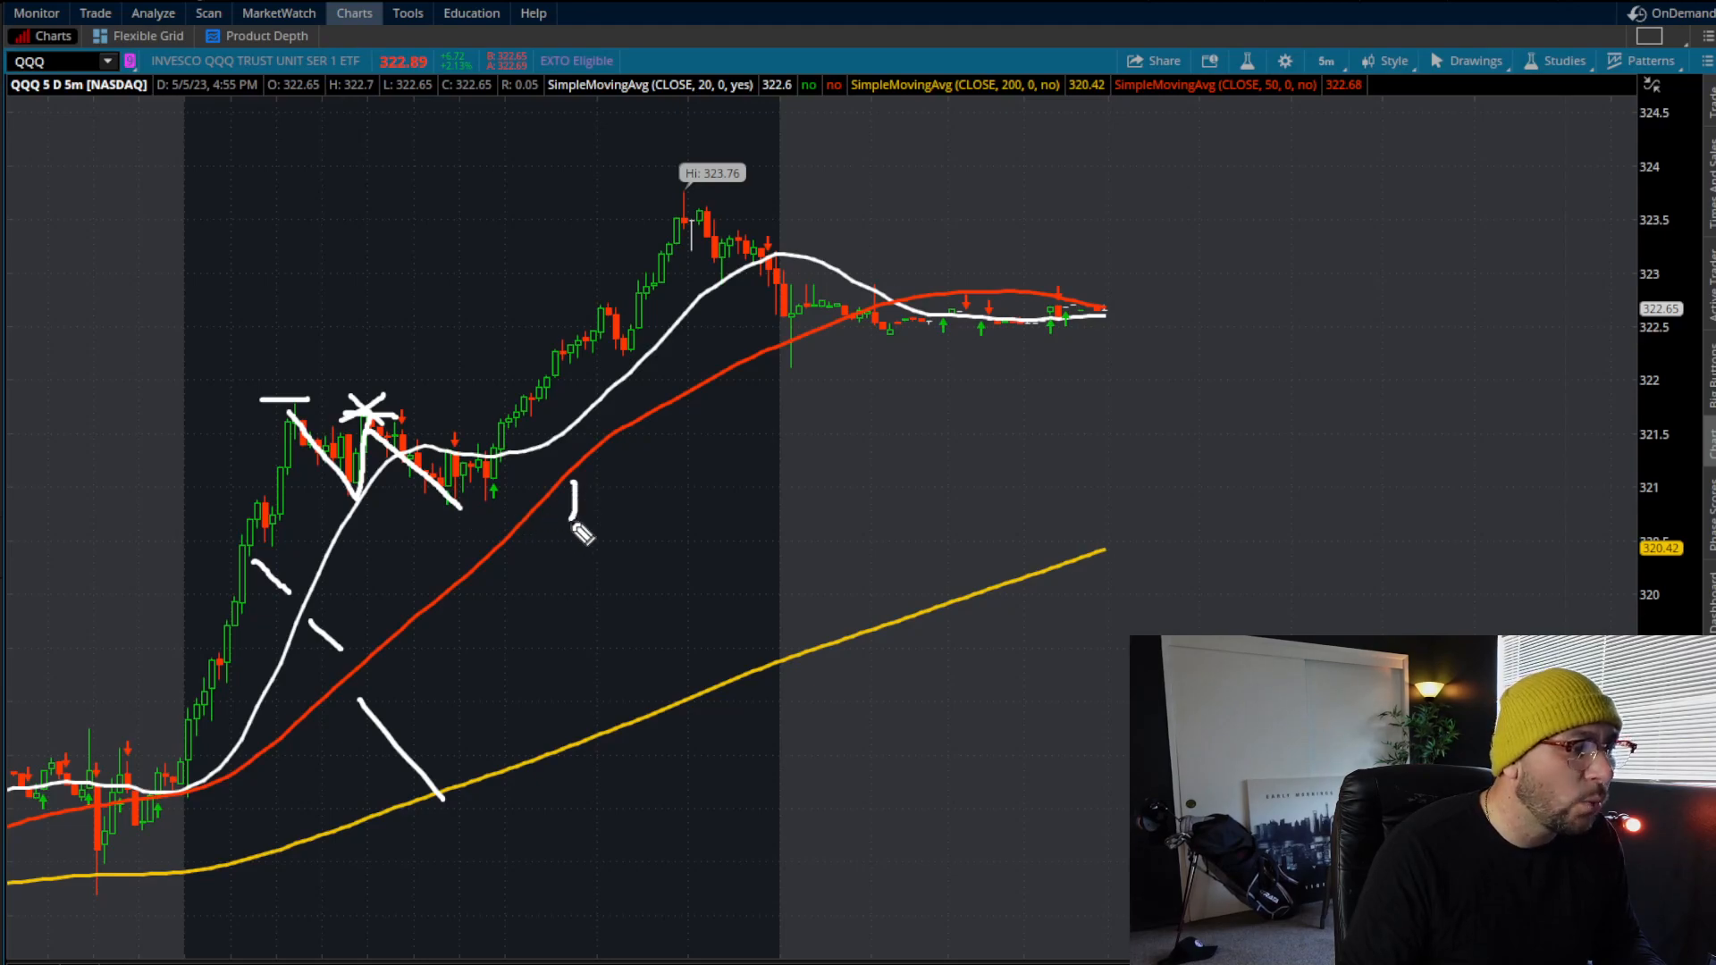
{"action": "left_click_drag", "start_coordinate": [569, 493], "coordinate": [481, 568]}
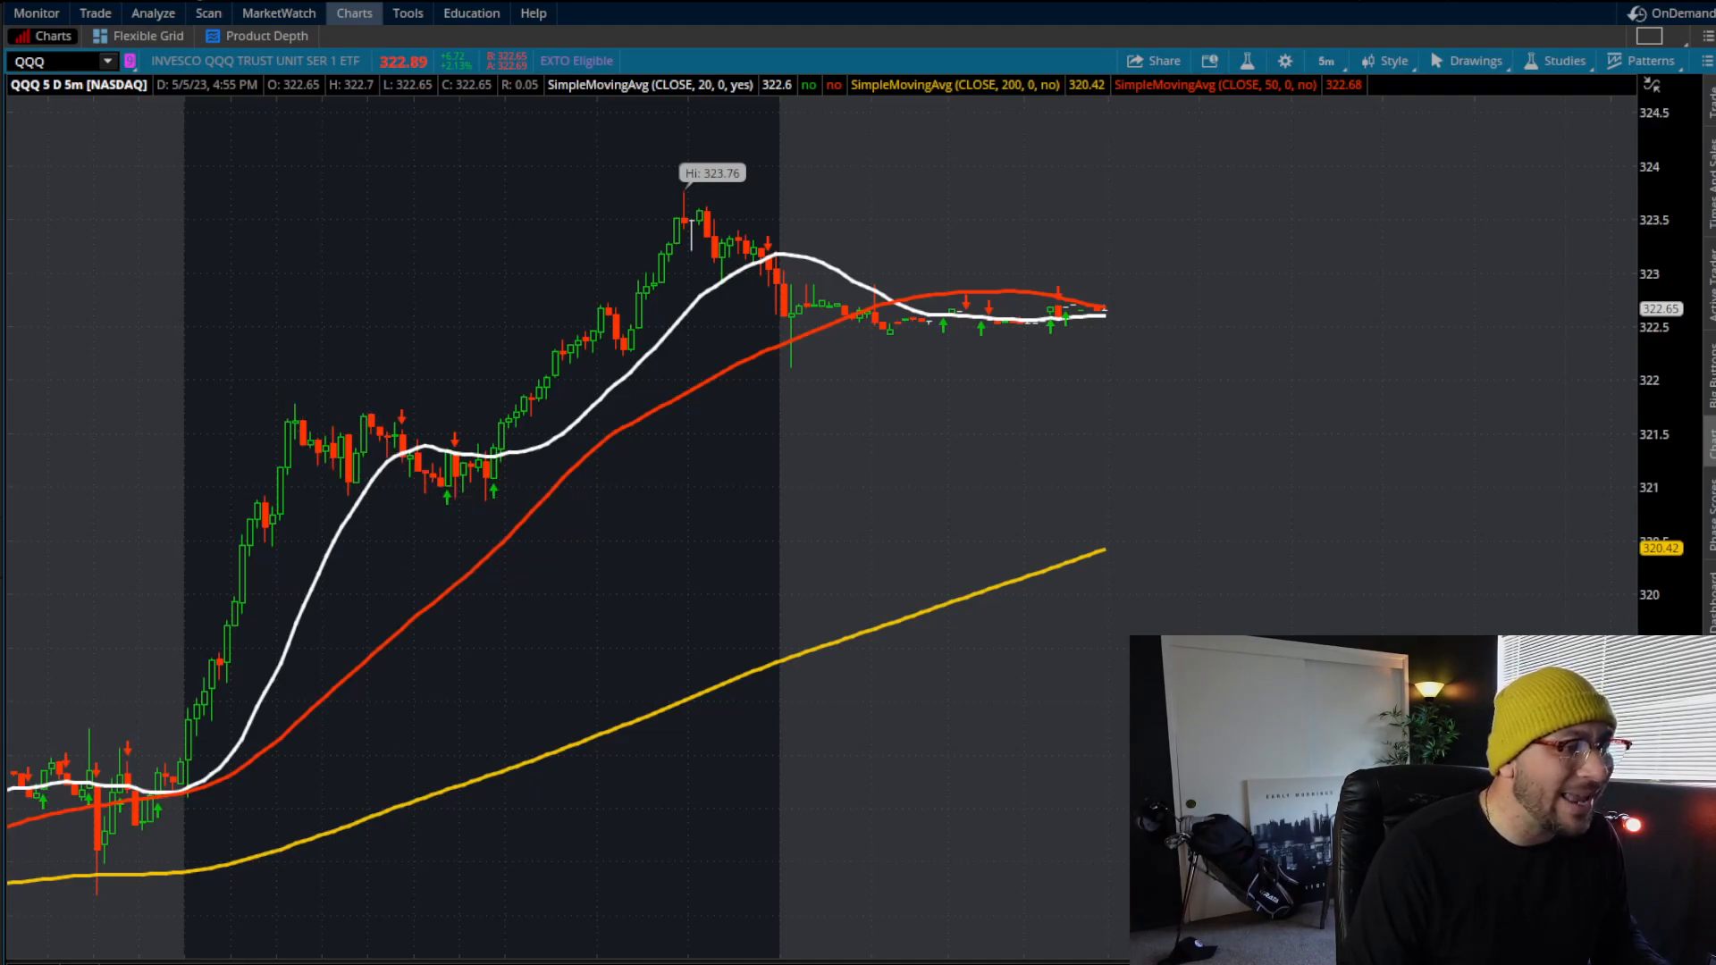
{"action": "mouse_move", "coordinate": [515, 484]}
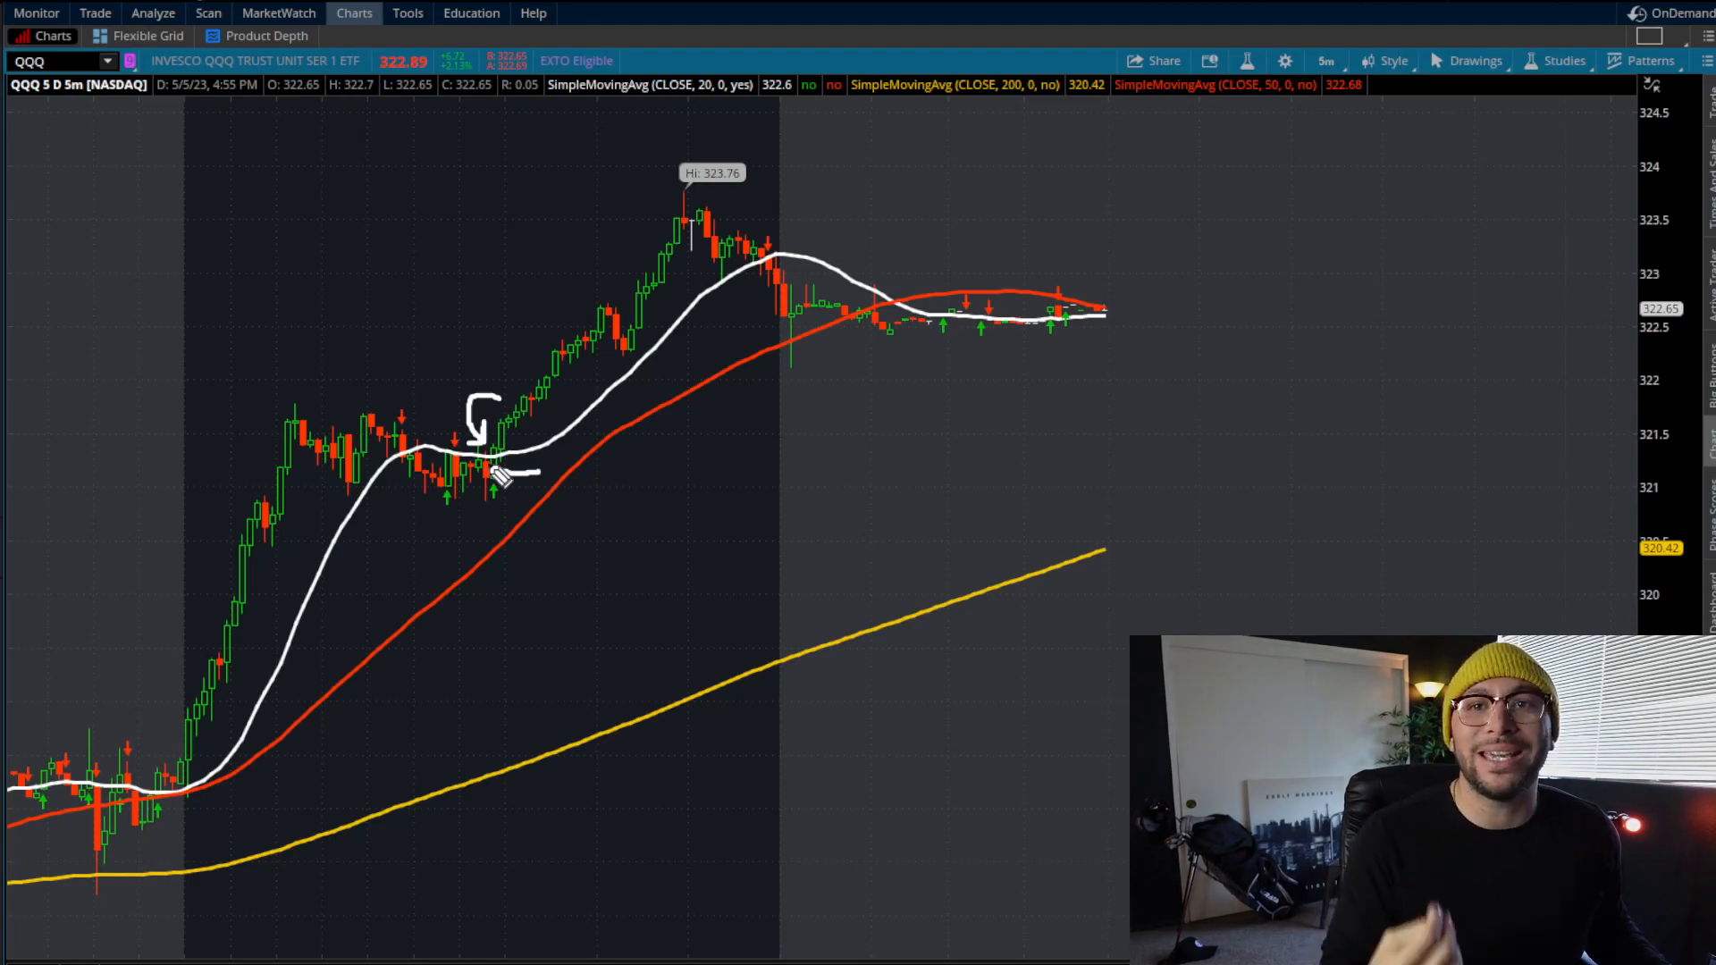
{"action": "mouse_move", "coordinate": [202, 767]}
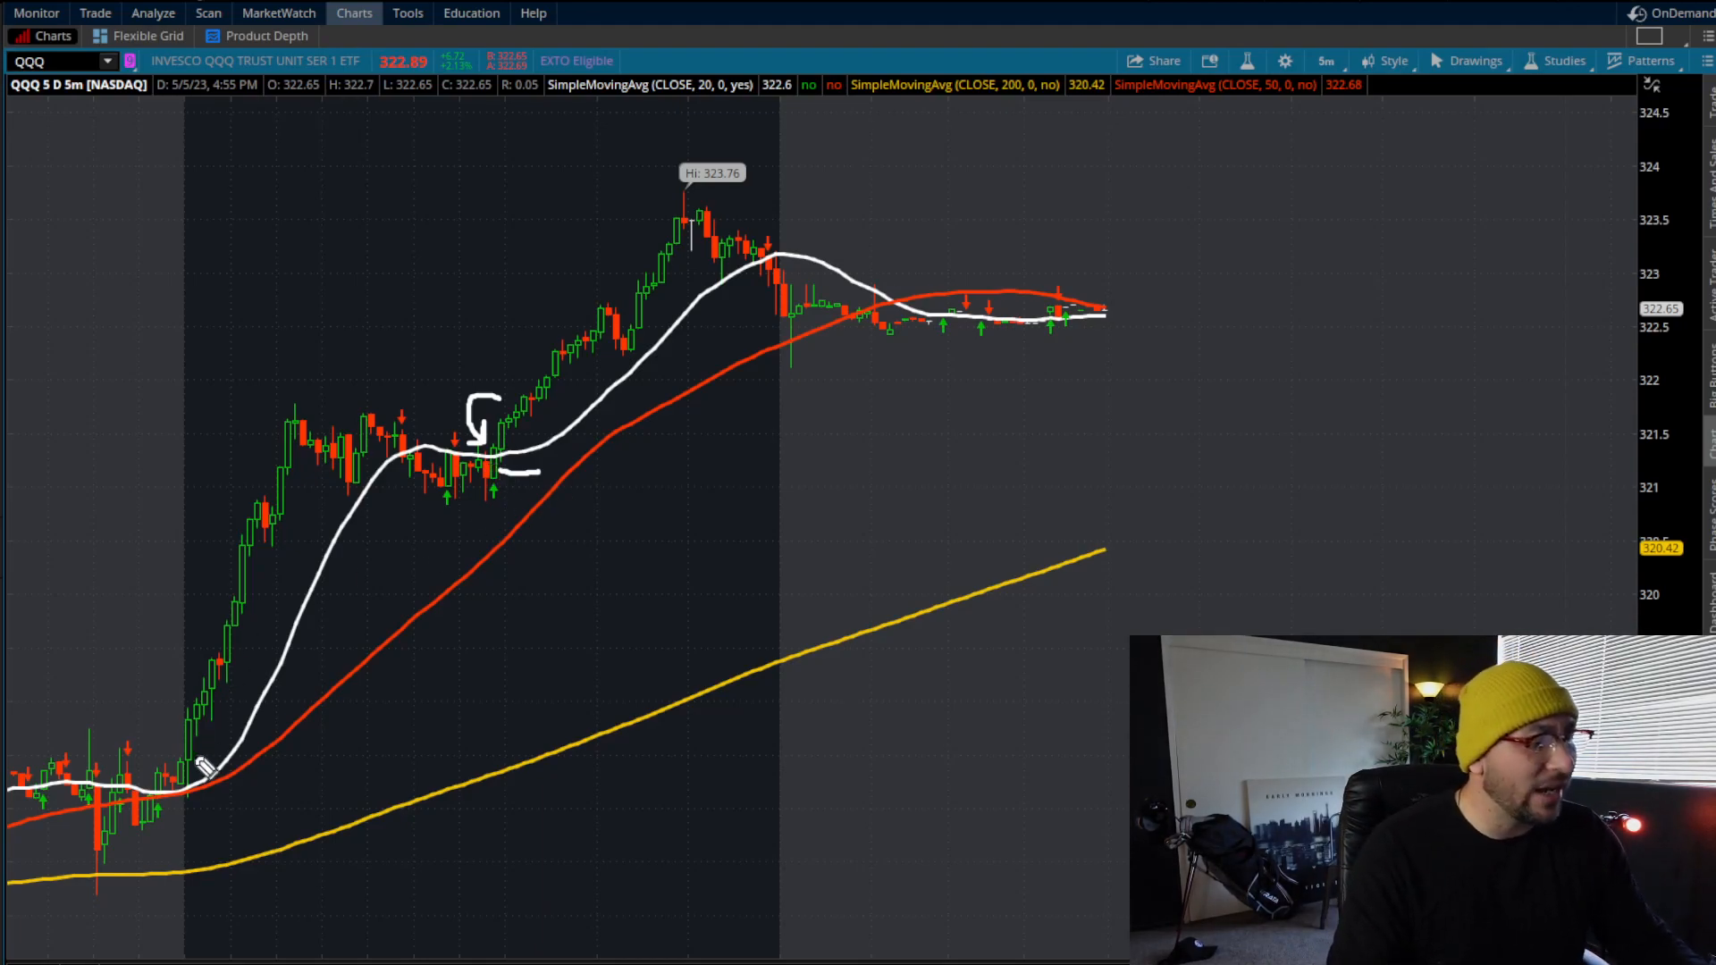
{"action": "left_click_drag", "start_coordinate": [202, 772], "coordinate": [311, 432]}
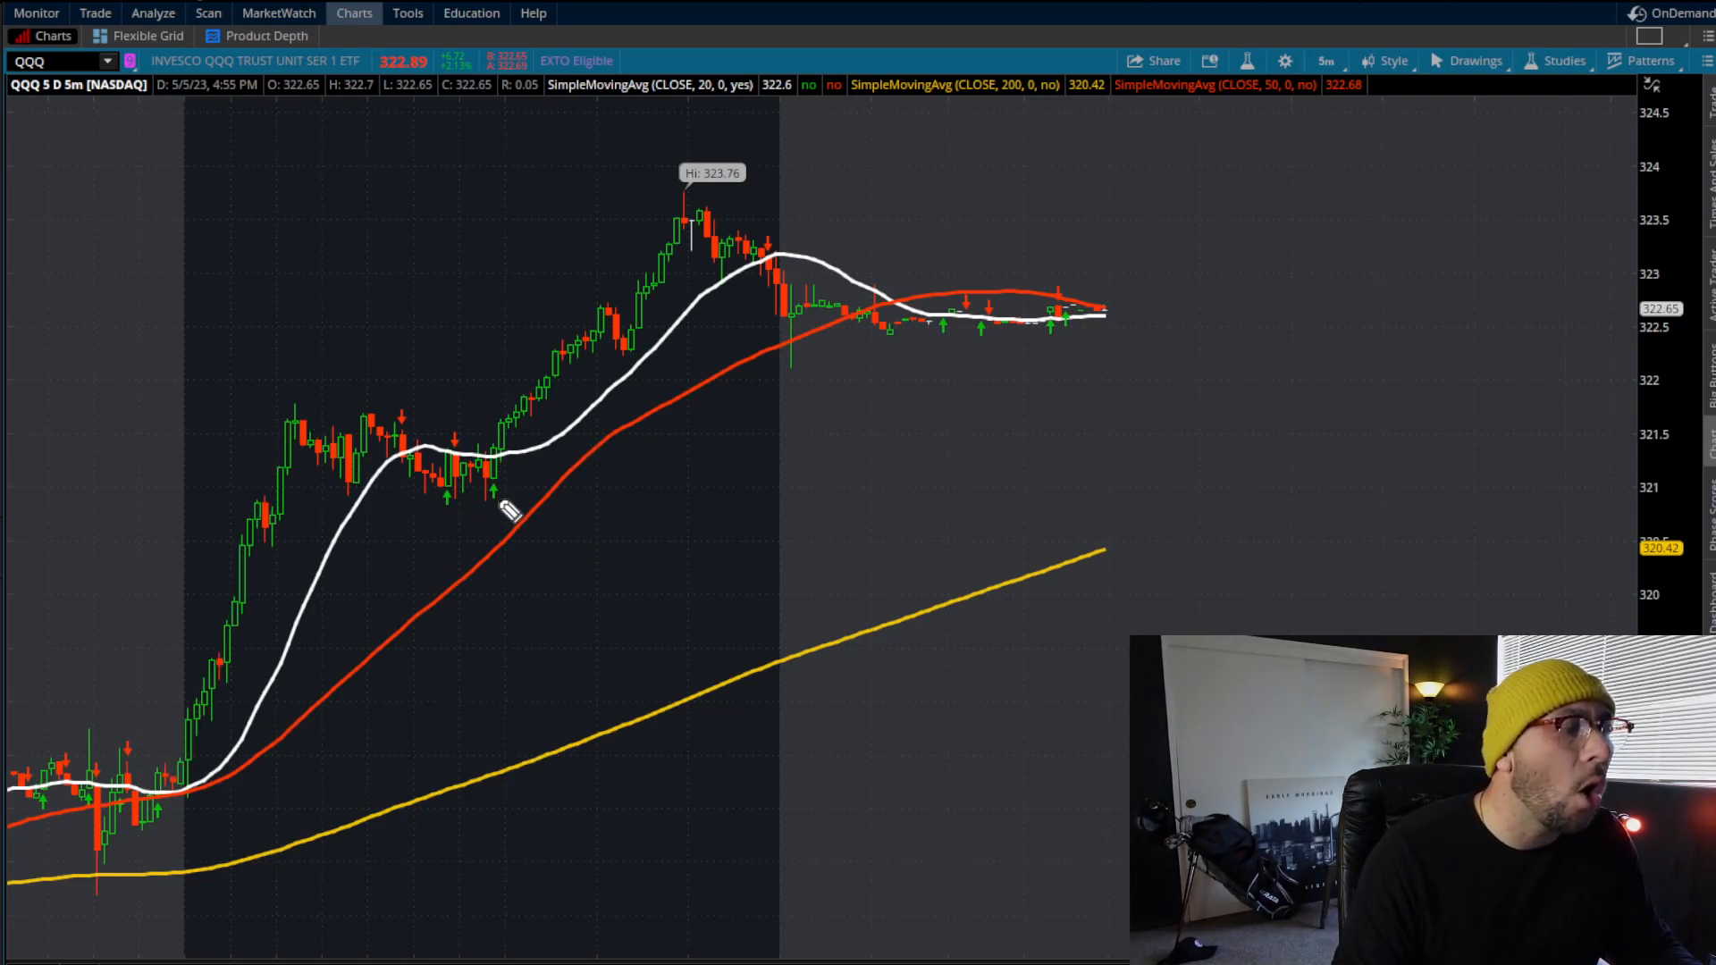
{"action": "mouse_move", "coordinate": [523, 469]}
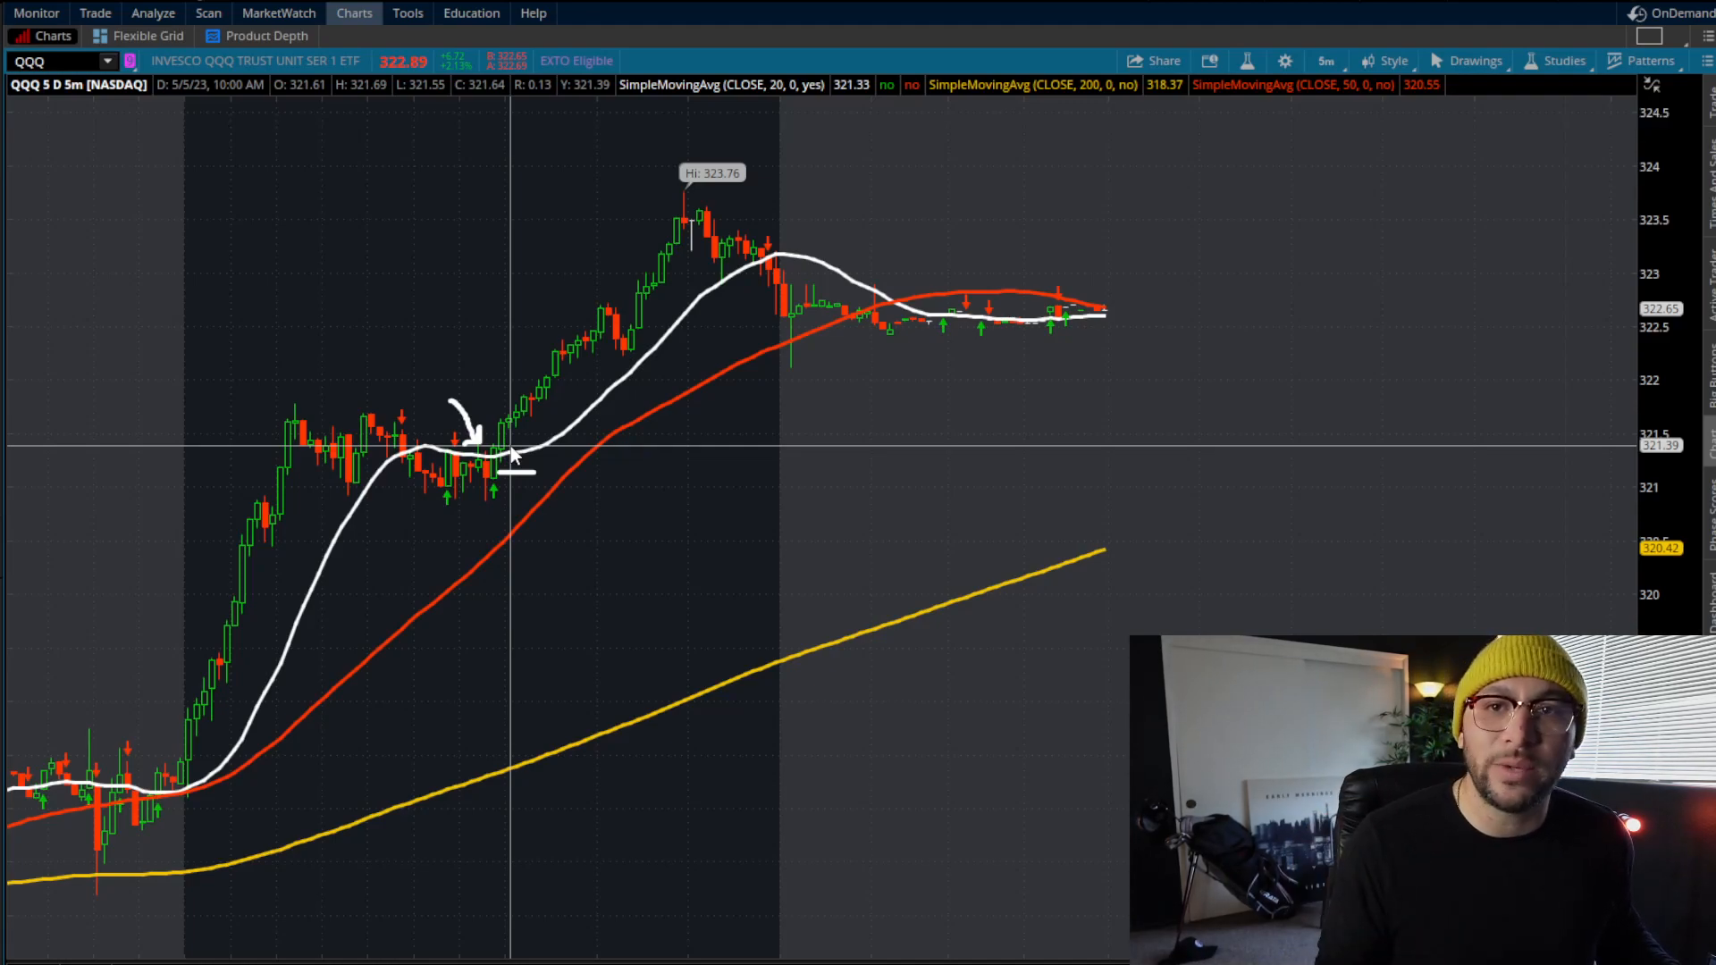
{"action": "mouse_move", "coordinate": [498, 449]}
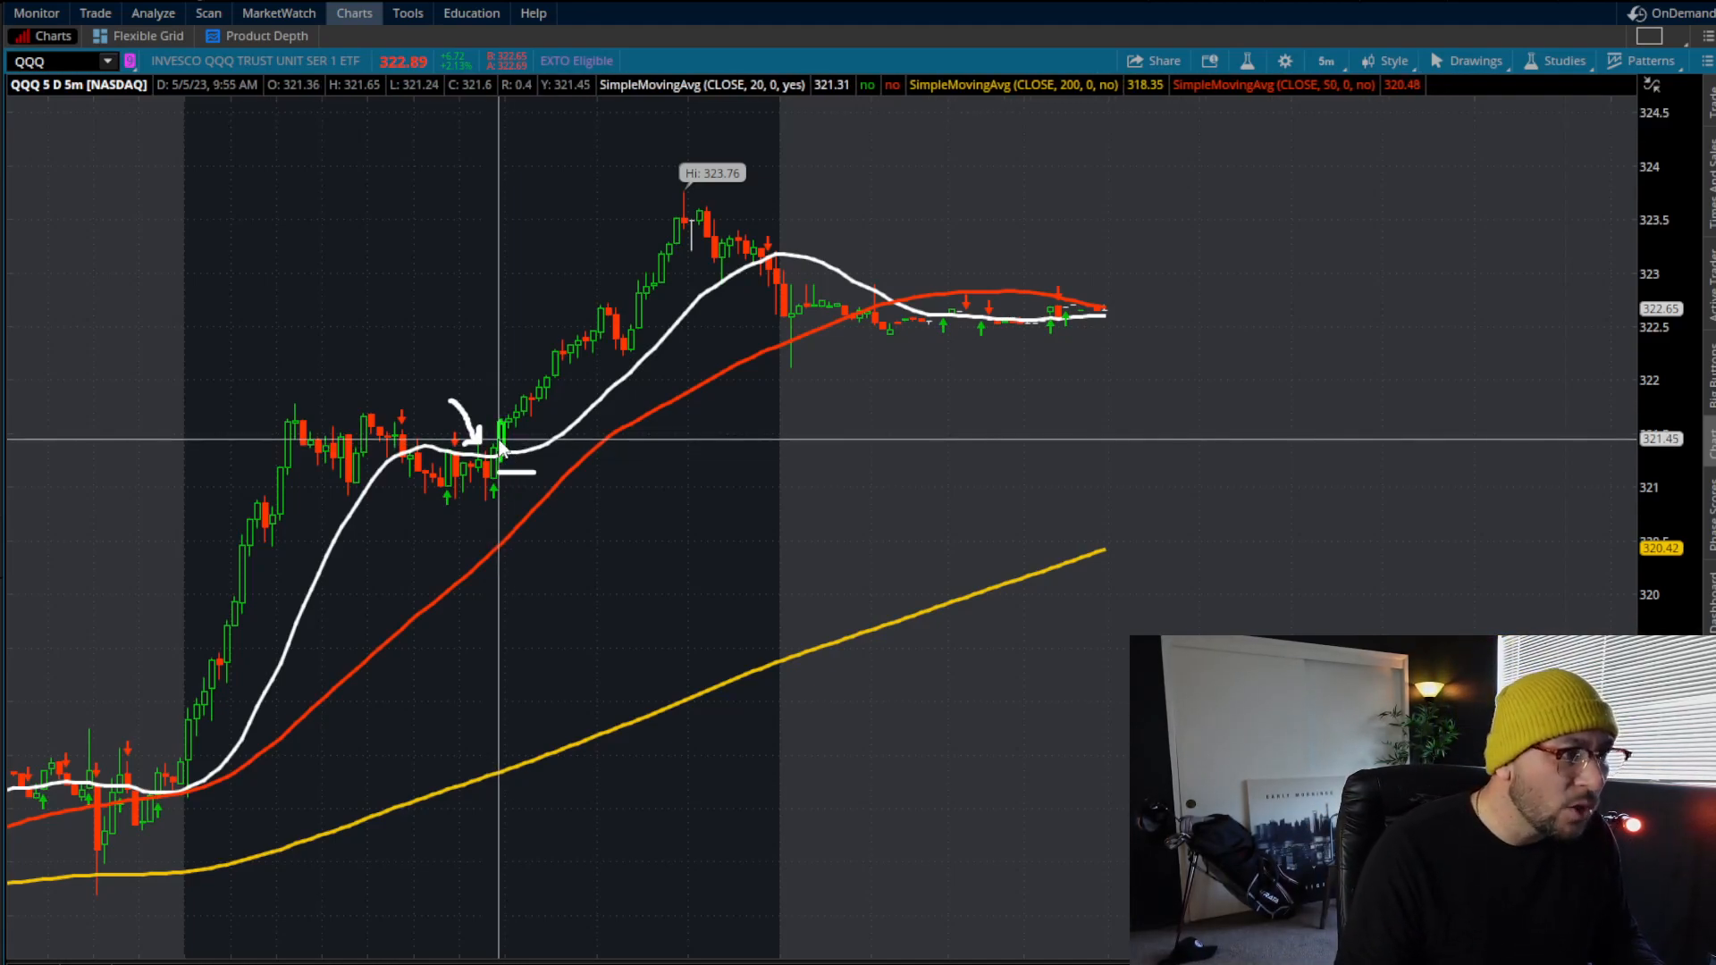
{"action": "mouse_move", "coordinate": [516, 422]}
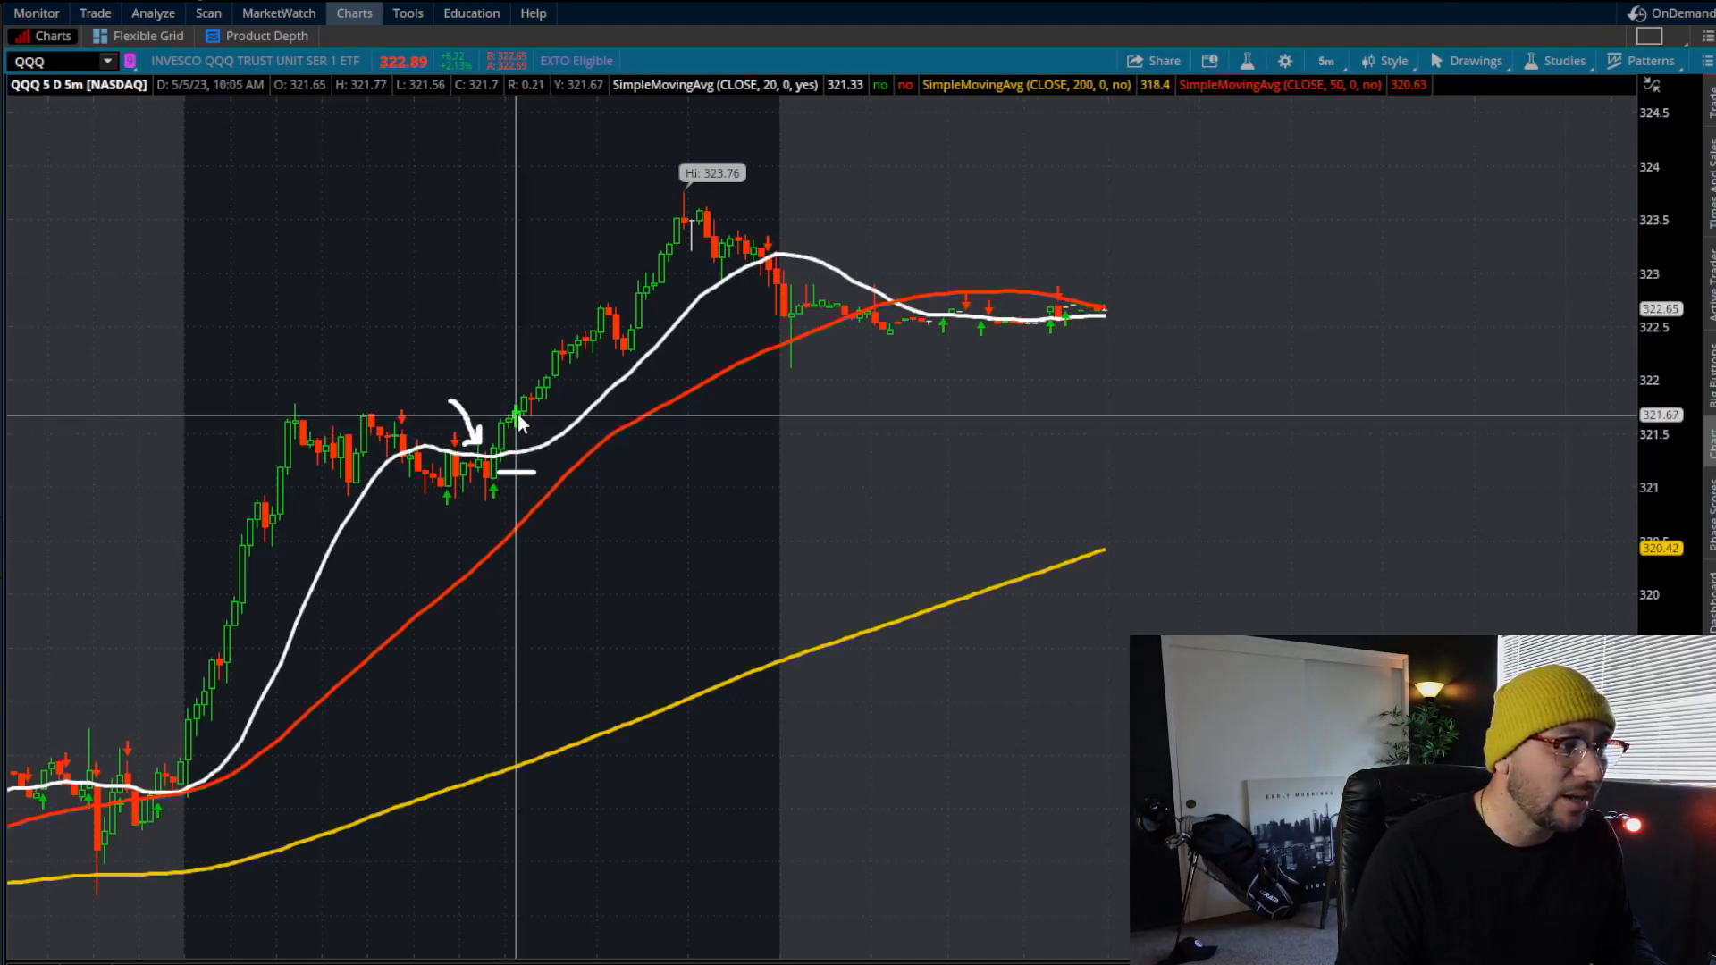
{"action": "mouse_move", "coordinate": [499, 443]}
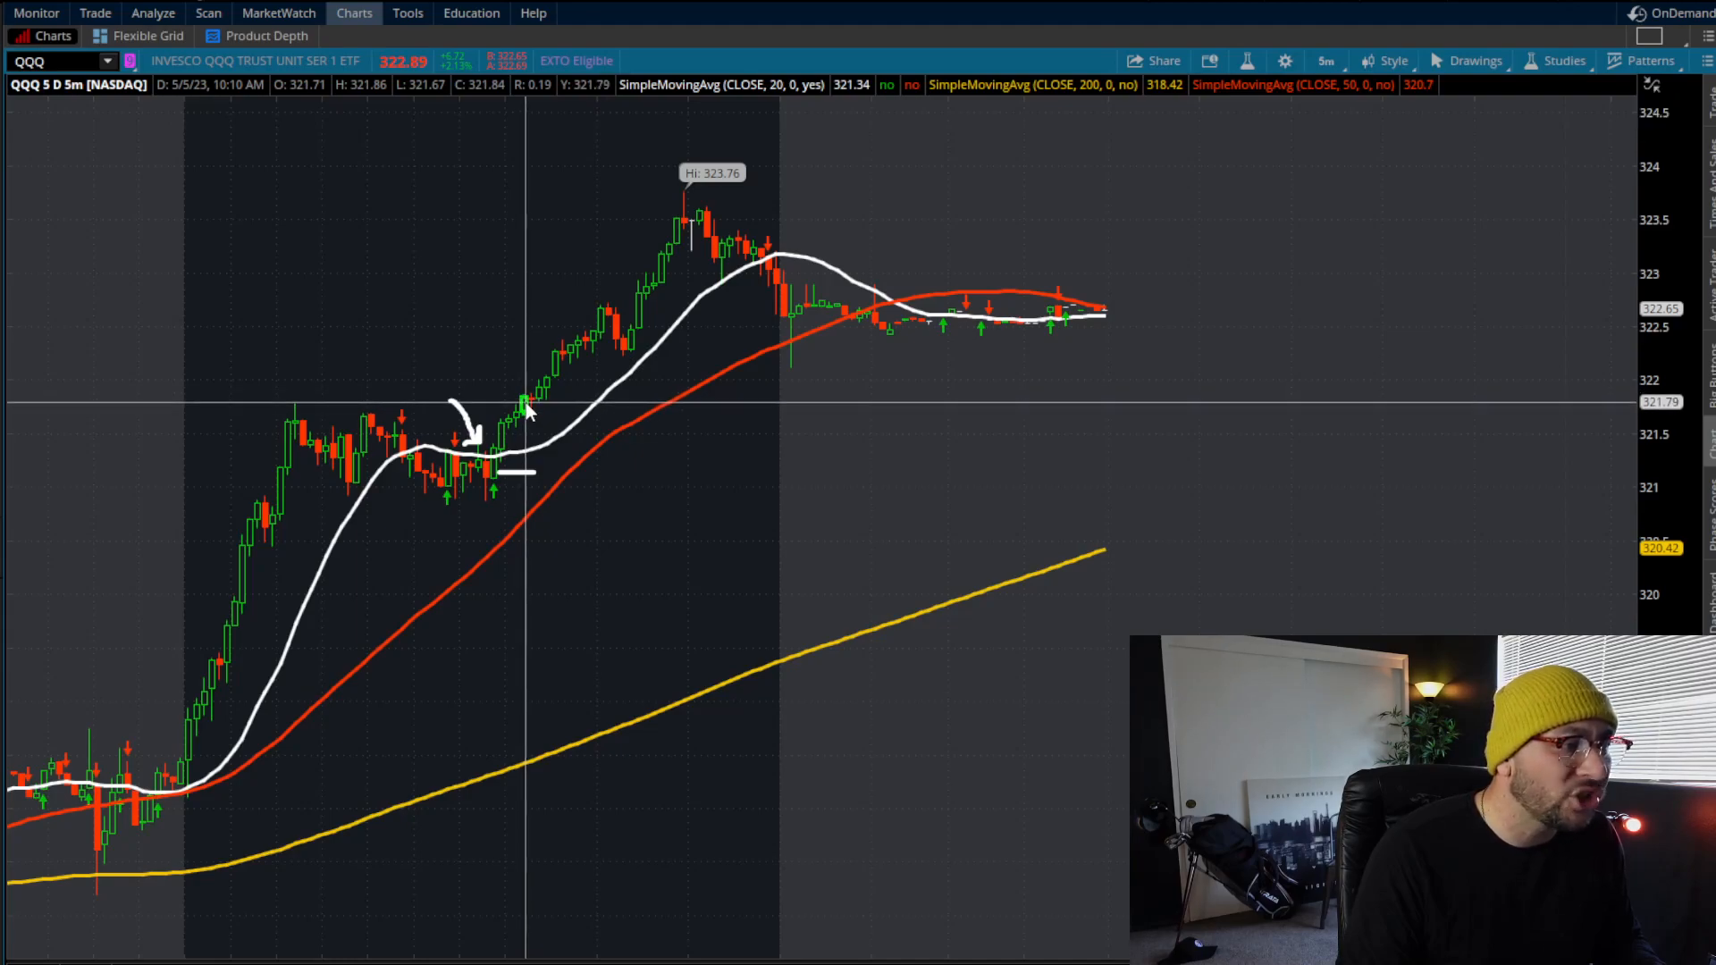
{"action": "mouse_move", "coordinate": [547, 399]}
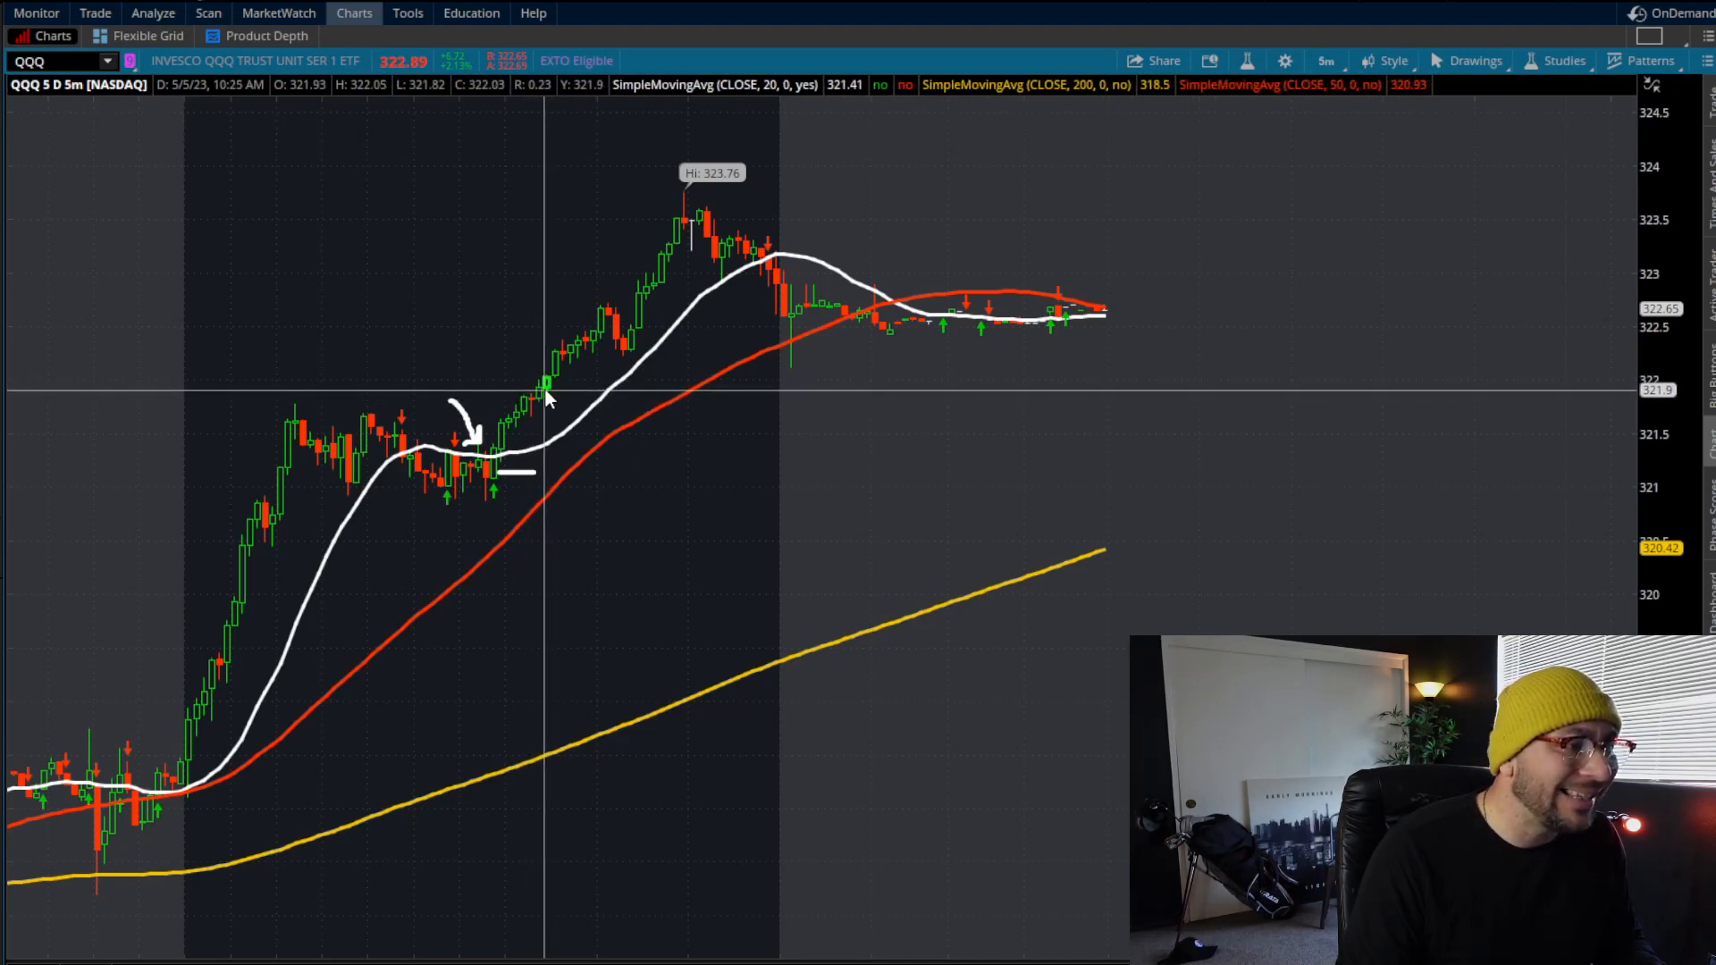
{"action": "mouse_move", "coordinate": [544, 406]}
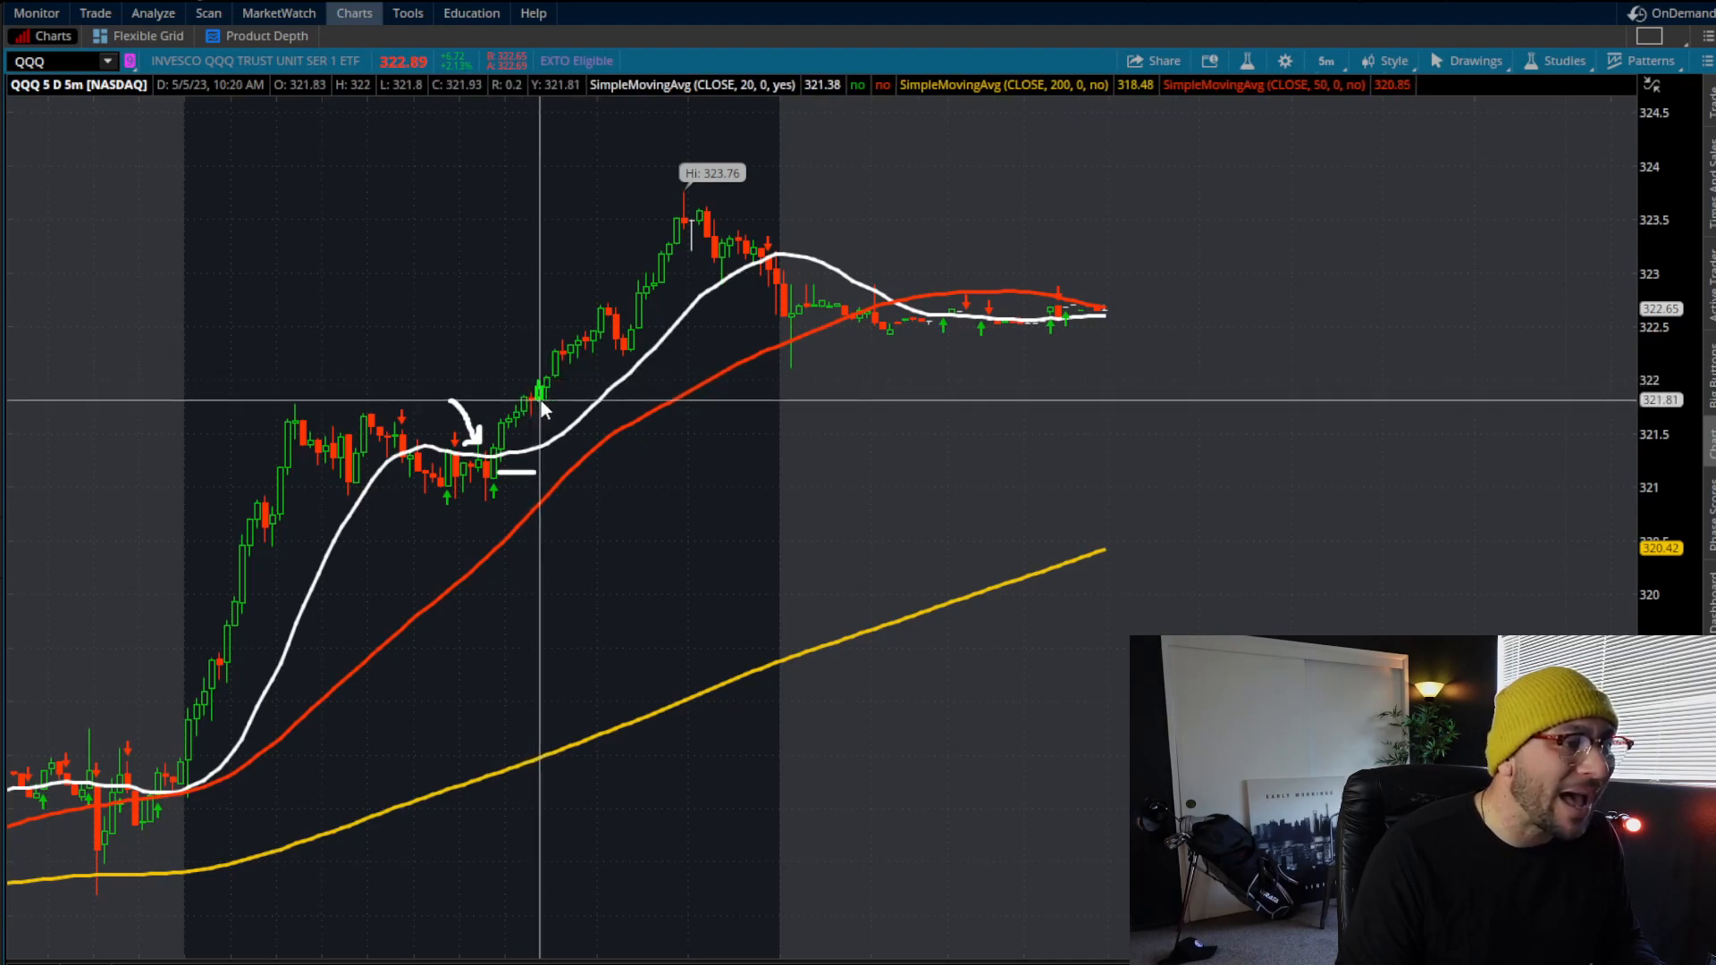
{"action": "mouse_move", "coordinate": [551, 359]}
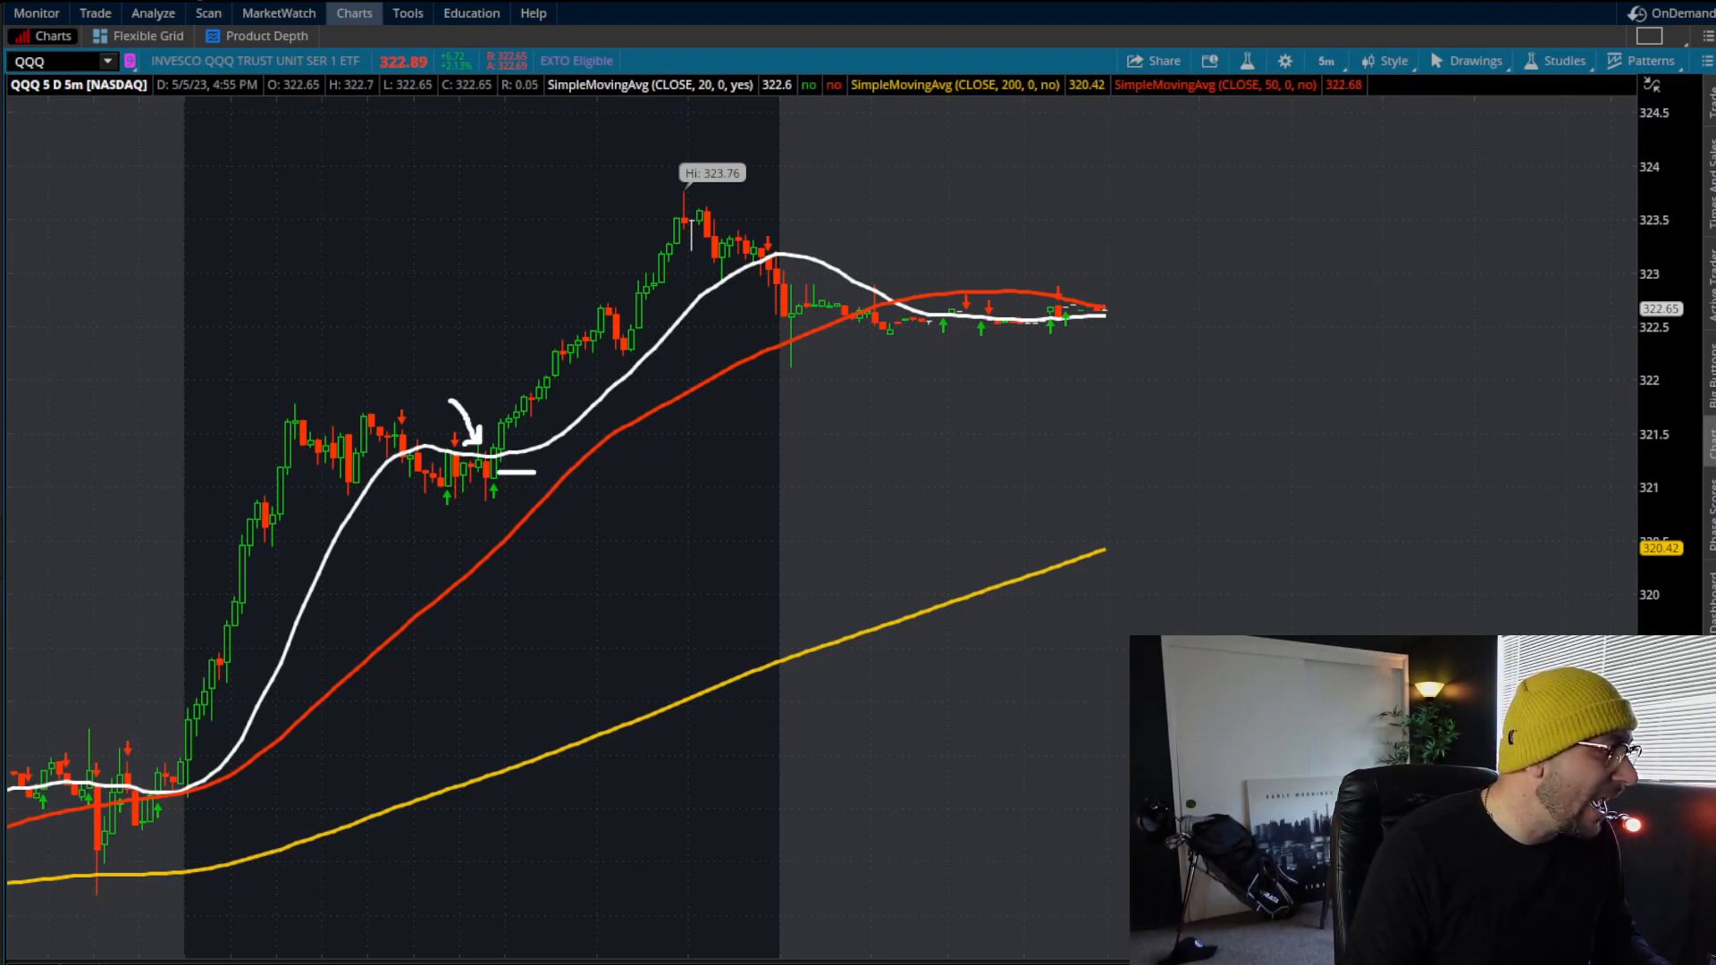
Erase the earlier arrow and line, then trace the pullback from the morning high down to its lows
{"action": "left_click_drag", "start_coordinate": [283, 413], "coordinate": [371, 470]}
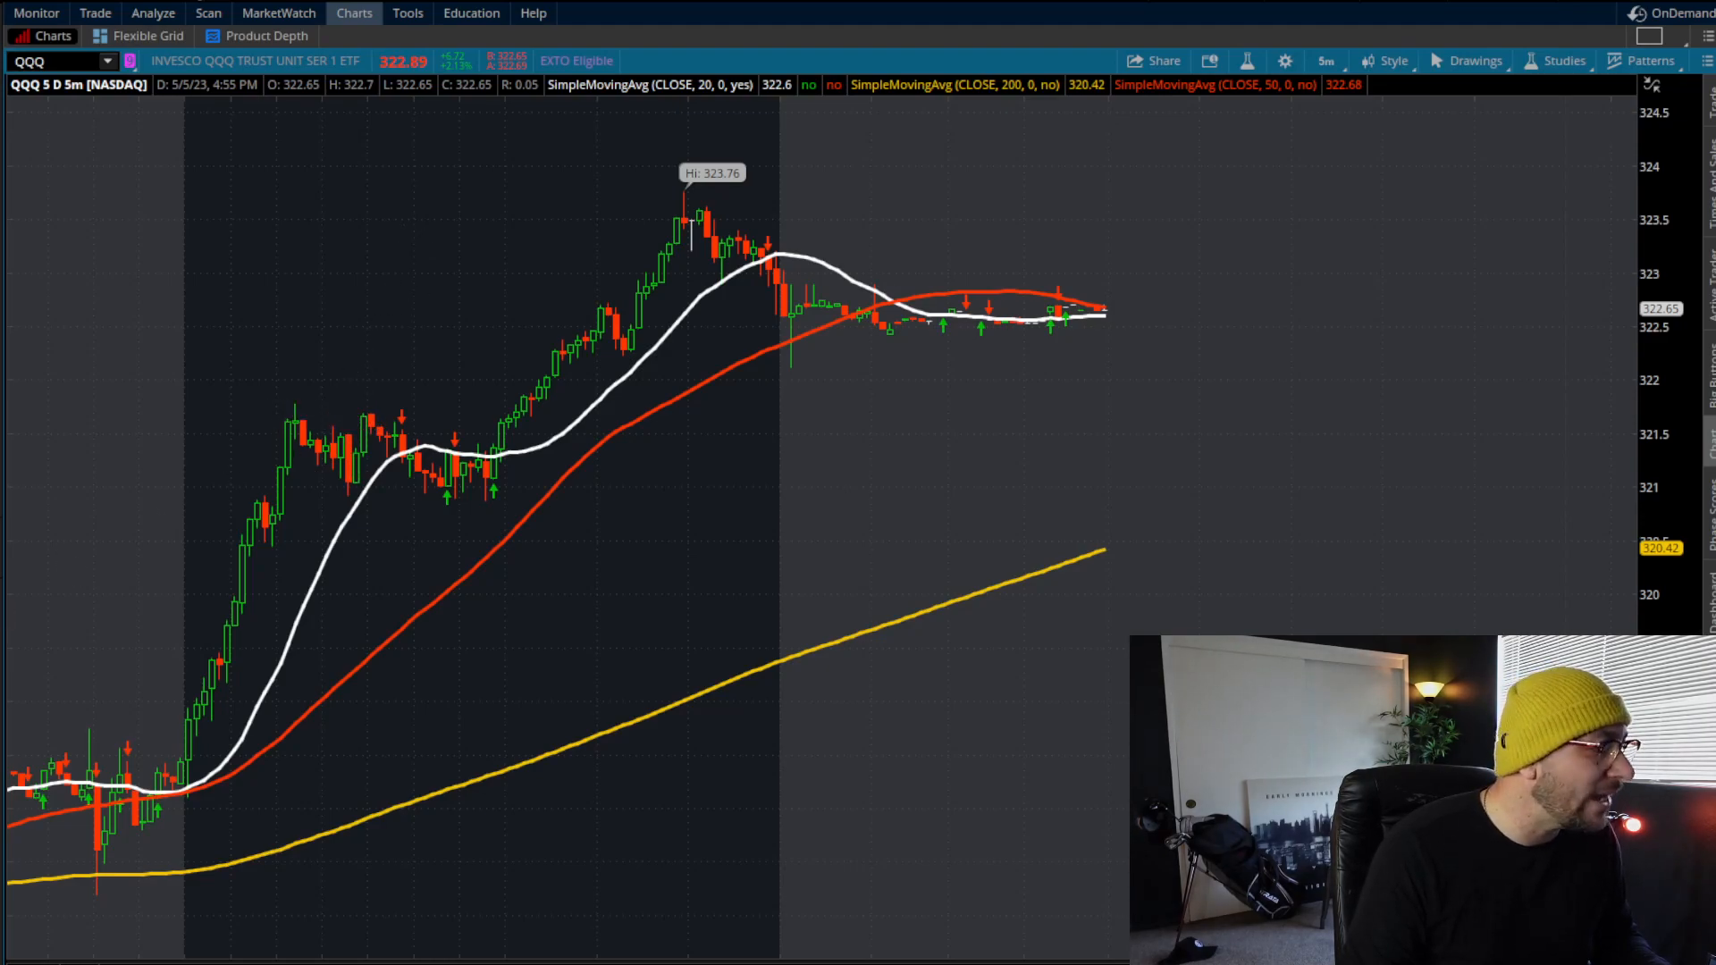
{"action": "left_click_drag", "start_coordinate": [256, 413], "coordinate": [511, 510]}
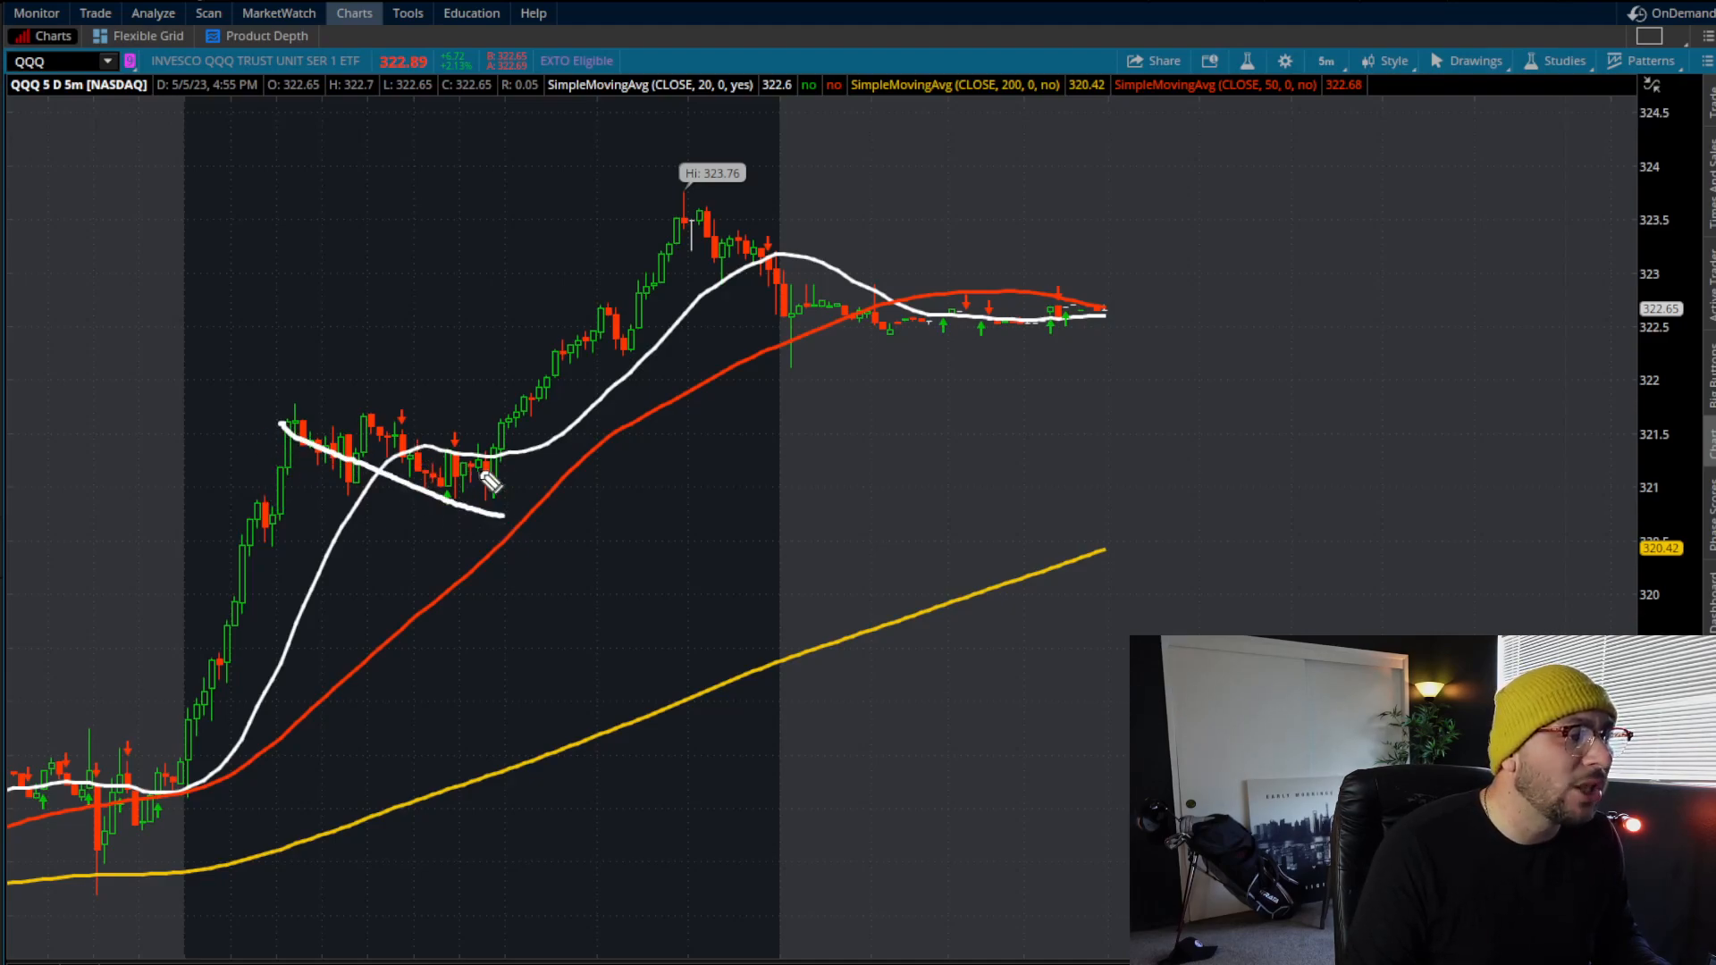
Draw a curved arrow at the entry where price reclaims the 20 SMA
{"action": "left_click_drag", "start_coordinate": [493, 481], "coordinate": [449, 393]}
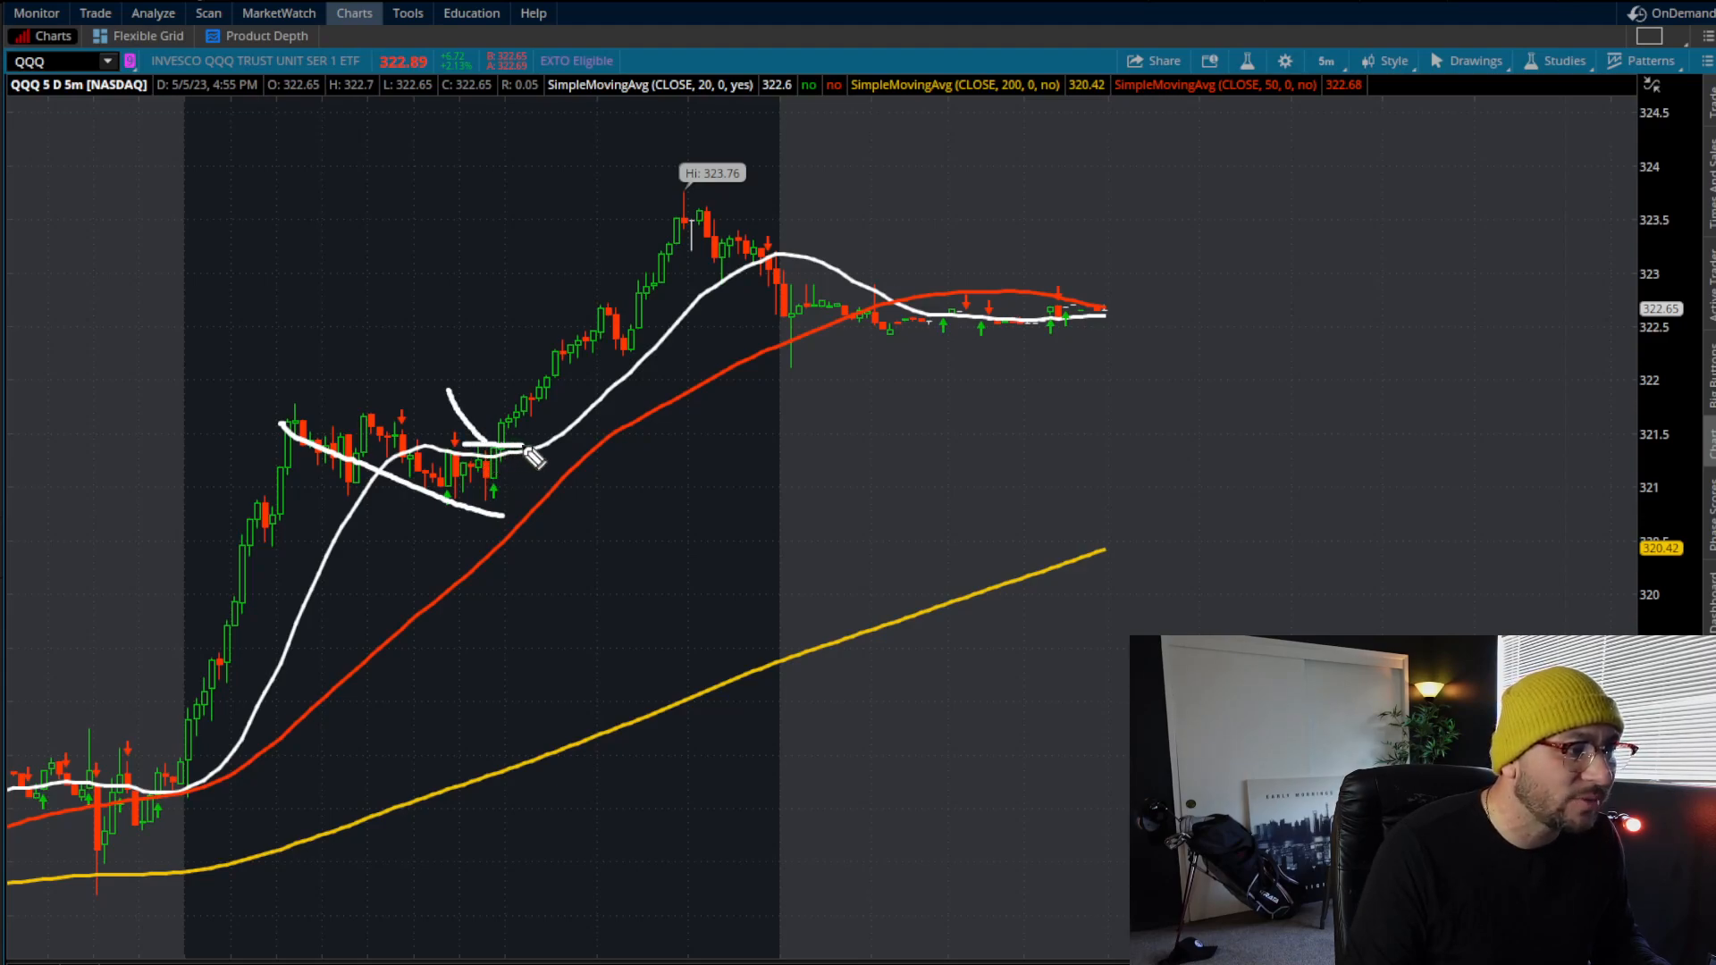
{"action": "mouse_move", "coordinate": [186, 744]}
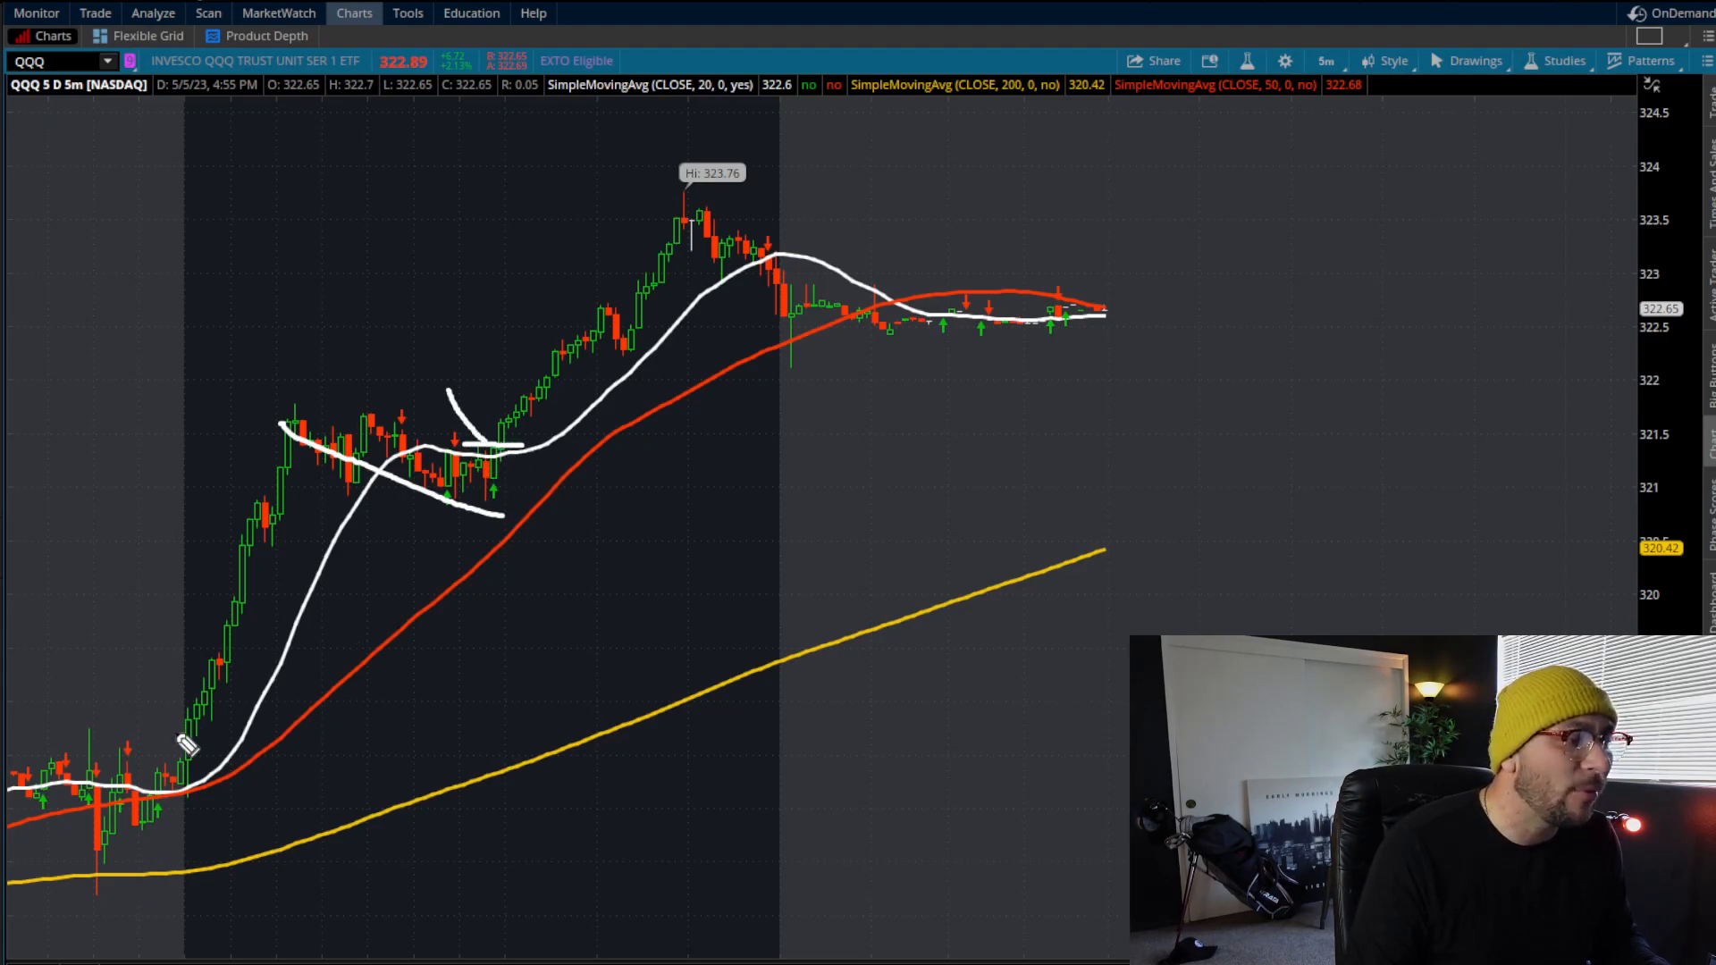
{"action": "mouse_move", "coordinate": [520, 470]}
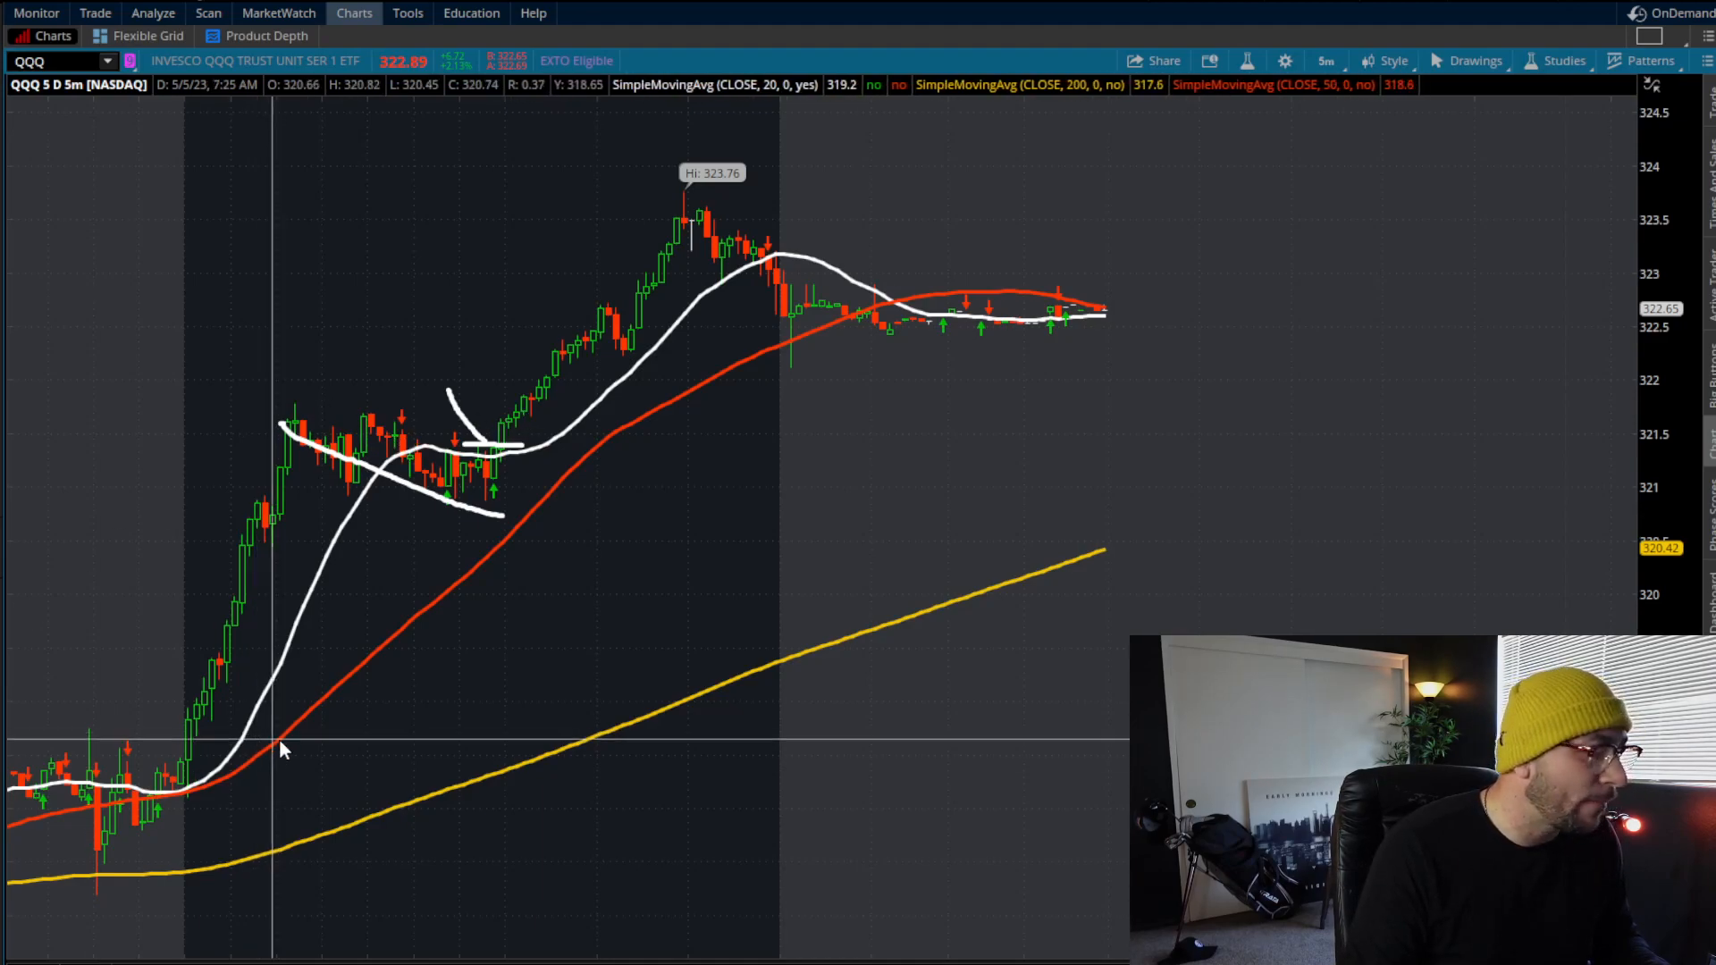
{"action": "mouse_move", "coordinate": [286, 447]}
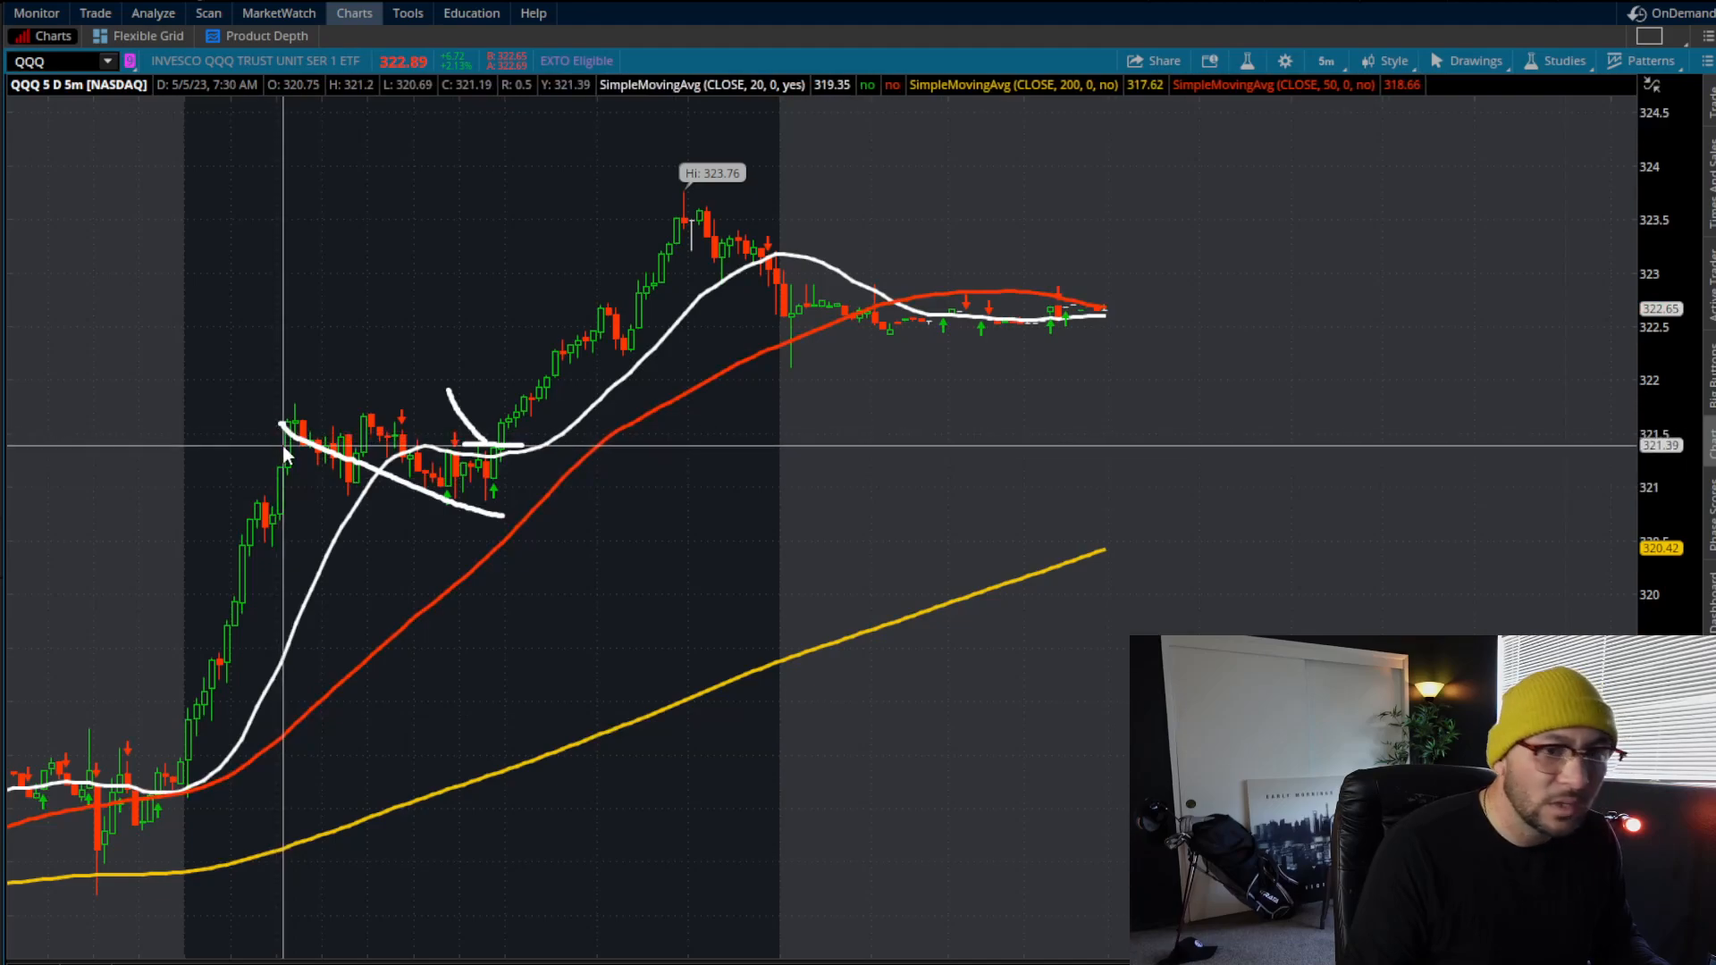
{"action": "mouse_move", "coordinate": [294, 411]}
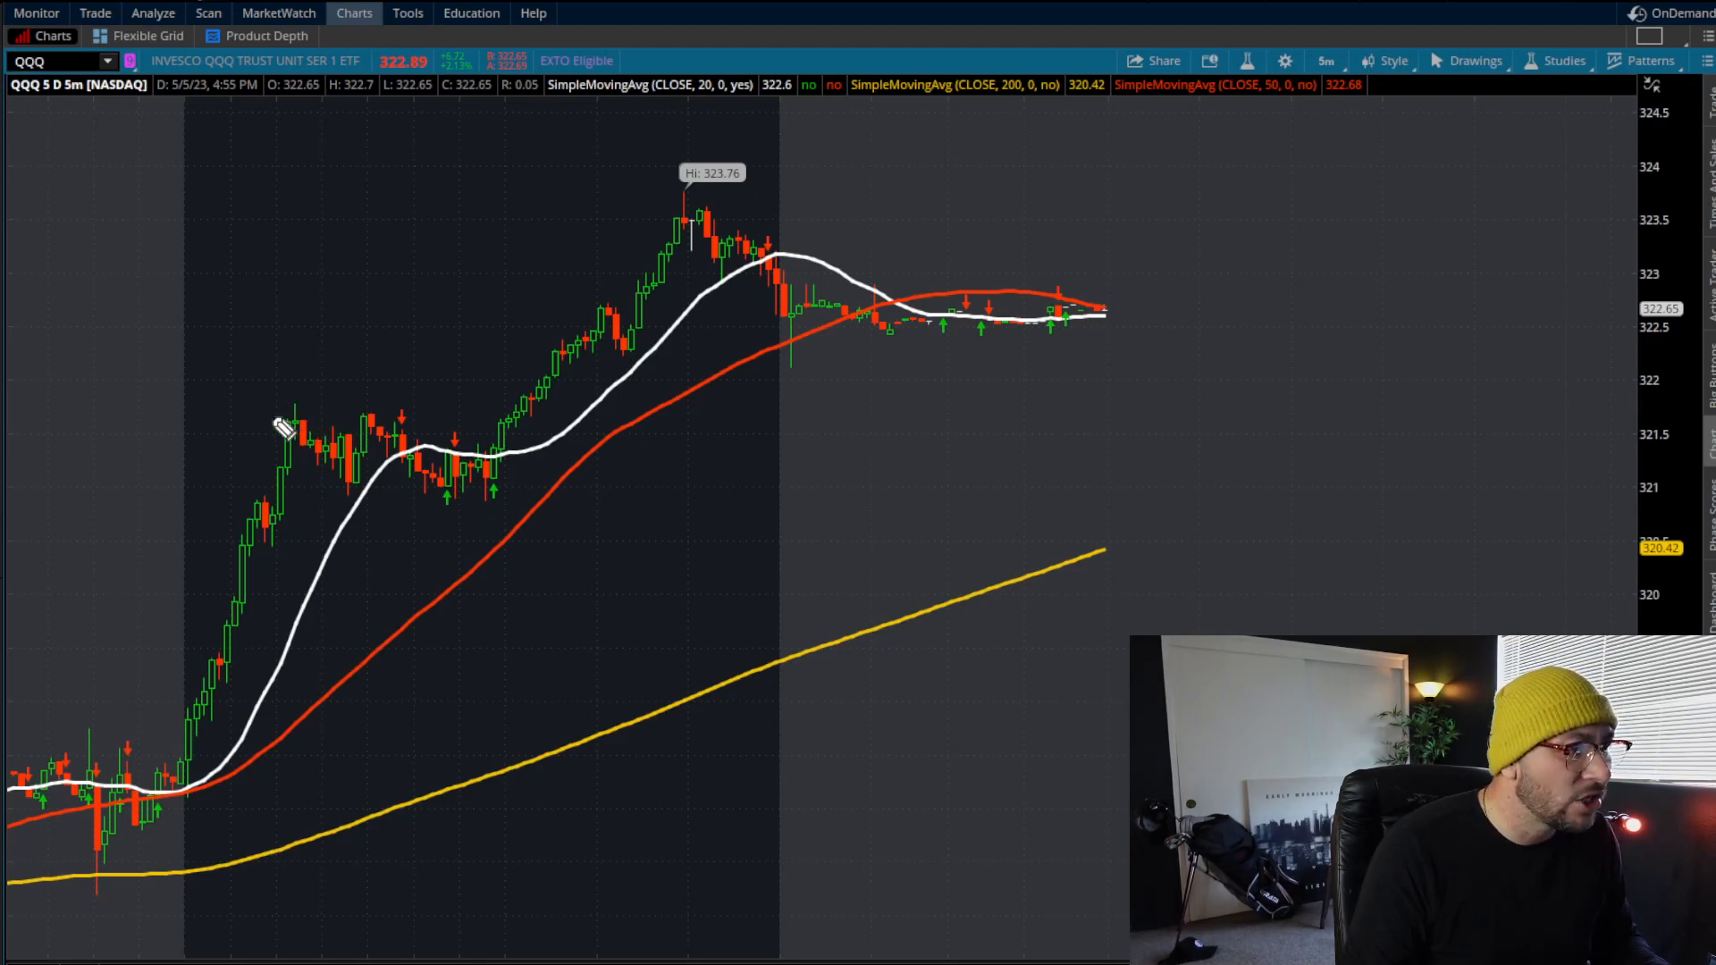
Sketch the descending pullback line, then a horizontal line at the previous high near 321.8
{"action": "left_click_drag", "start_coordinate": [273, 418], "coordinate": [486, 515]}
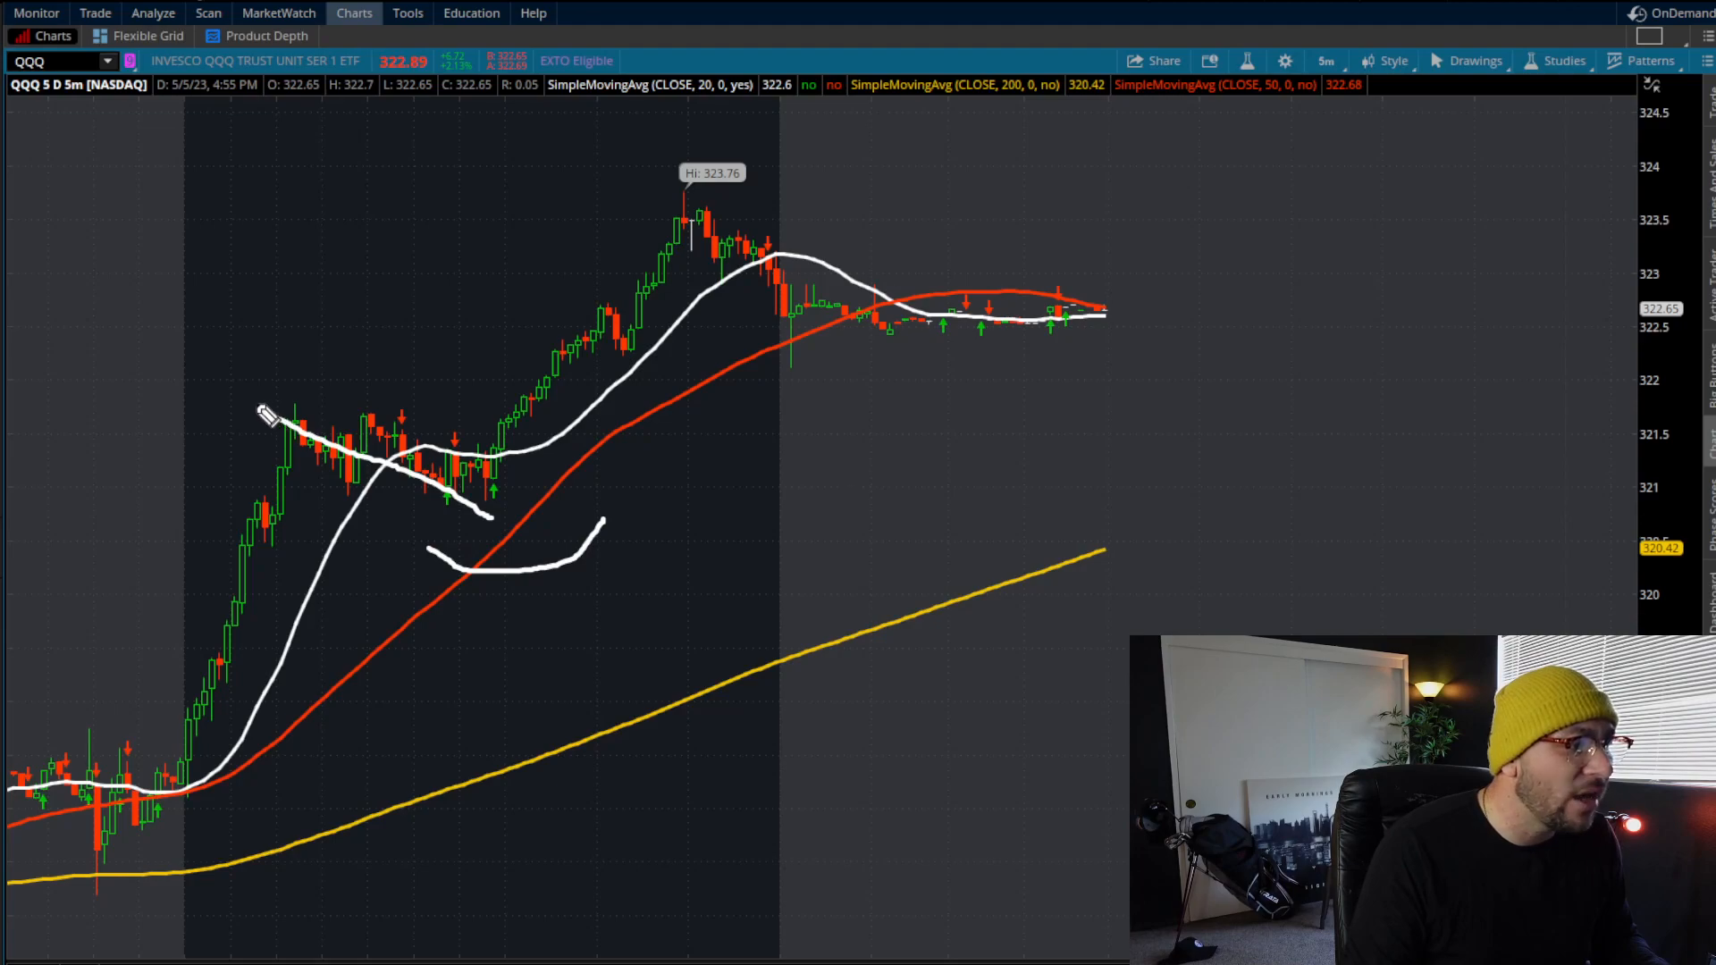
{"action": "left_click_drag", "start_coordinate": [263, 408], "coordinate": [723, 422]}
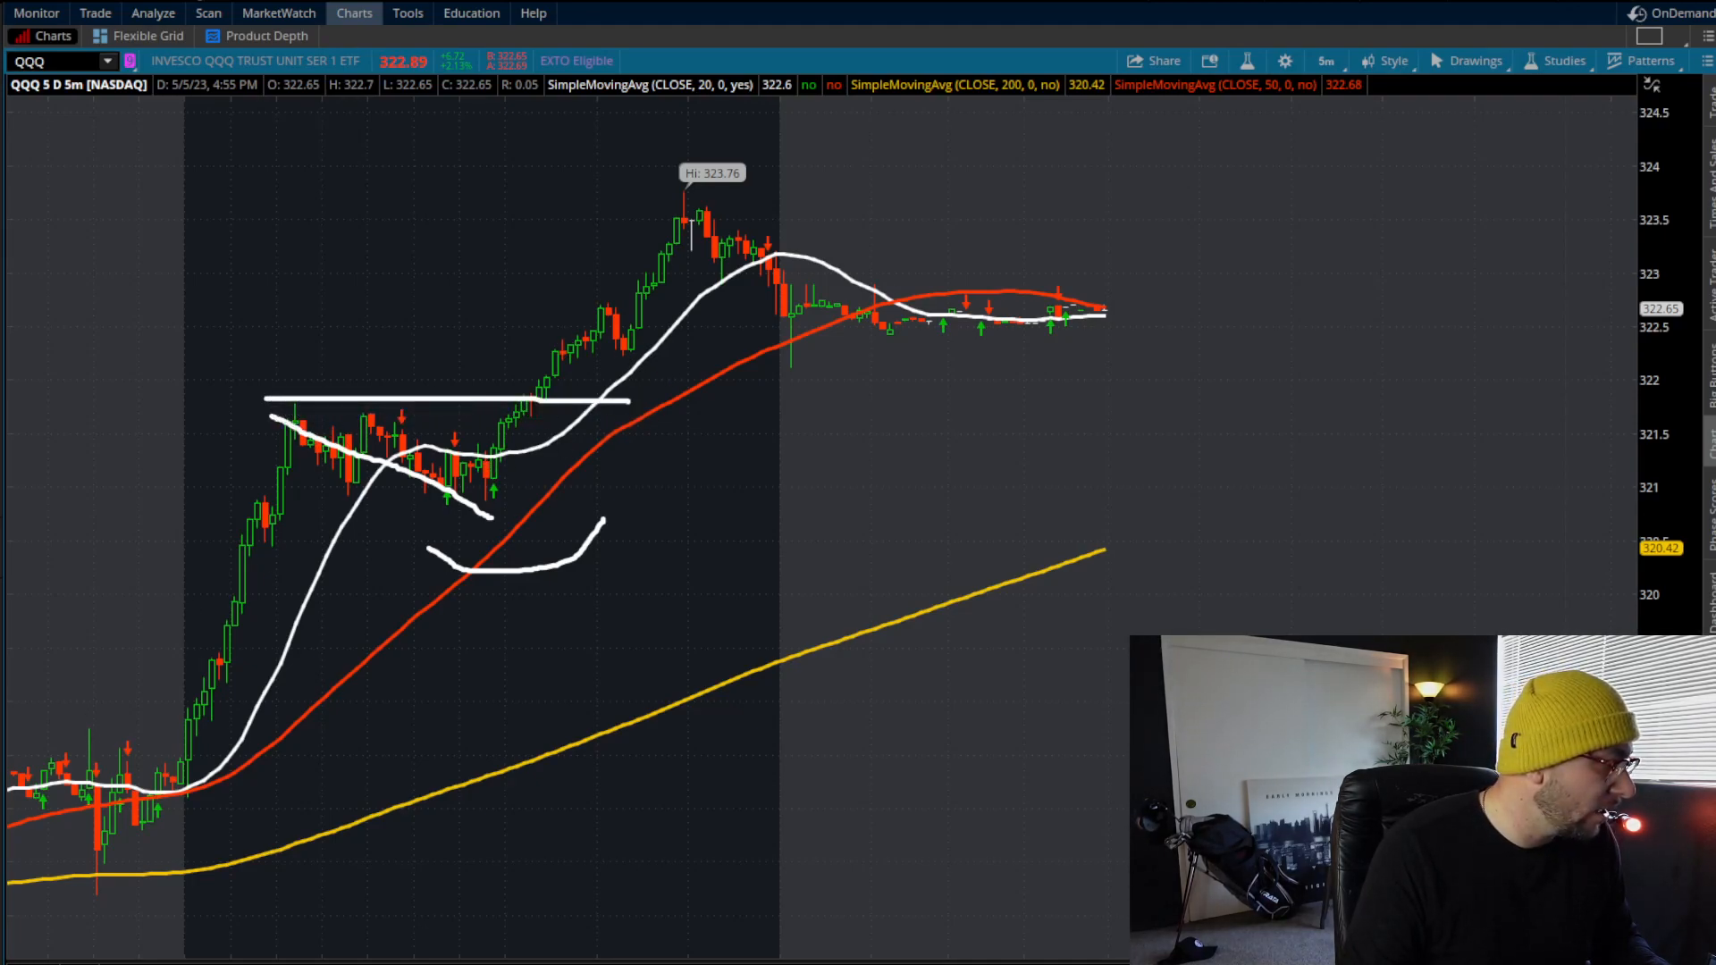
{"action": "mouse_move", "coordinate": [526, 412]}
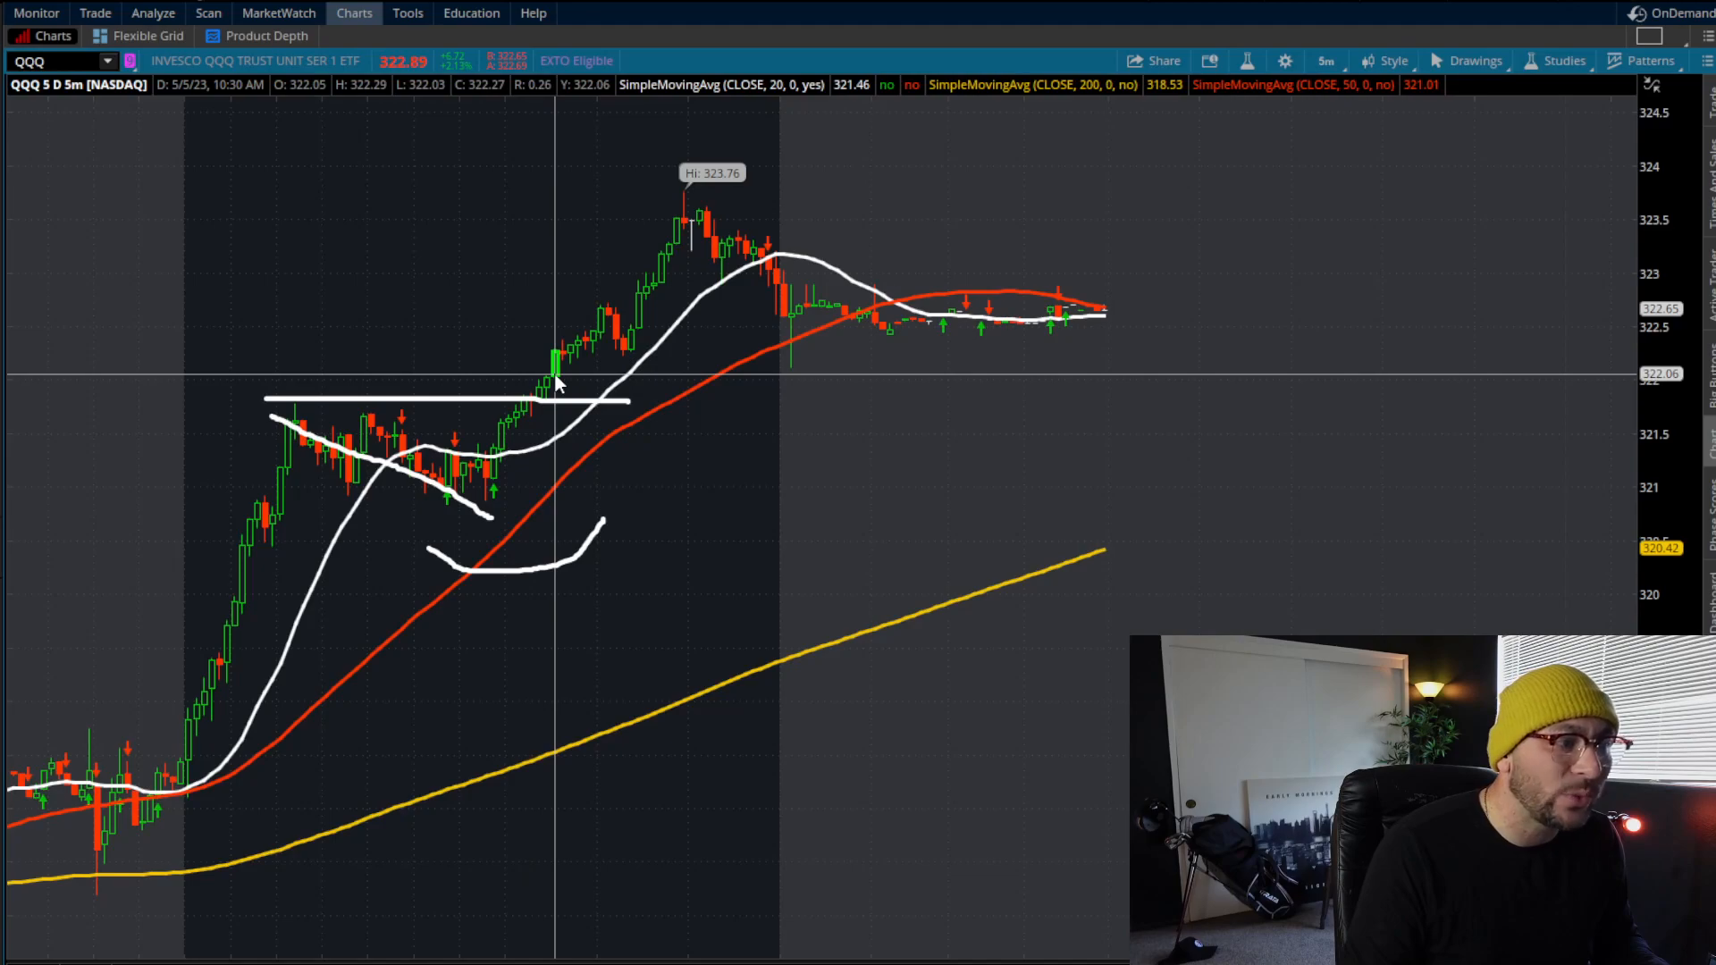
{"action": "mouse_move", "coordinate": [566, 361]}
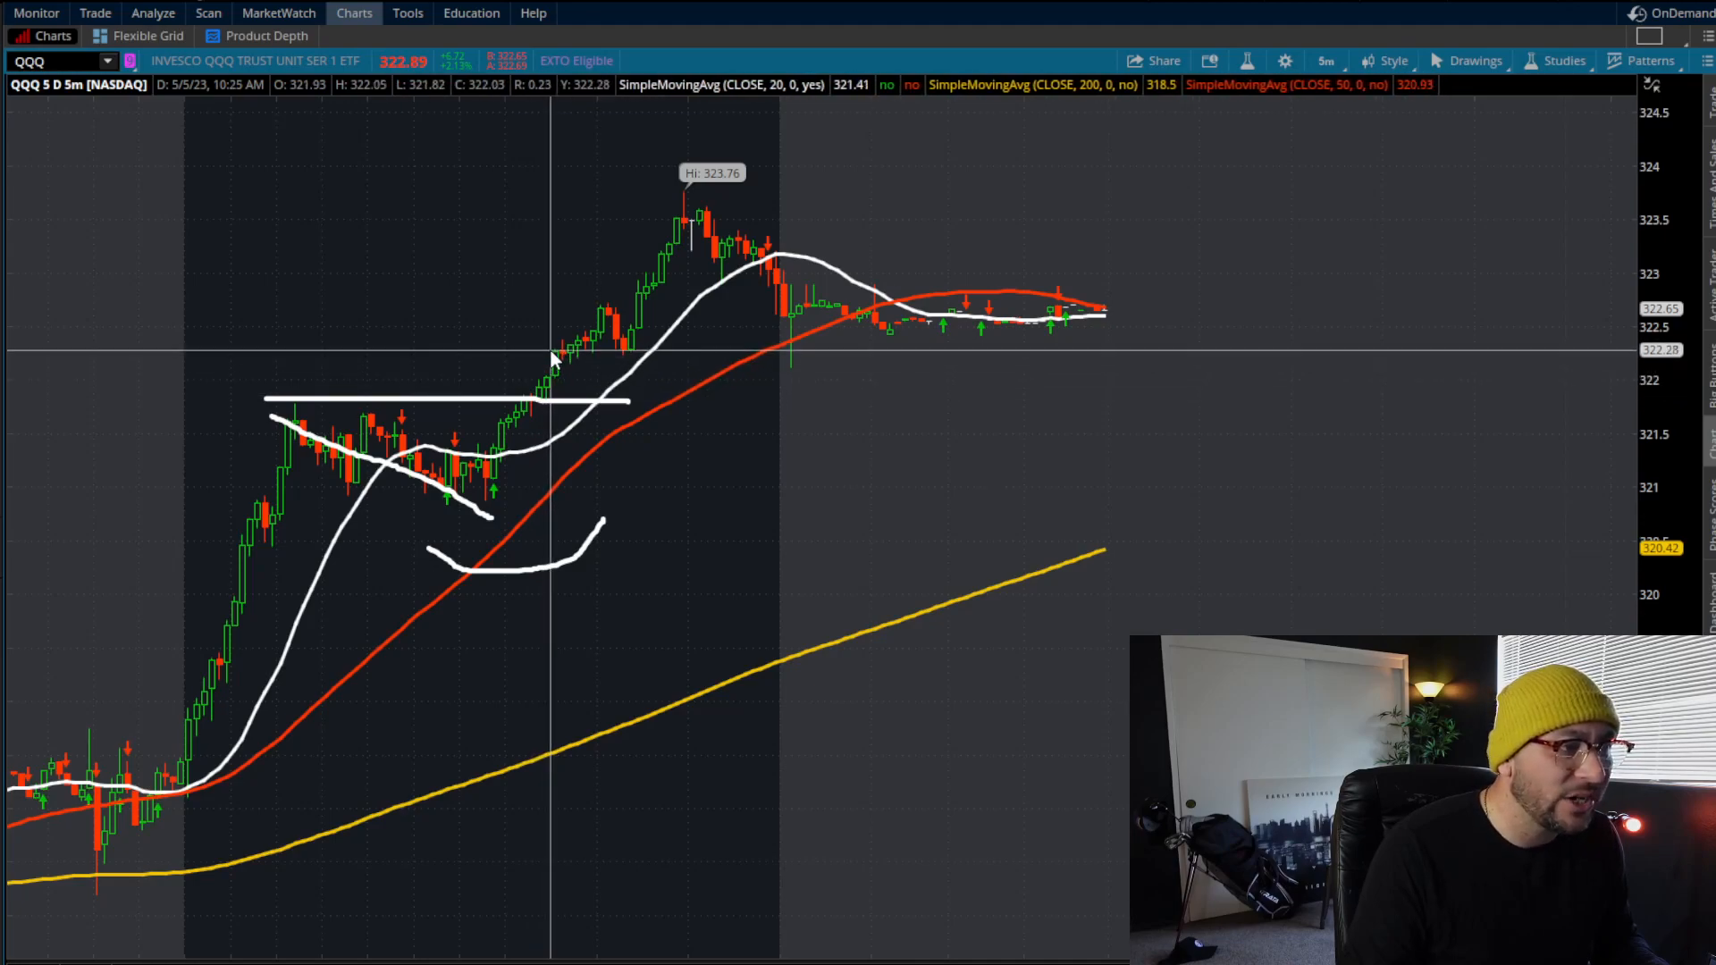
{"action": "mouse_move", "coordinate": [566, 368]}
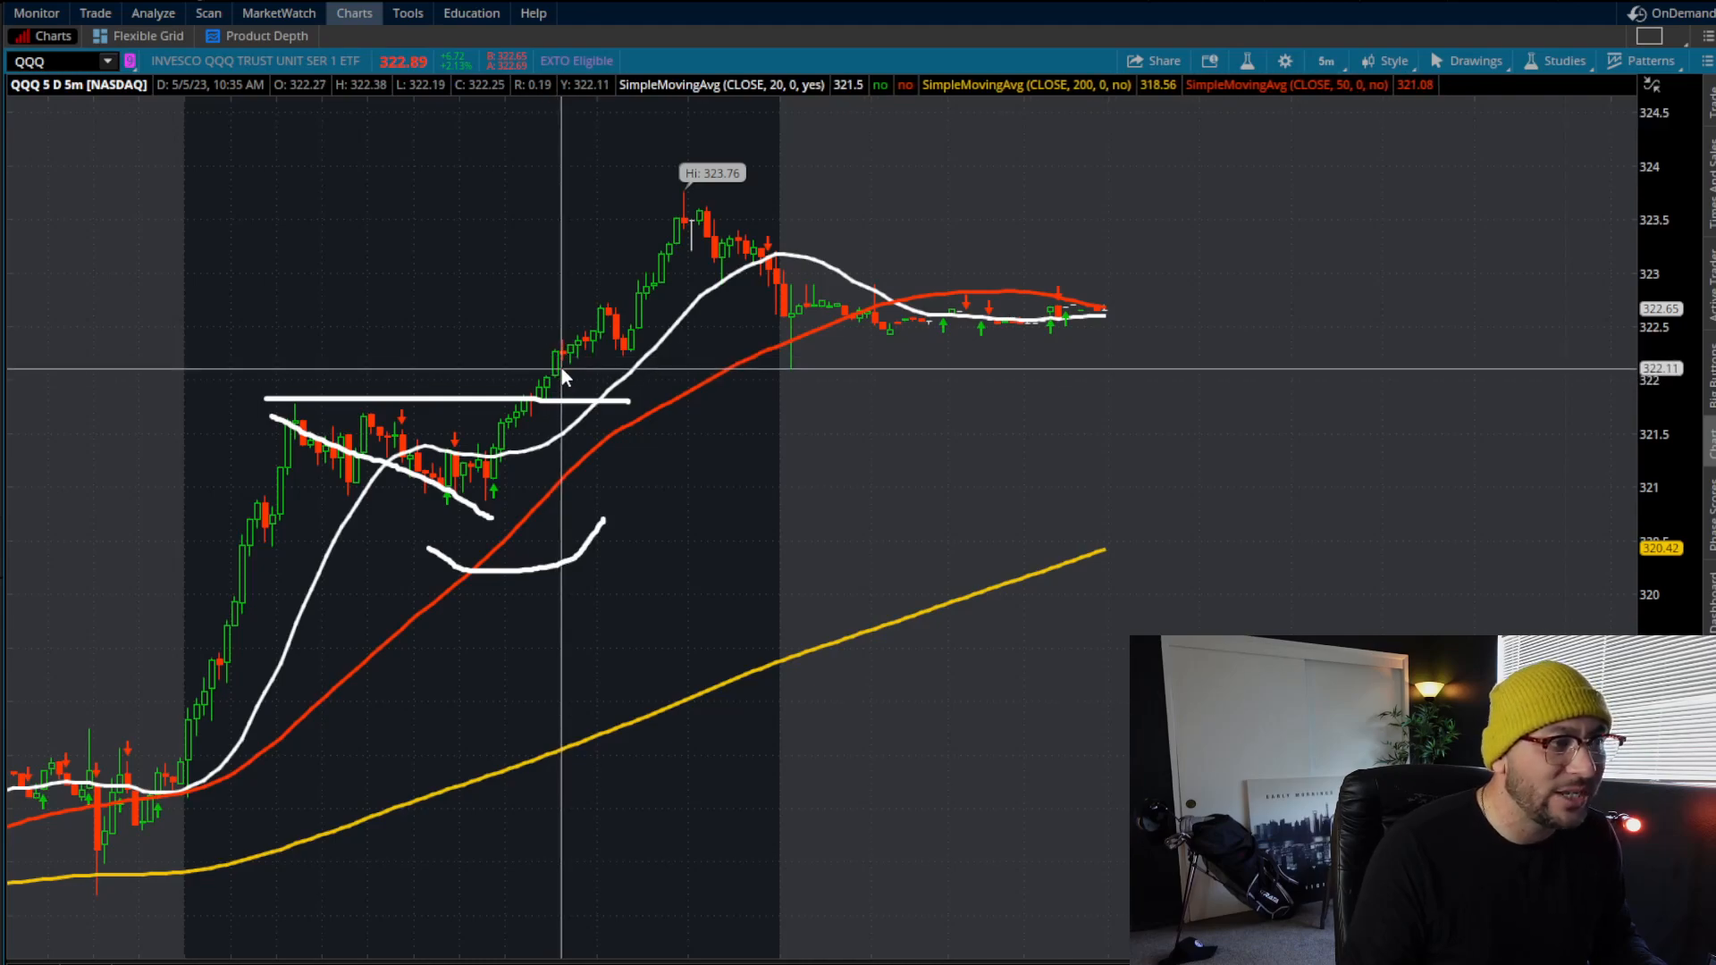
{"action": "mouse_move", "coordinate": [586, 349]}
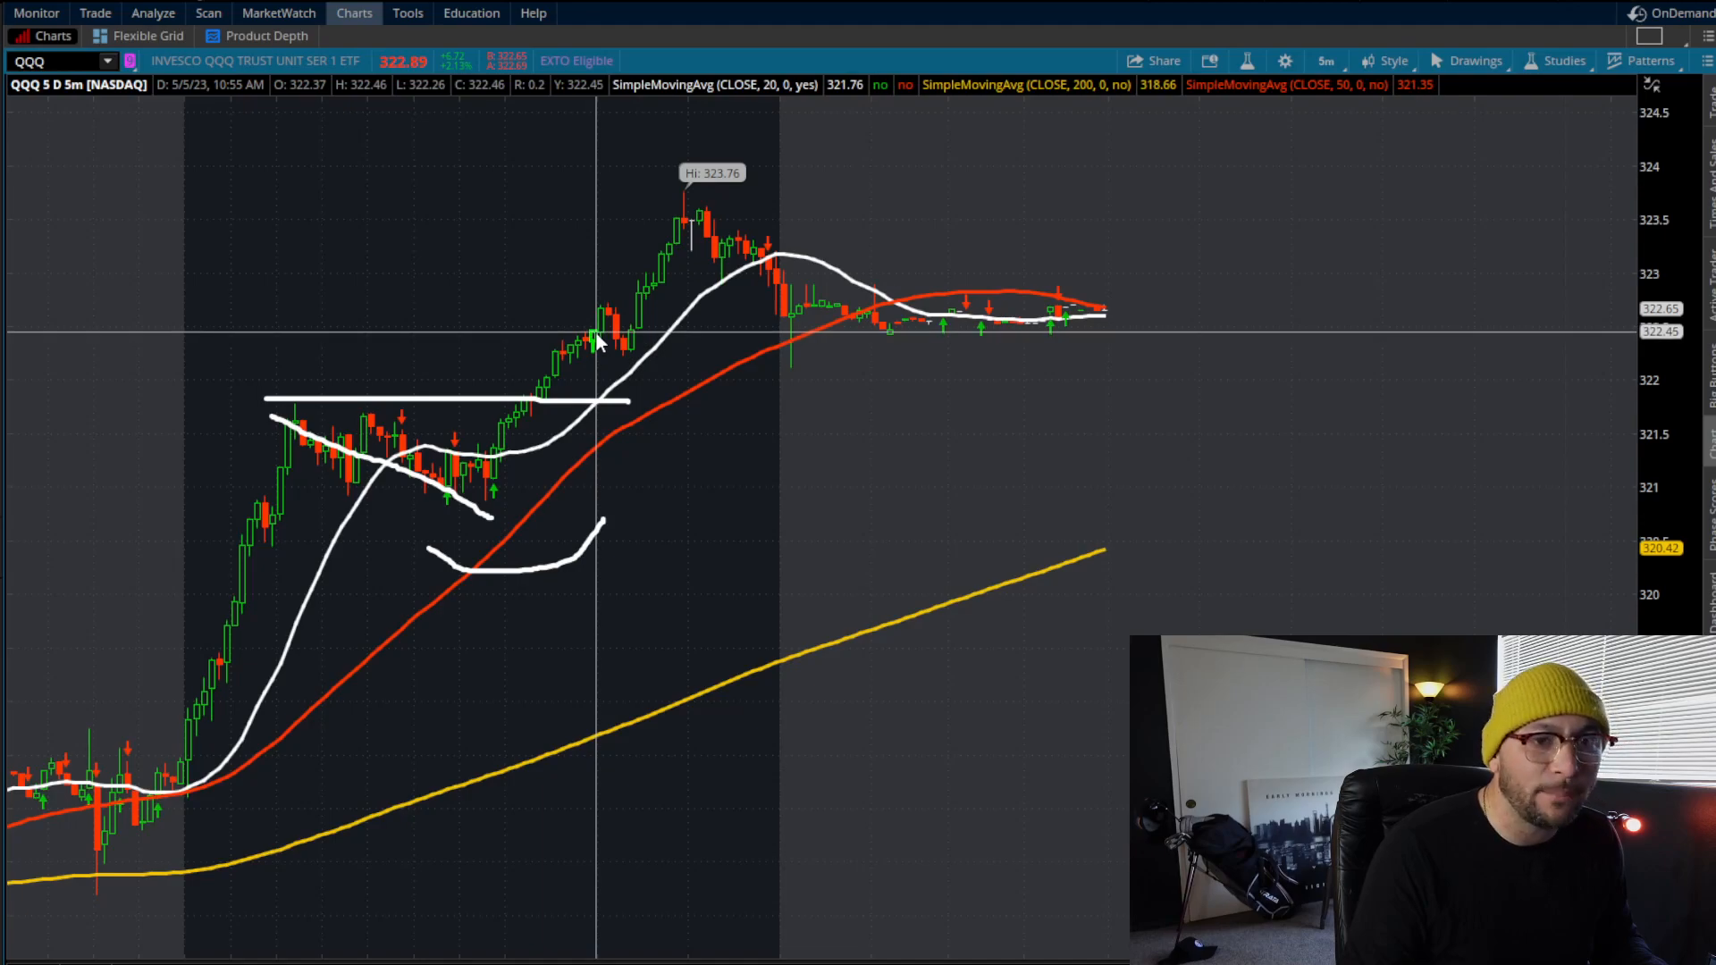
{"action": "mouse_move", "coordinate": [536, 411]}
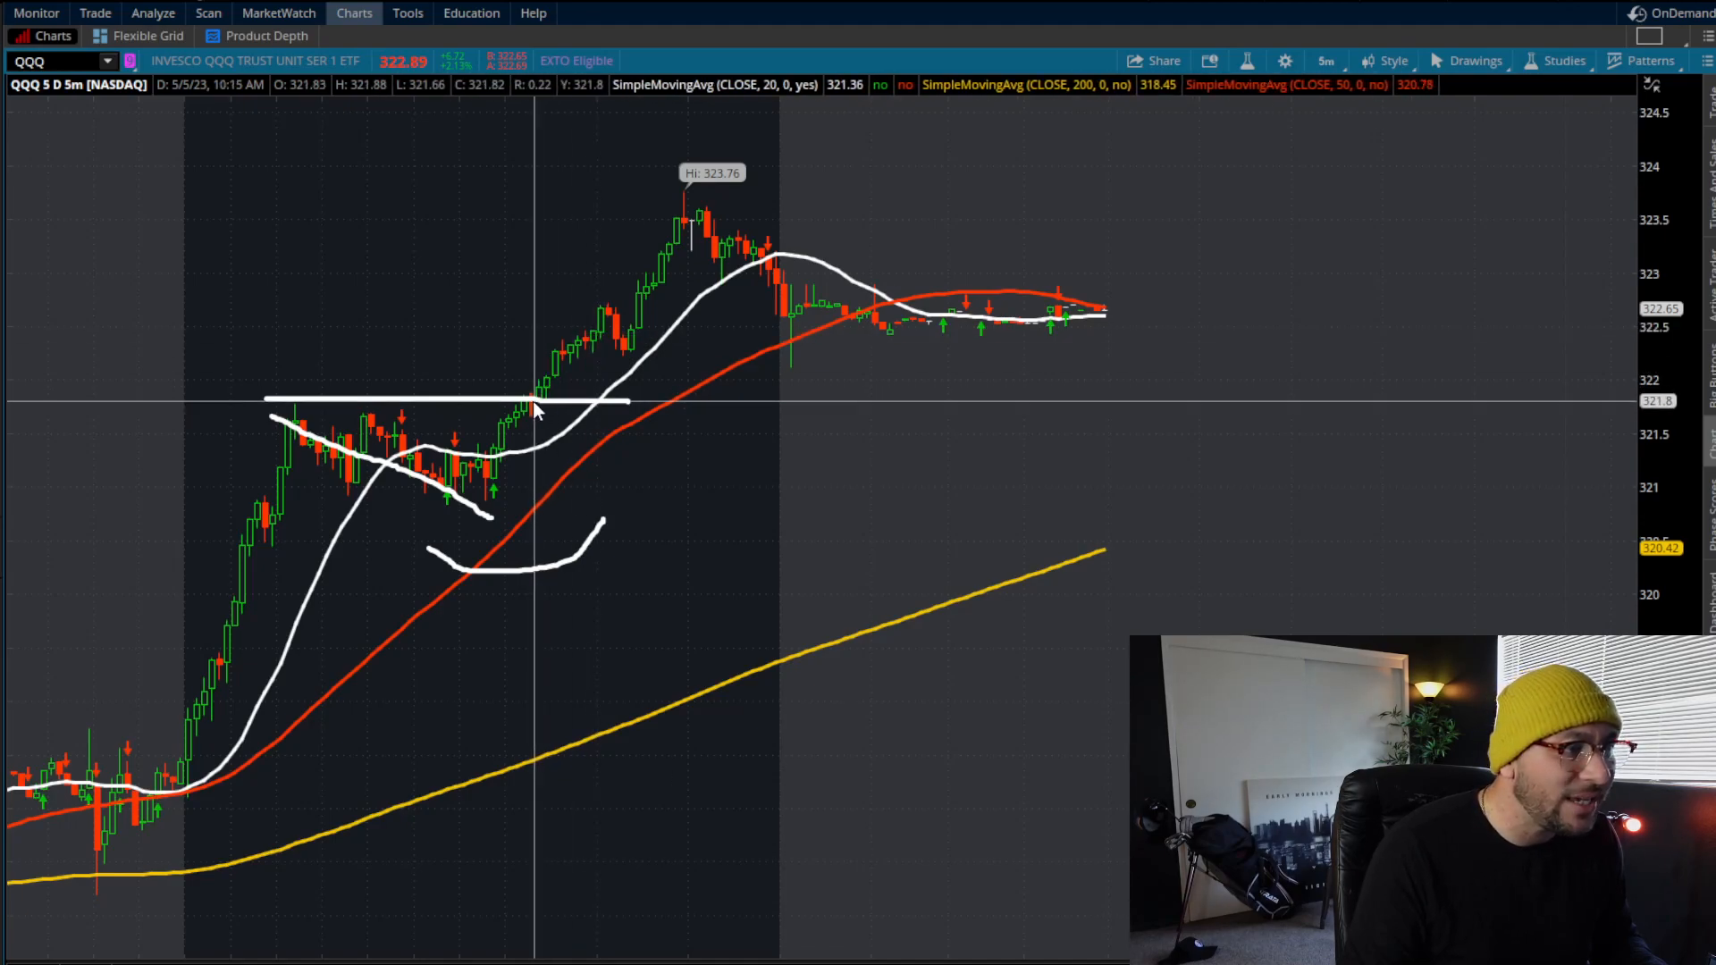
{"action": "mouse_move", "coordinate": [536, 408]}
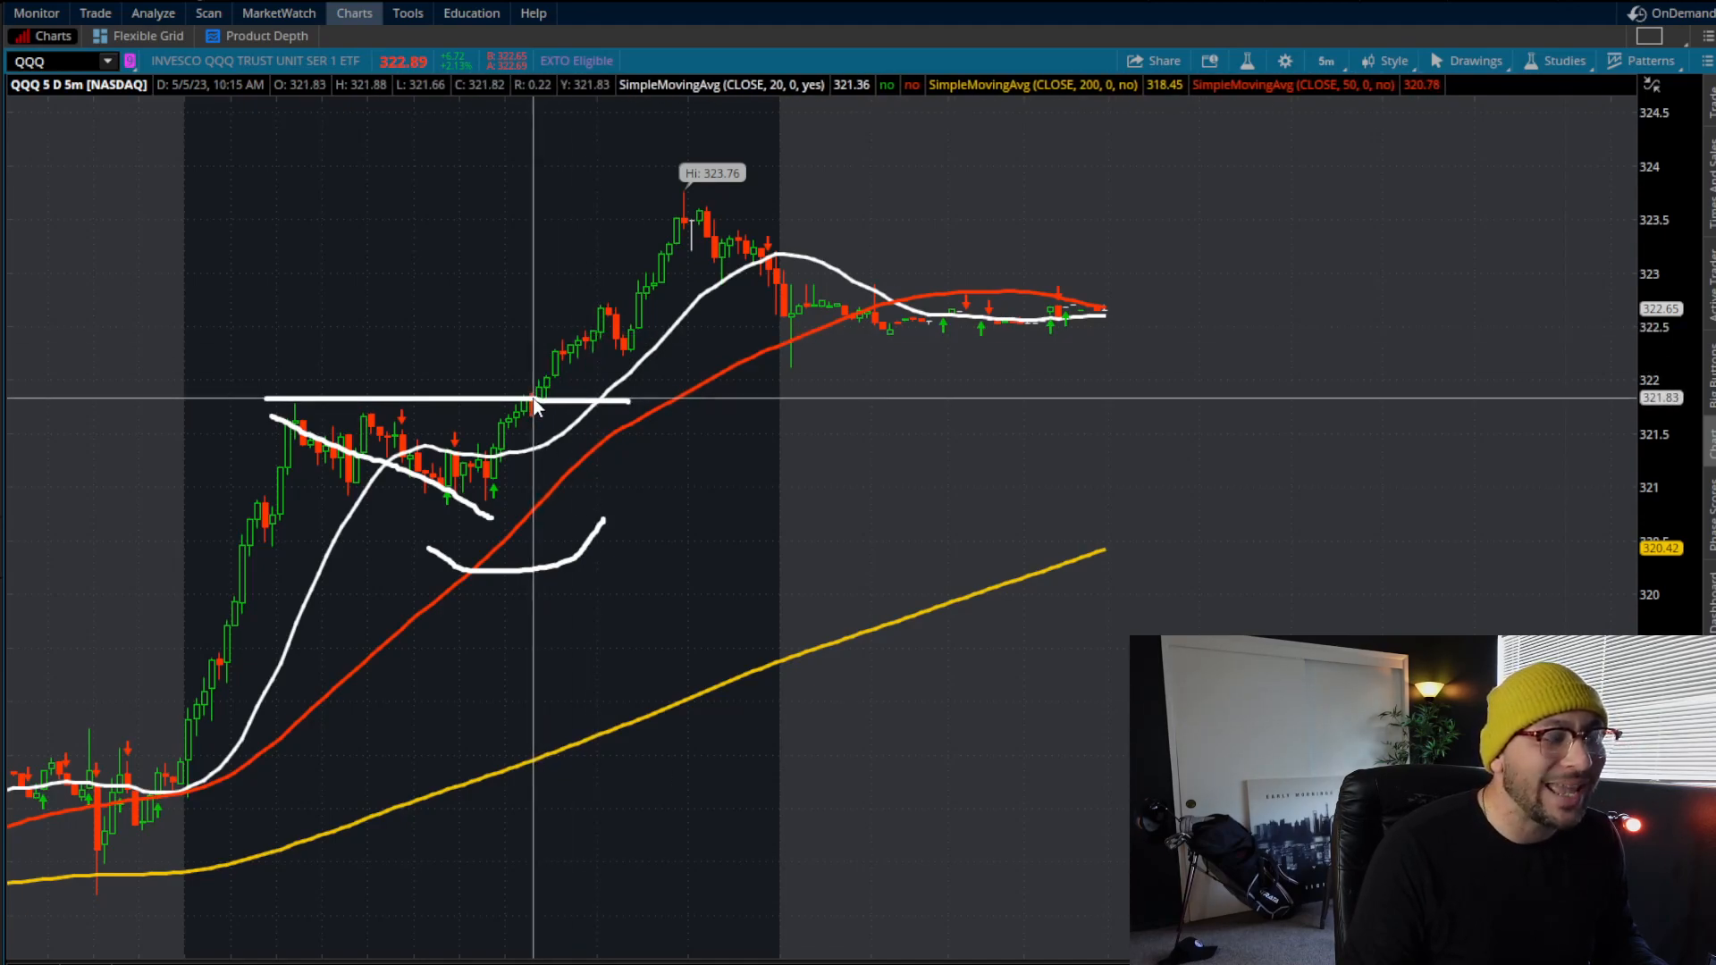
{"action": "mouse_move", "coordinate": [567, 376]}
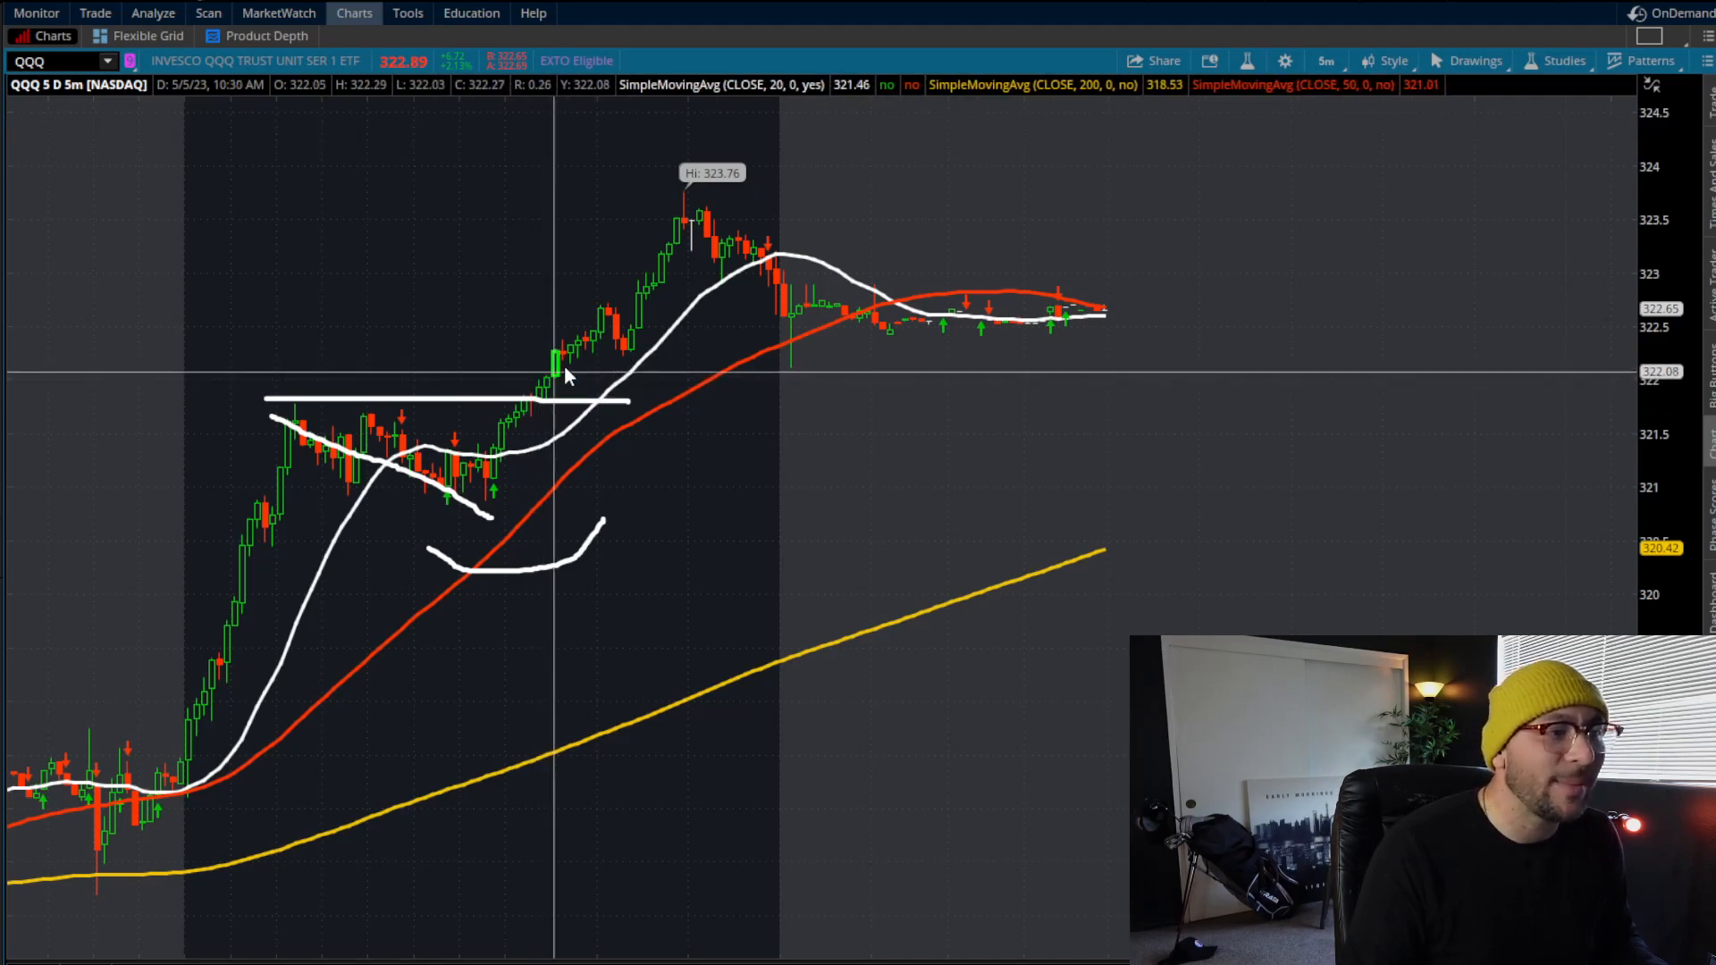
{"action": "mouse_move", "coordinate": [611, 334]}
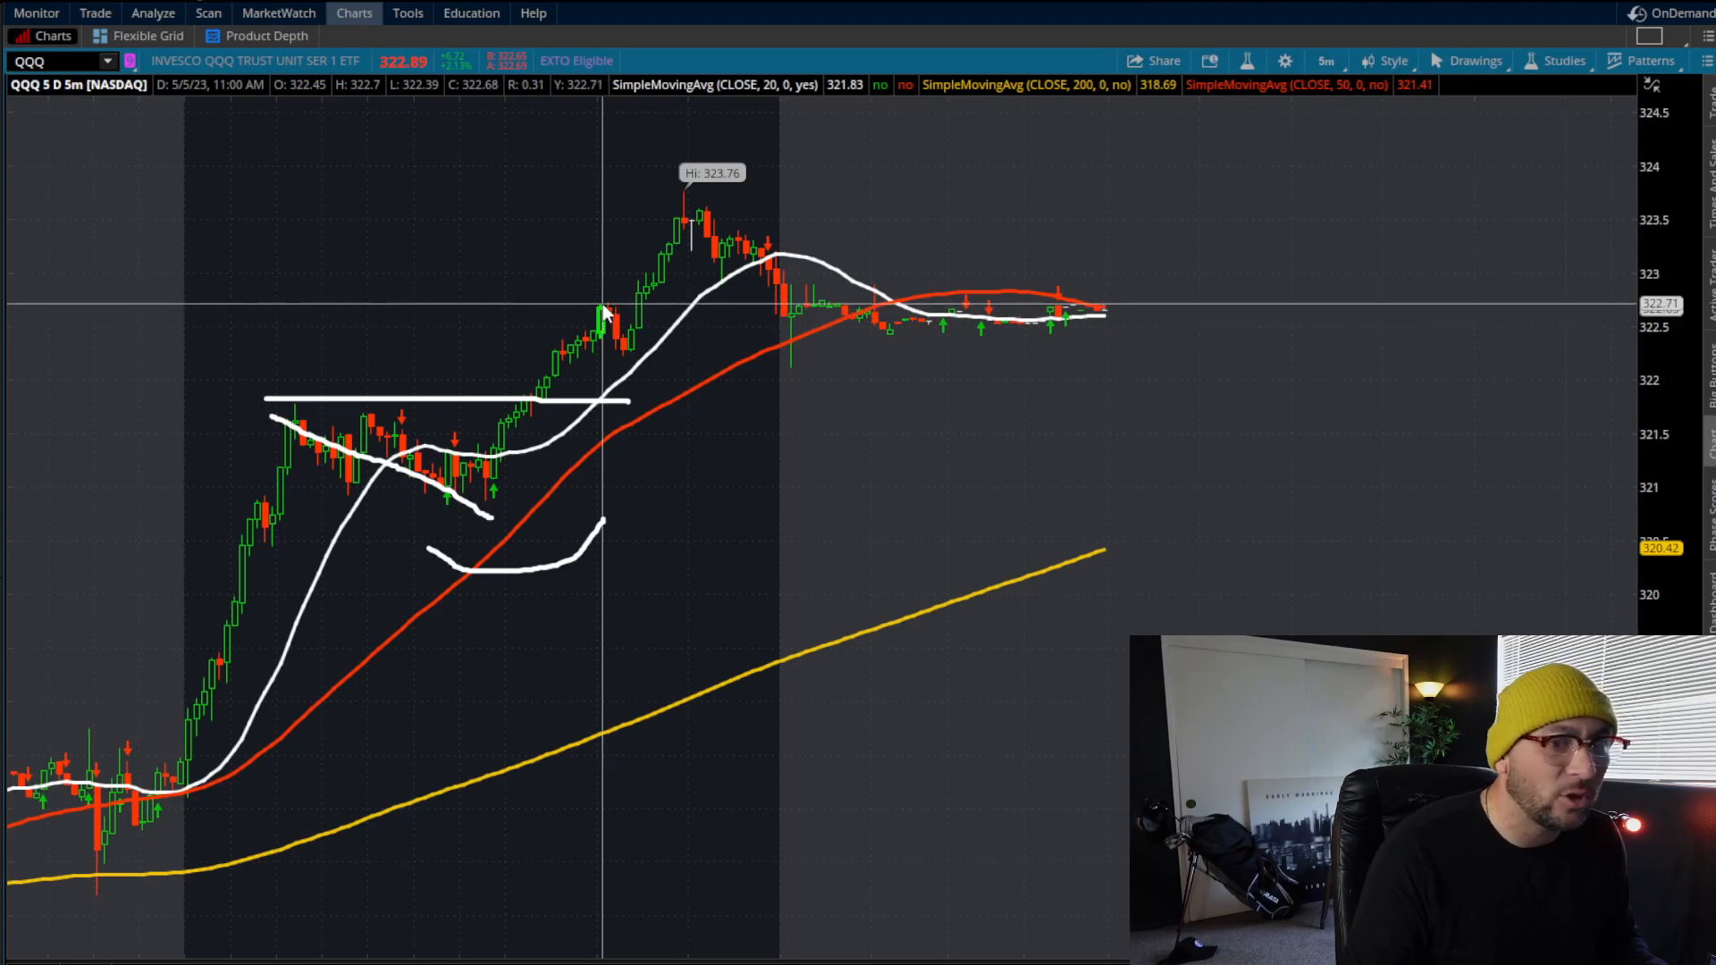
{"action": "mouse_move", "coordinate": [535, 372]}
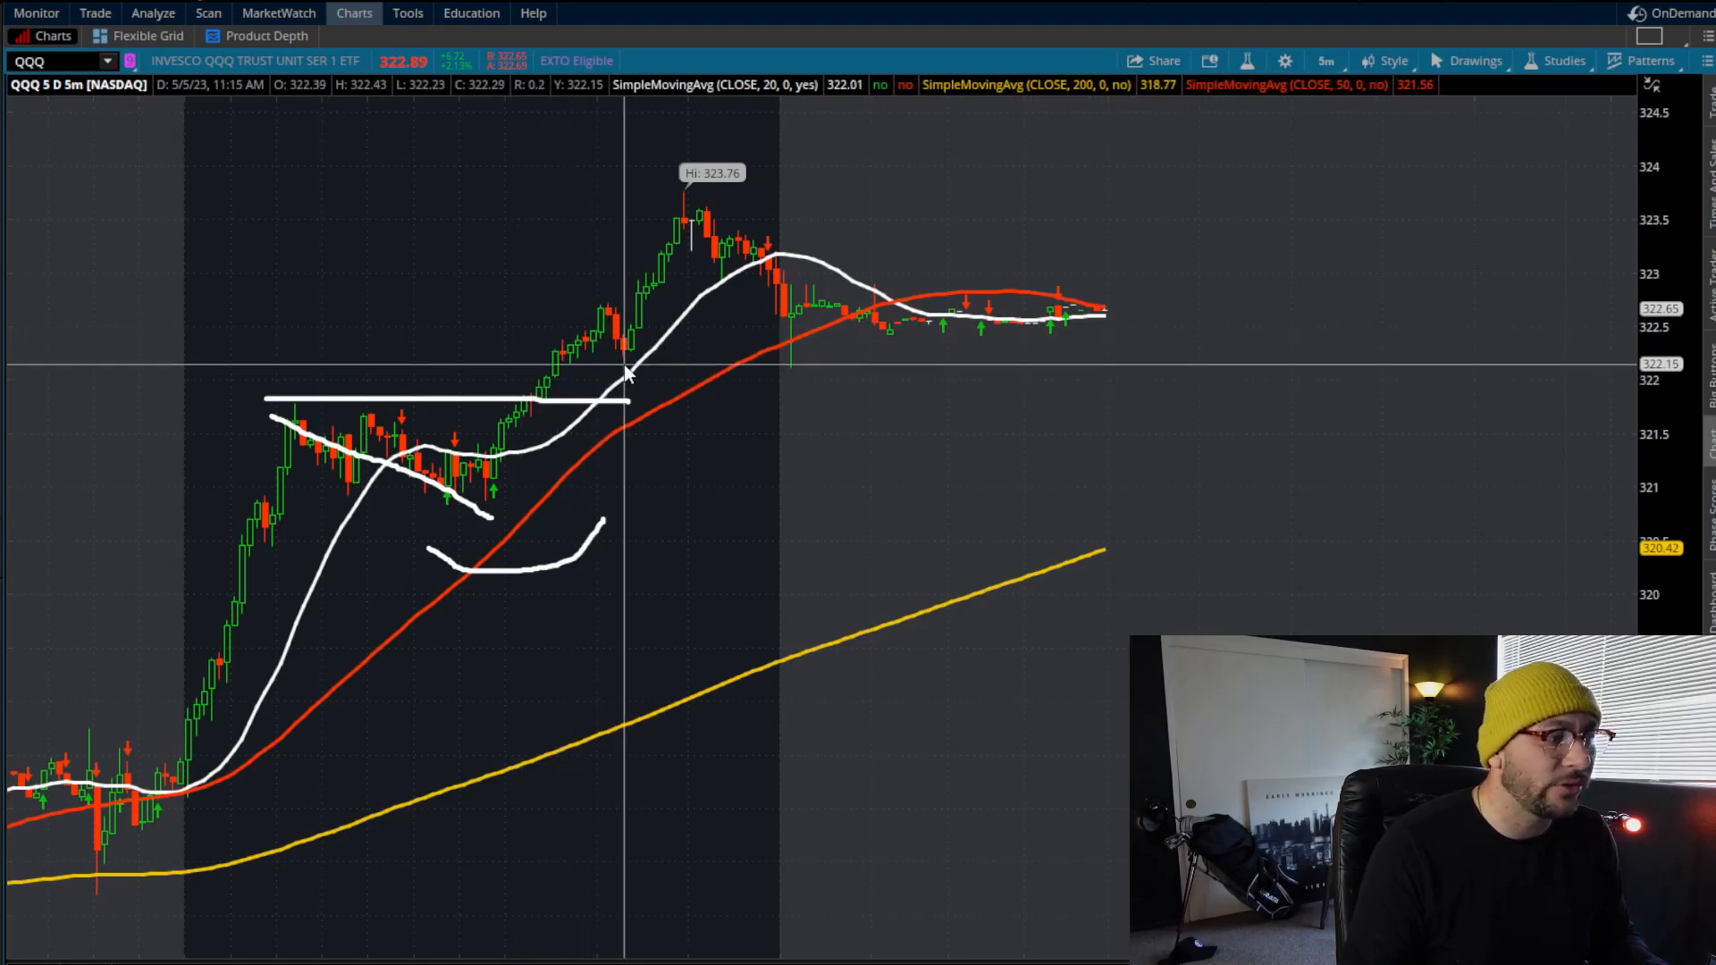
{"action": "mouse_move", "coordinate": [619, 356]}
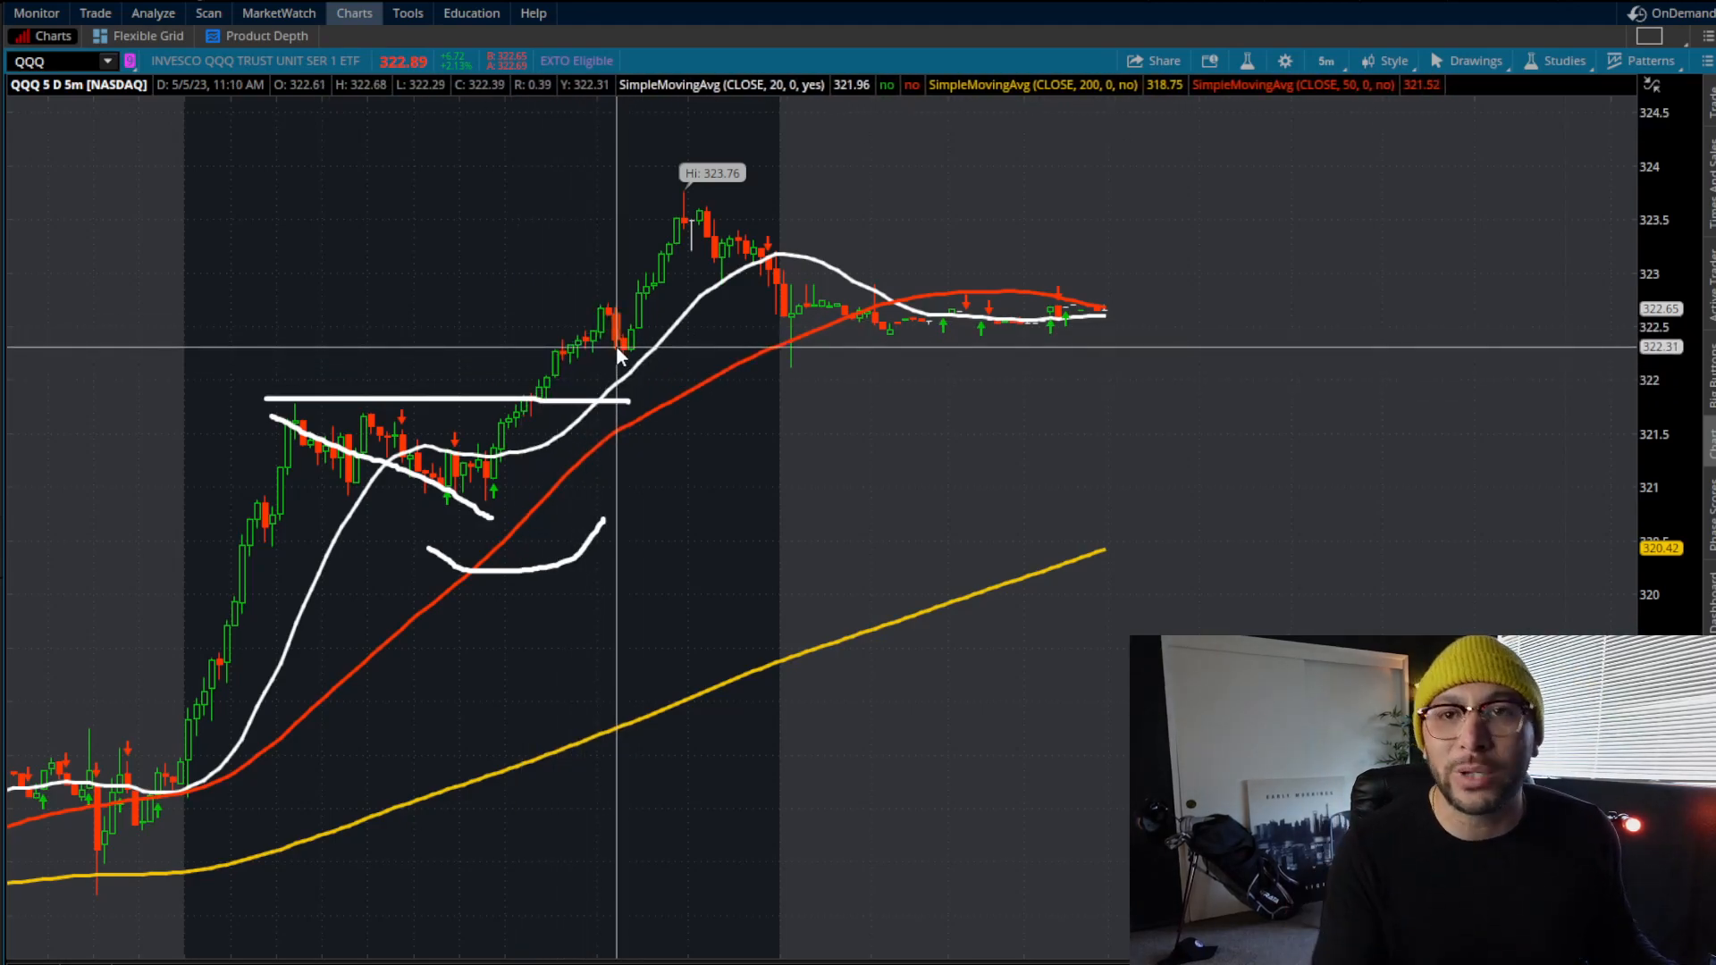
{"action": "mouse_move", "coordinate": [504, 464]}
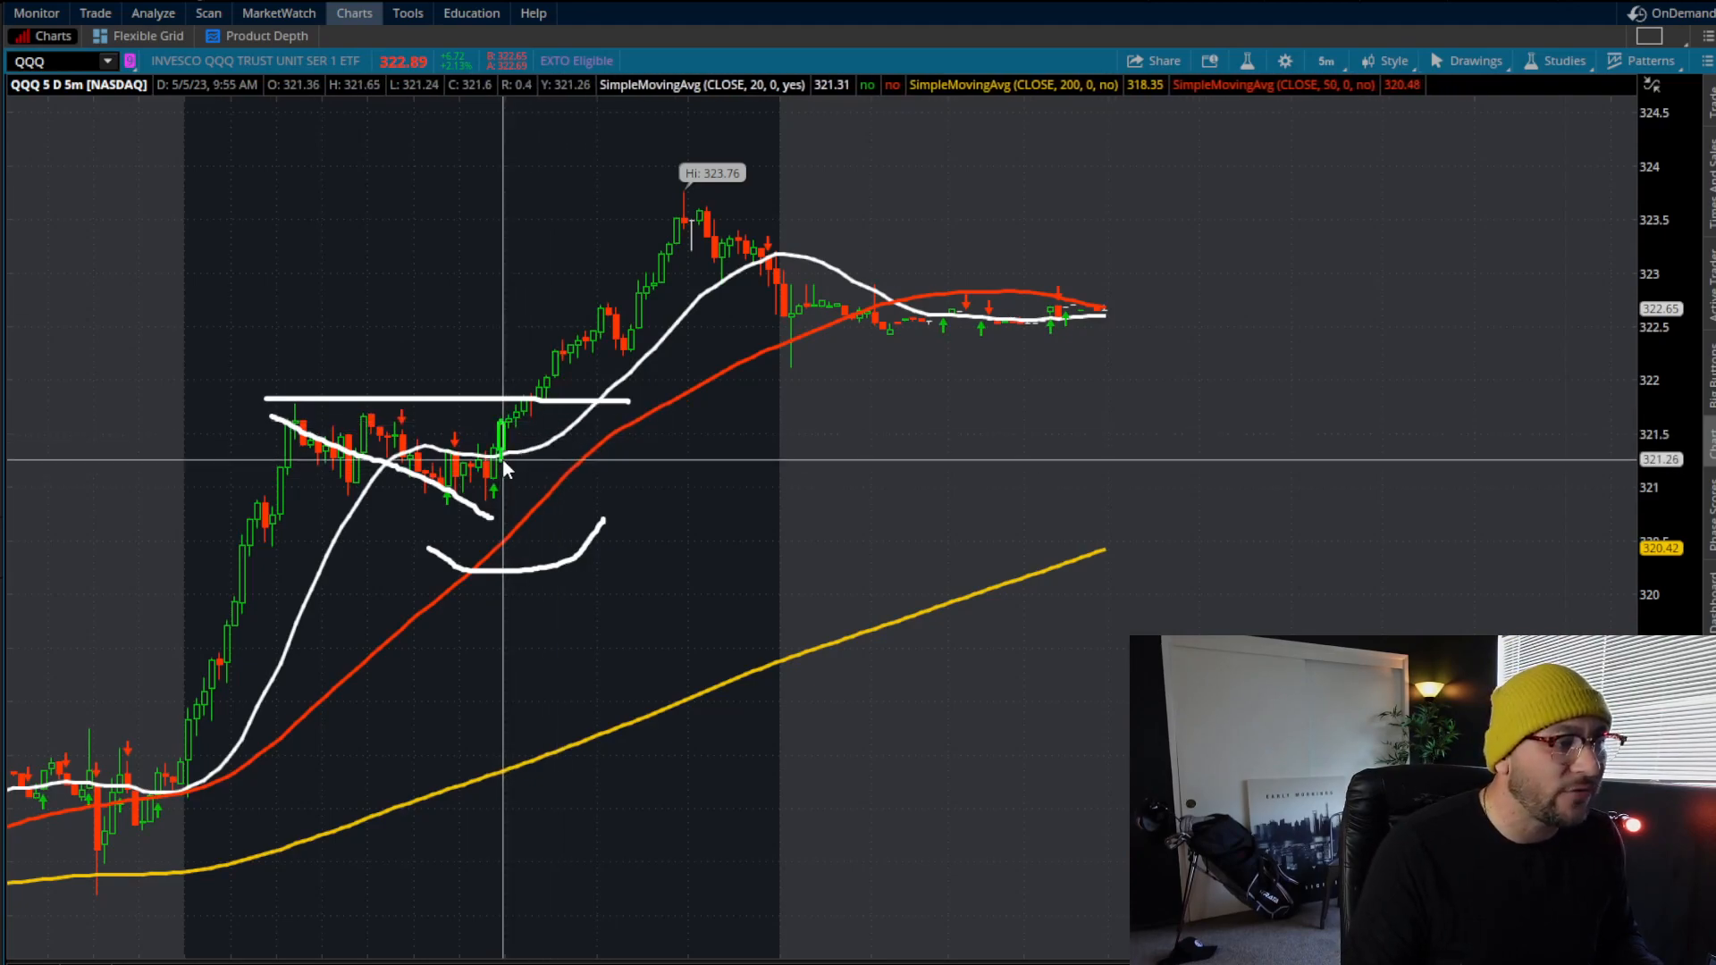
{"action": "mouse_move", "coordinate": [537, 388]}
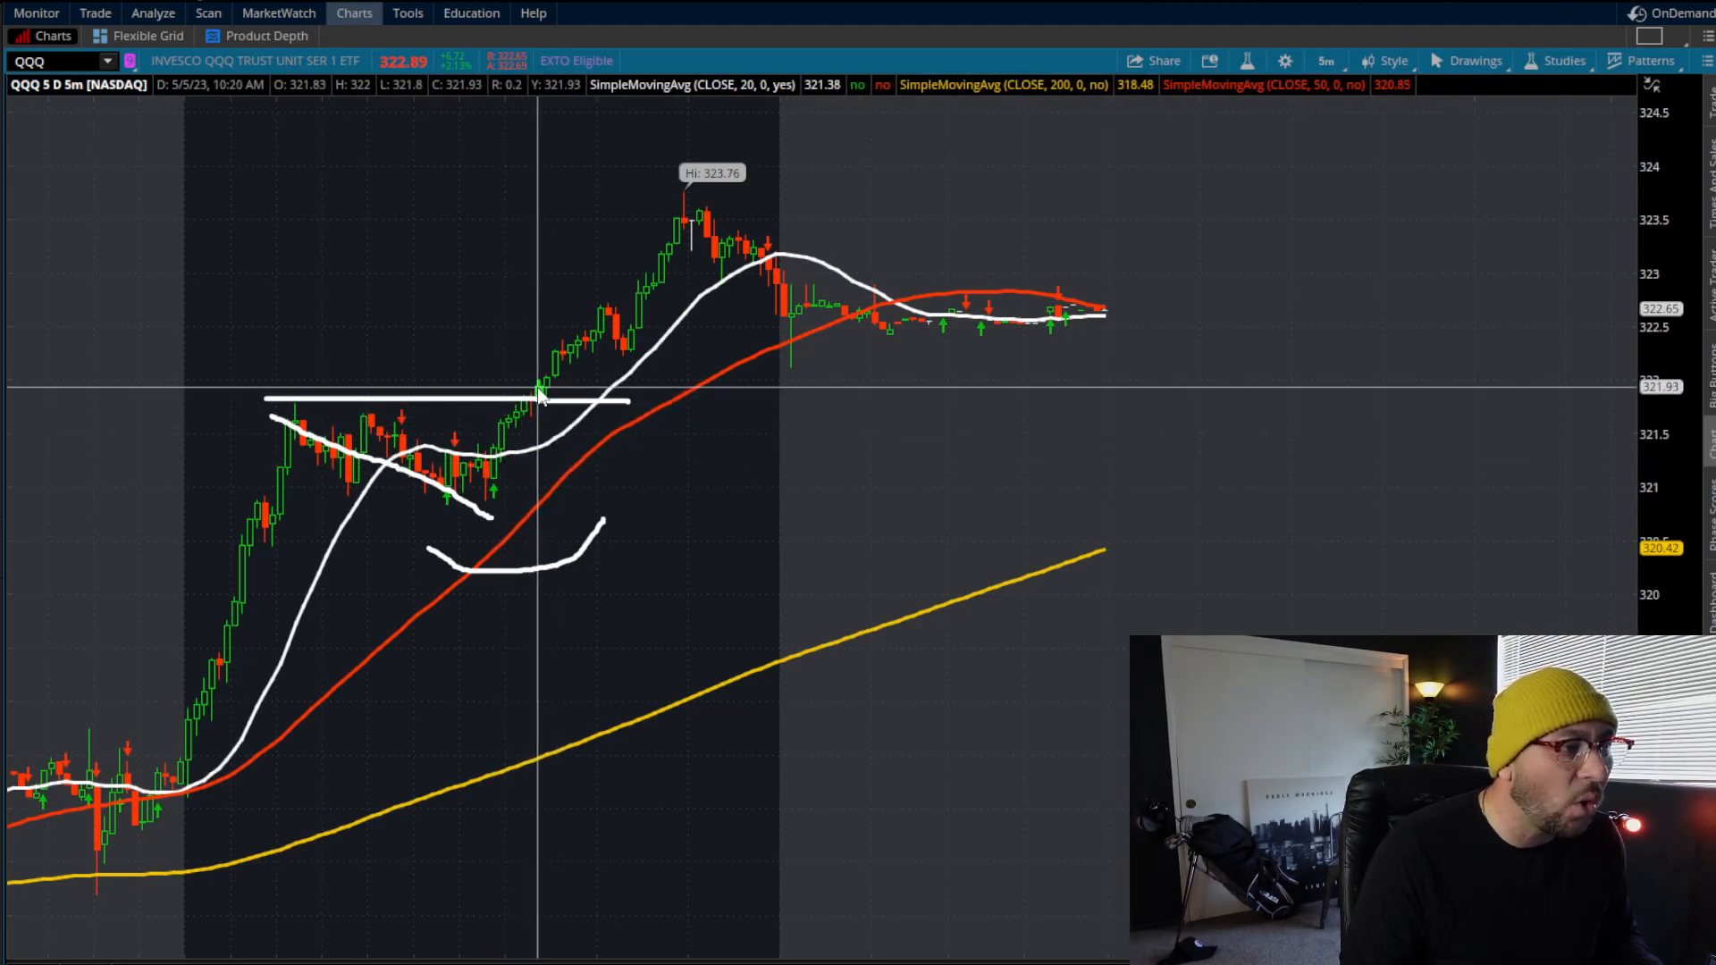
{"action": "mouse_move", "coordinate": [284, 411]}
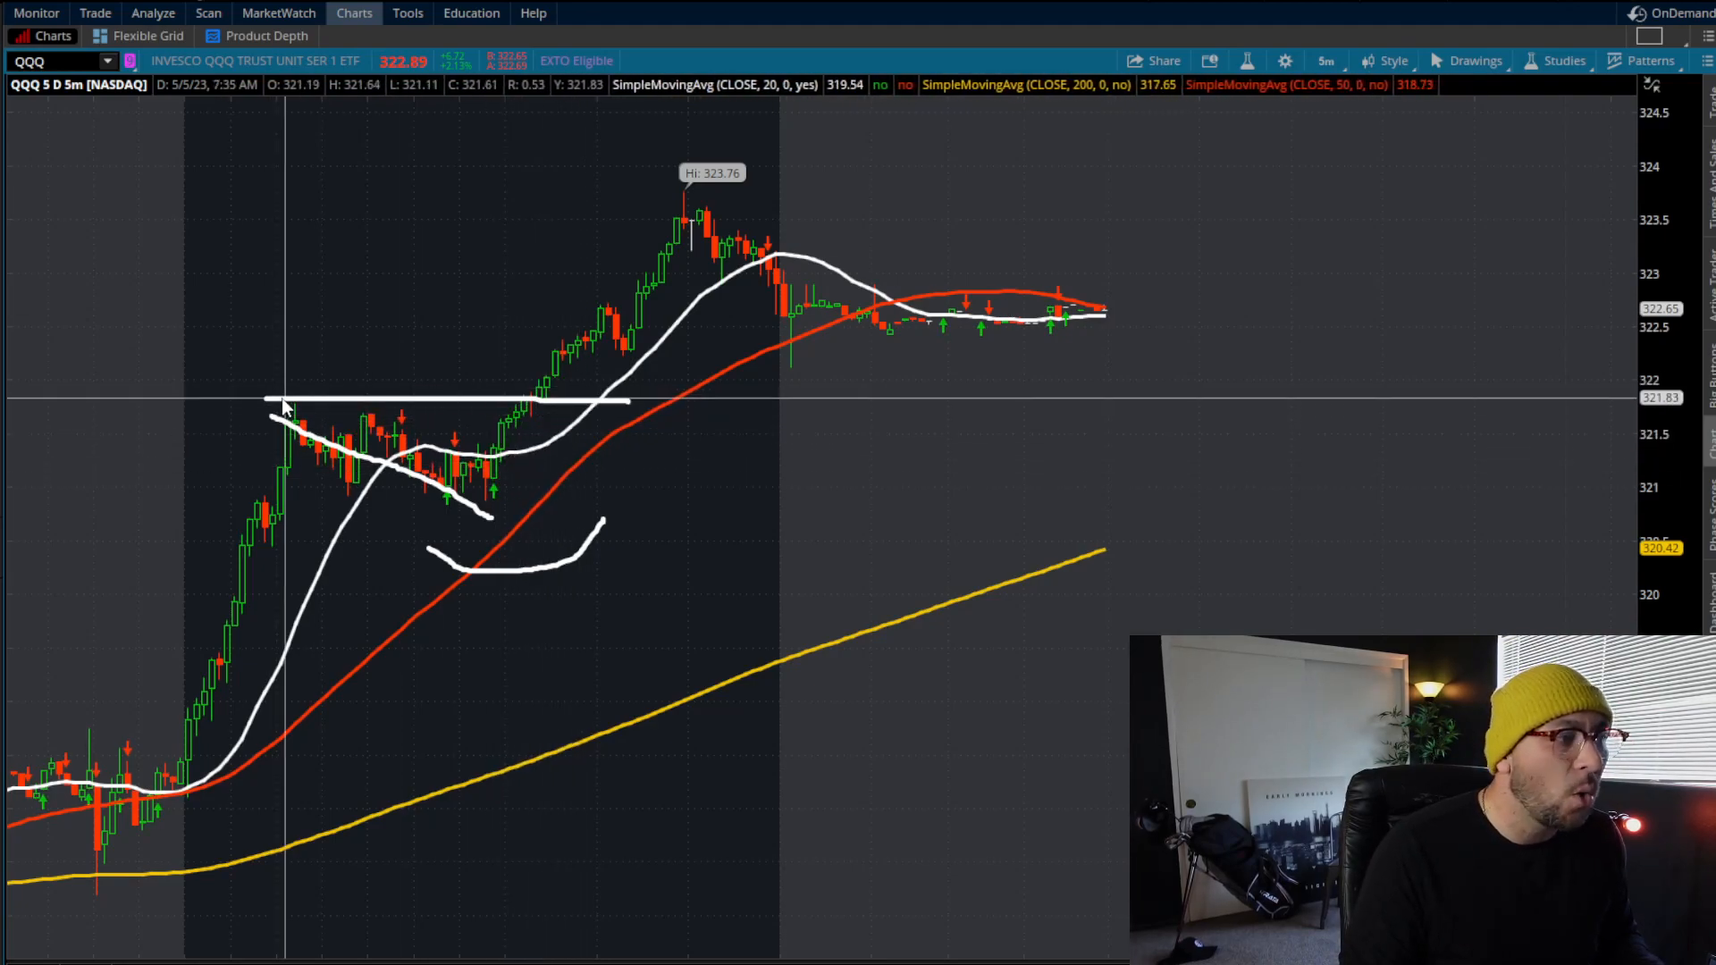